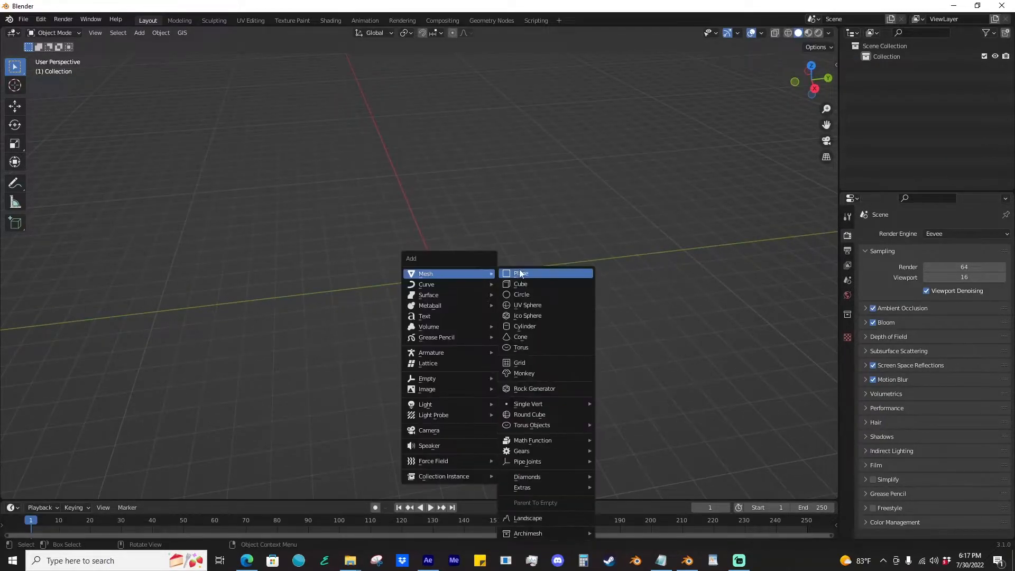
# - Add a plane in top view, preview its material shading, and open a Shader Editor
pyautogui.click(520, 273)
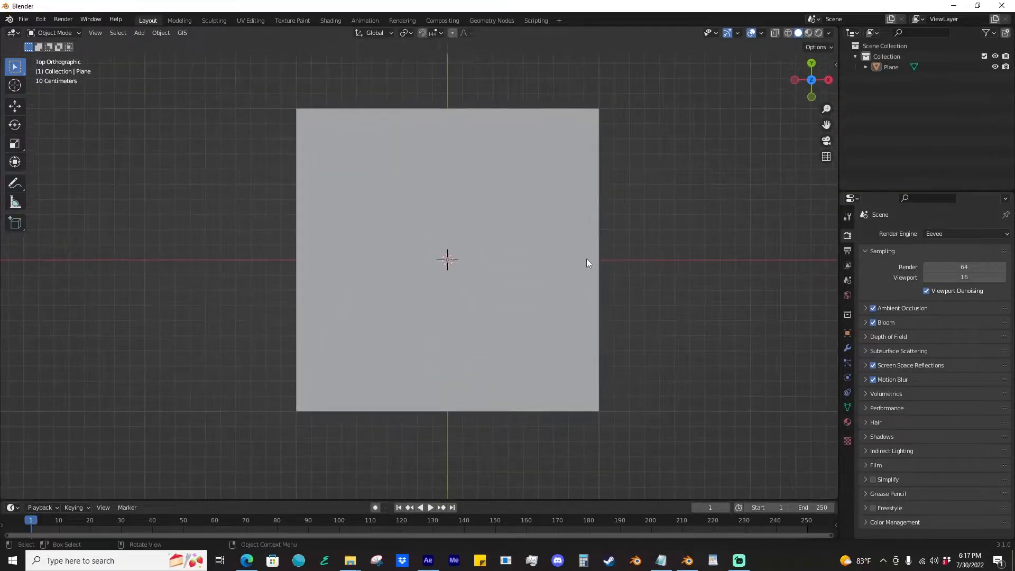
pyautogui.moveTo(349, 560)
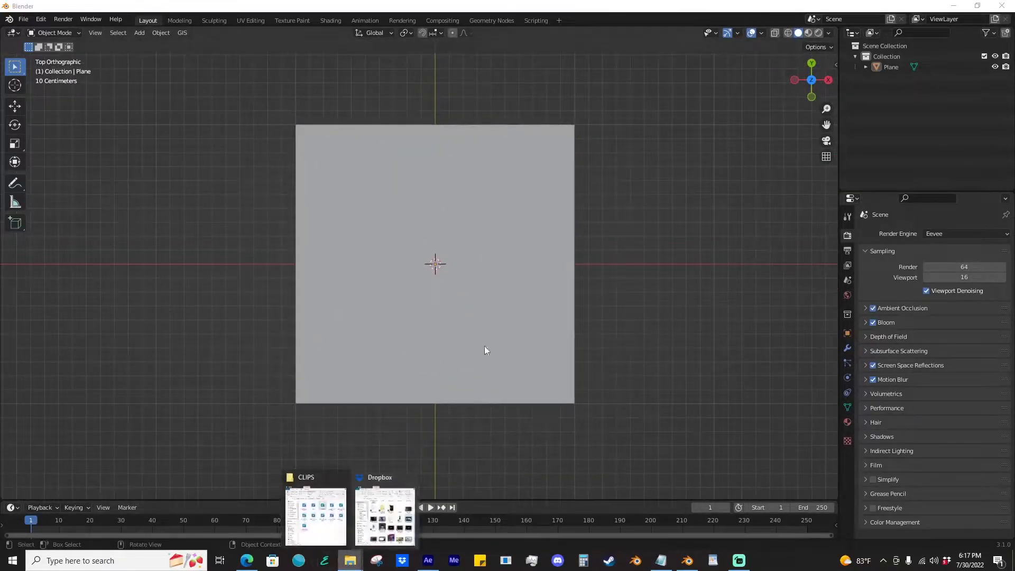
pyautogui.click(315, 511)
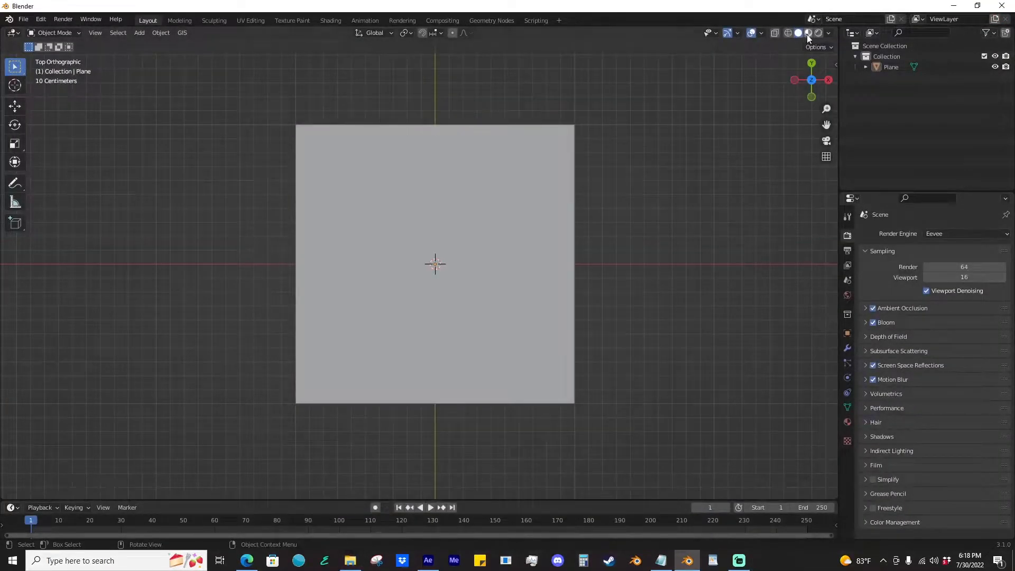
pyautogui.click(808, 32)
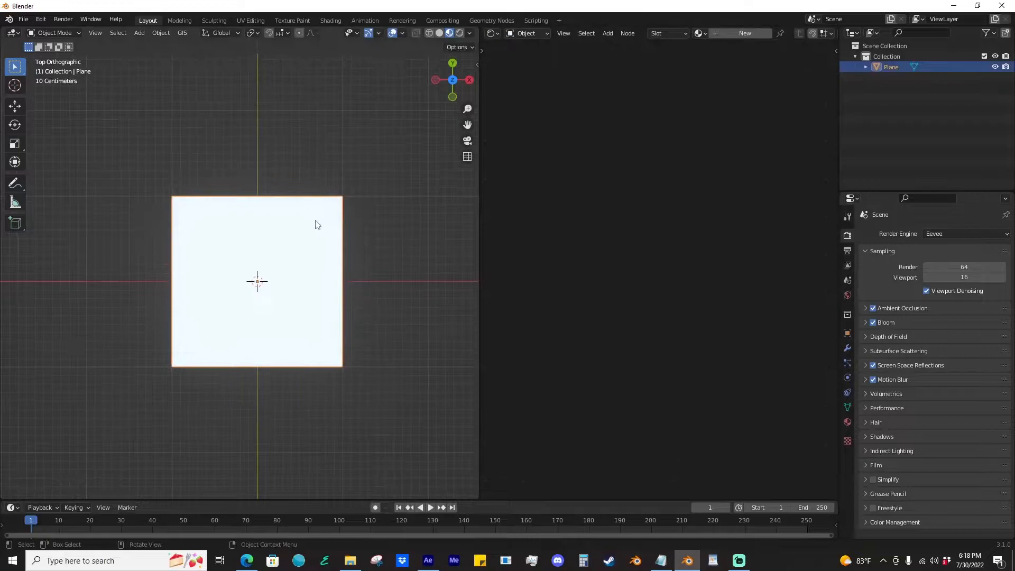
# - Create a new material whose surface is driven by a radial Gradient Texture node
pyautogui.click(744, 33)
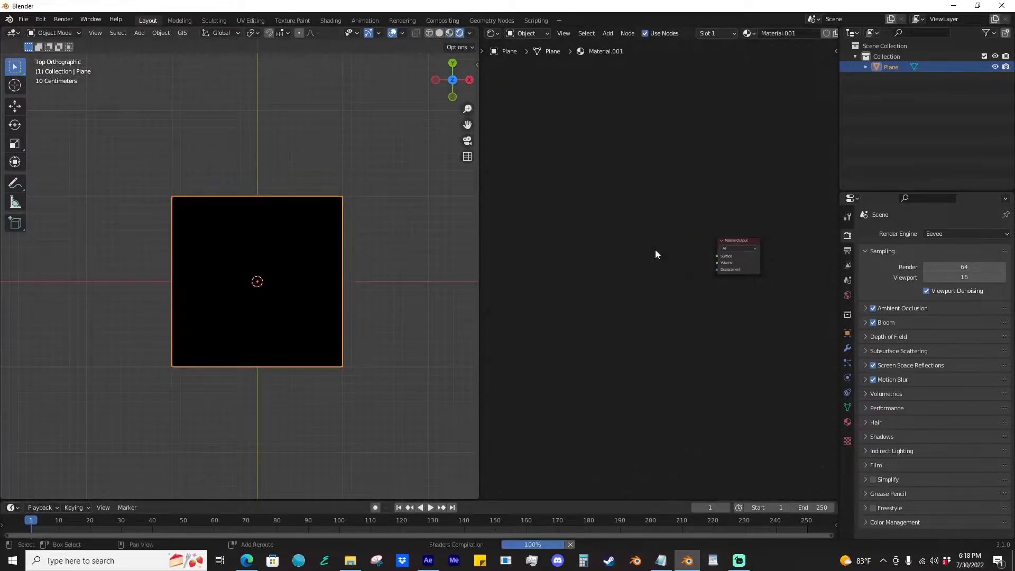
pyautogui.write('gr')
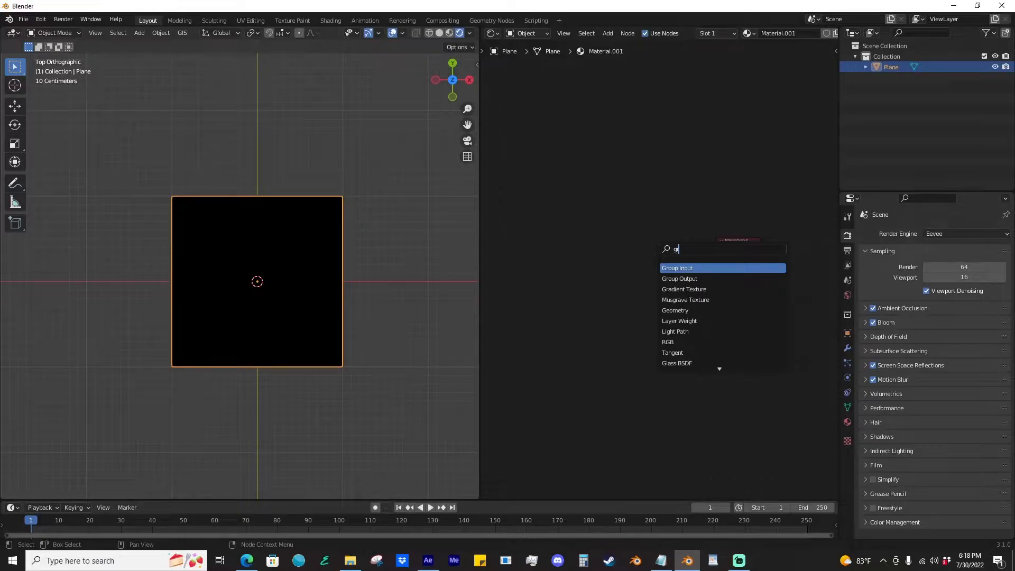
pyautogui.click(684, 288)
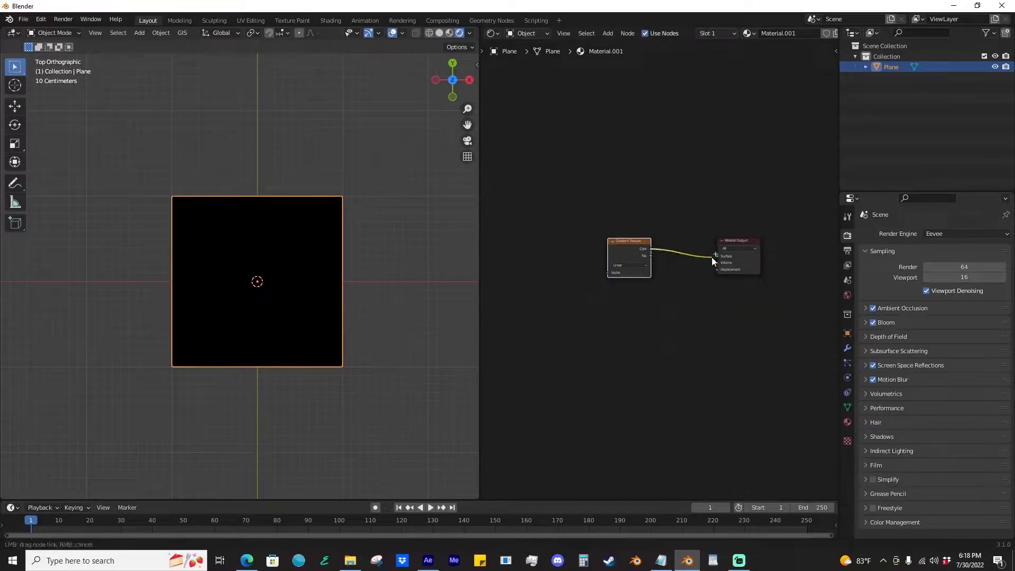
pyautogui.click(661, 264)
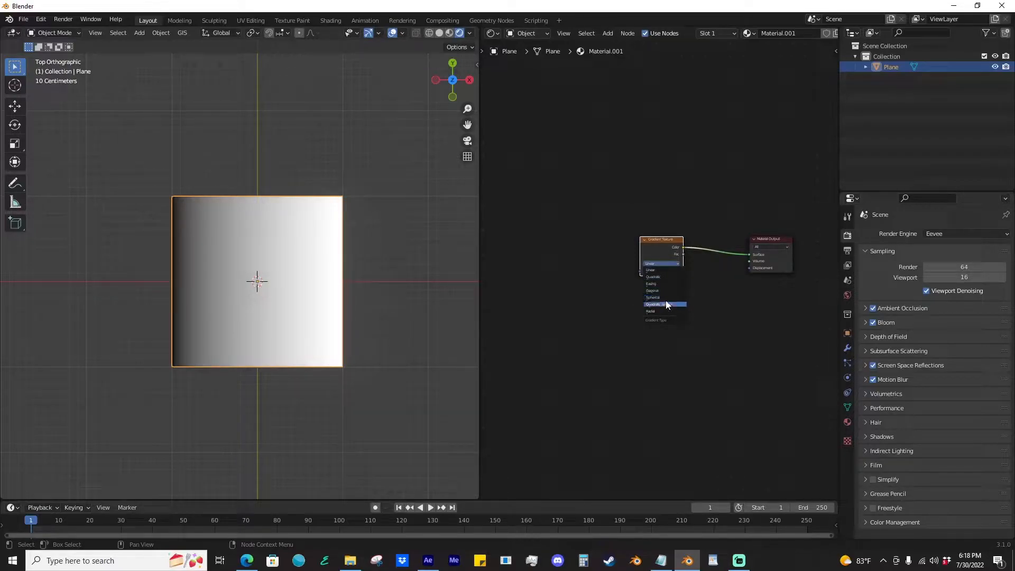
pyautogui.click(651, 312)
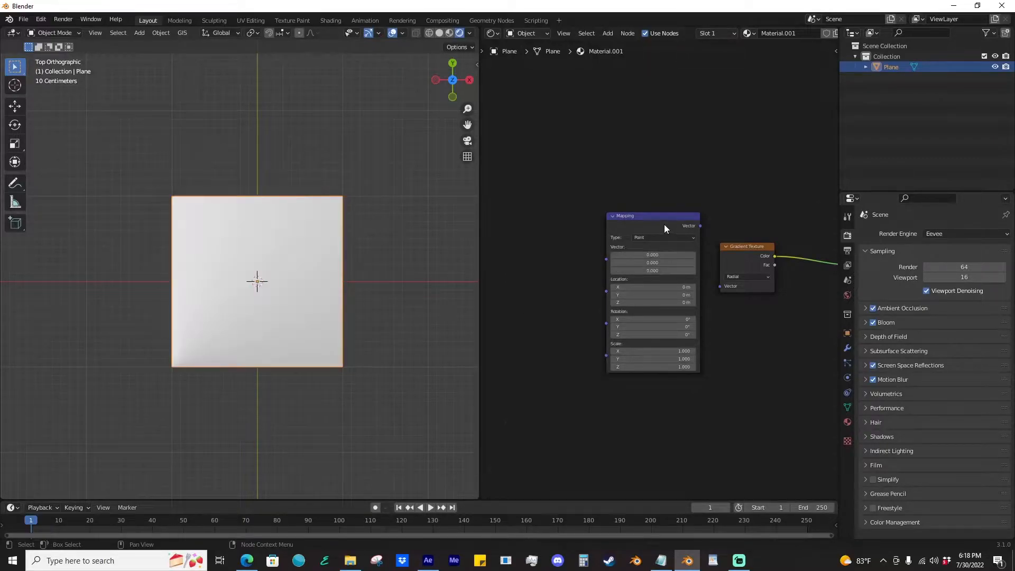
pyautogui.moveTo(645, 242)
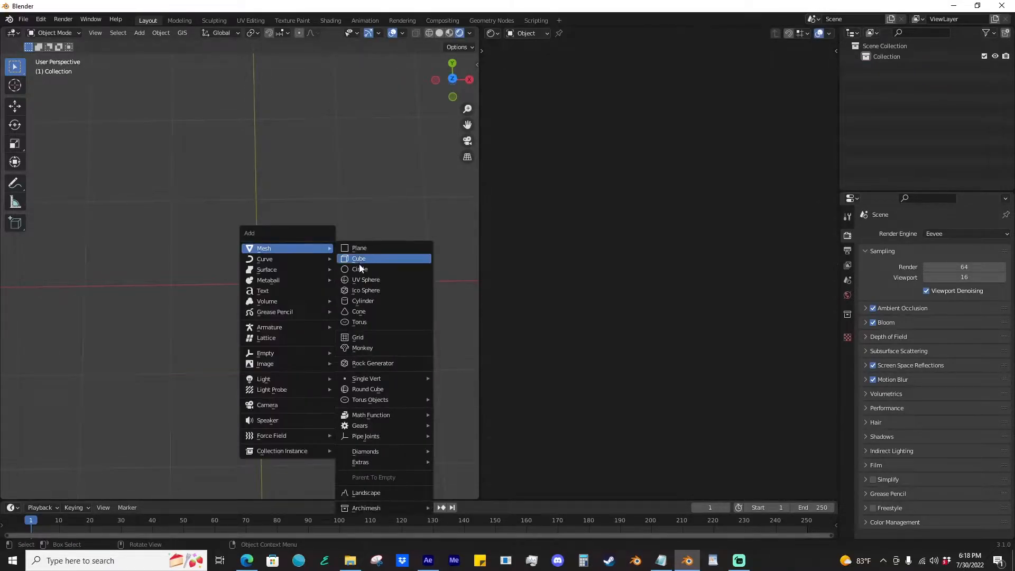
# - Add a circle and a camera at X 0, Y 0, Z 4 m, rendering 1920×1920 with transparent film
pyautogui.click(360, 269)
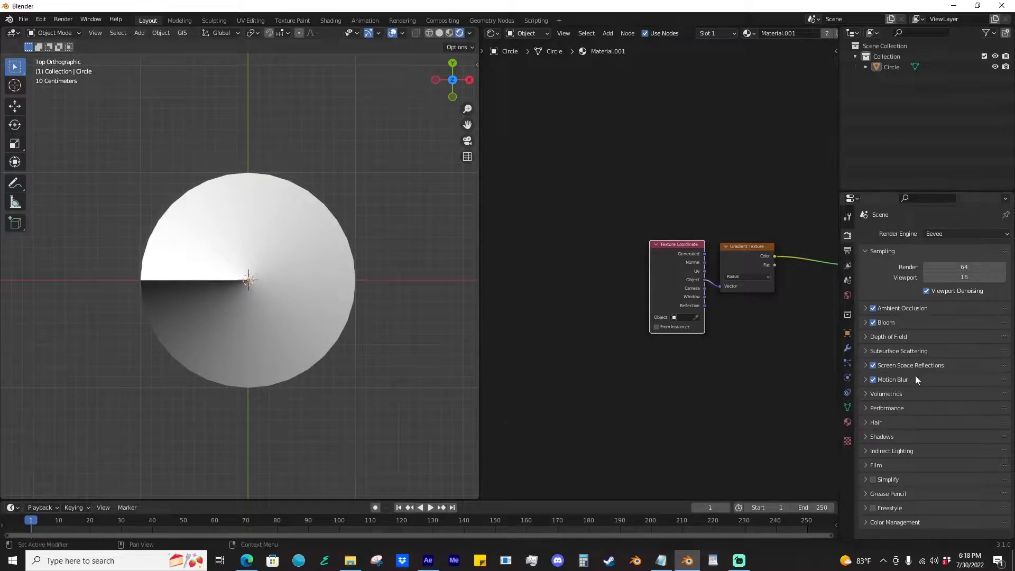
pyautogui.click(875, 465)
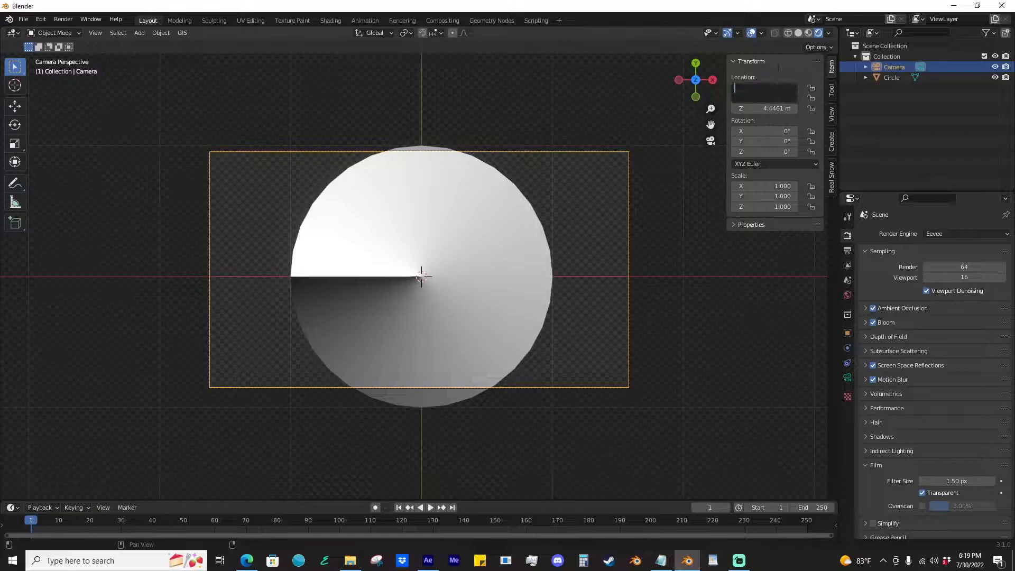
pyautogui.click(847, 249)
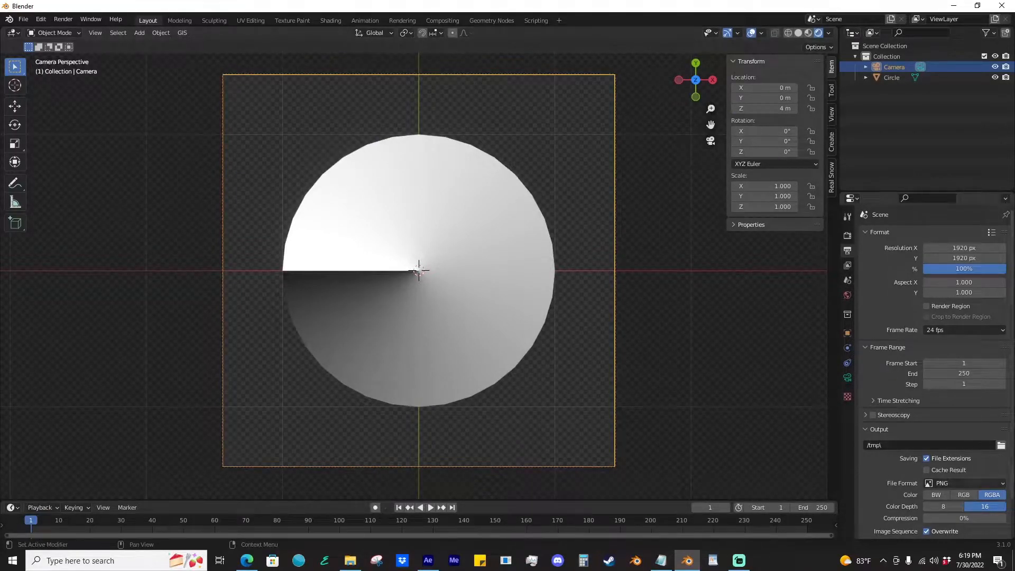
pyautogui.click(453, 216)
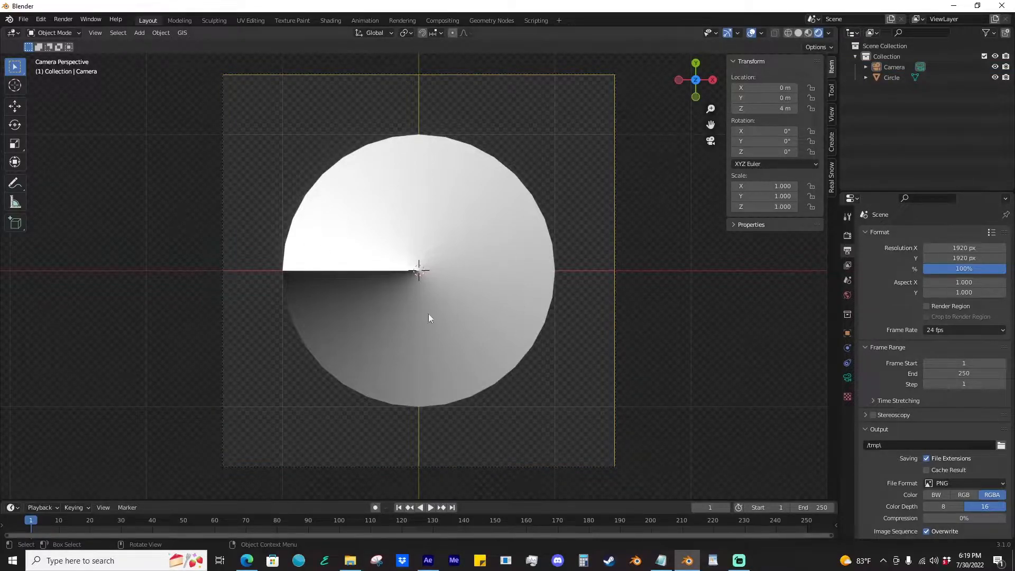
pyautogui.click(1007, 5)
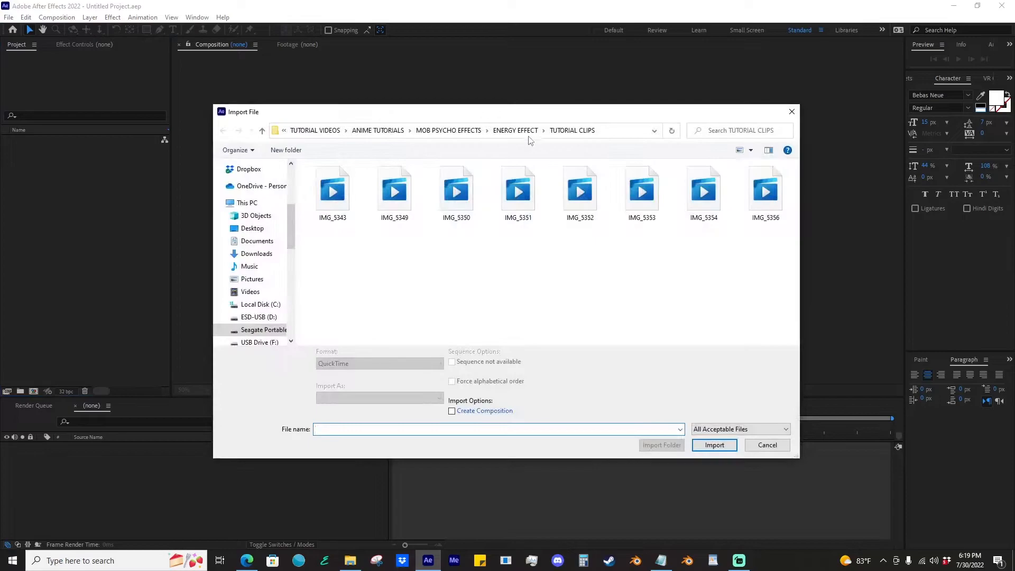
# - Import TEST TEXTURE.png from ENERGY EFFECT > ASSETS, make a composition from it, and preview at Full
pyautogui.click(514, 130)
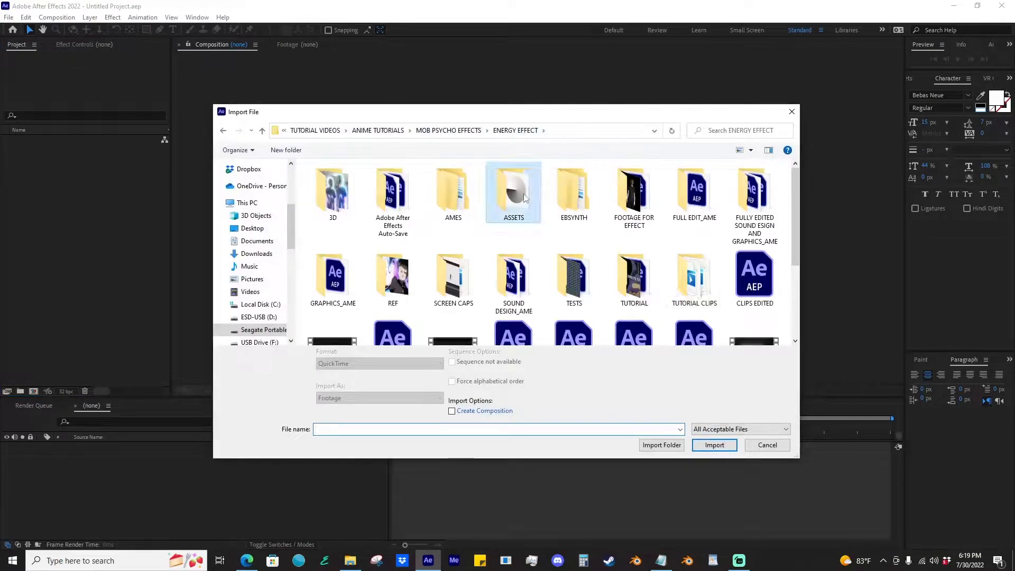
pyautogui.click(715, 444)
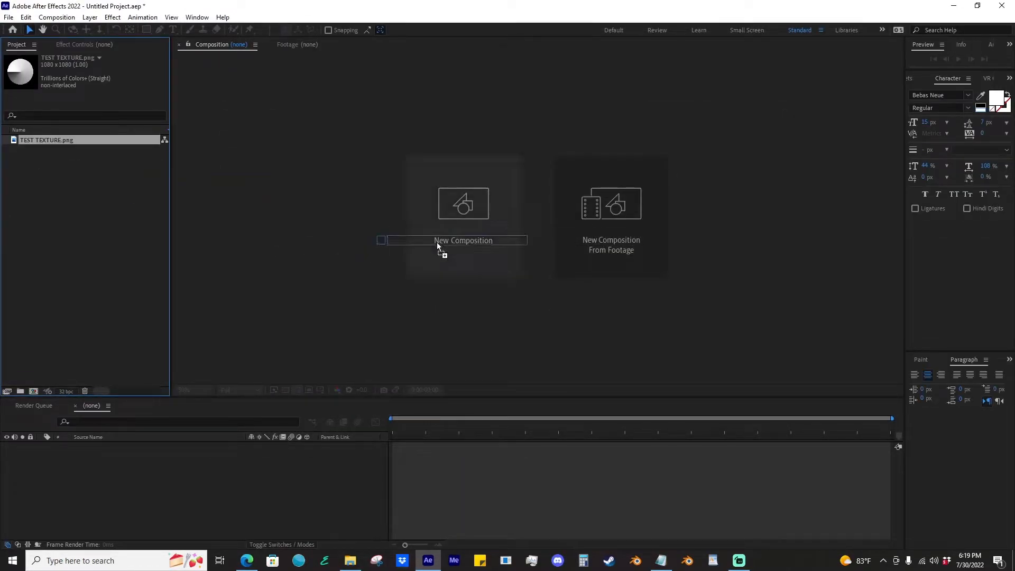
pyautogui.click(240, 390)
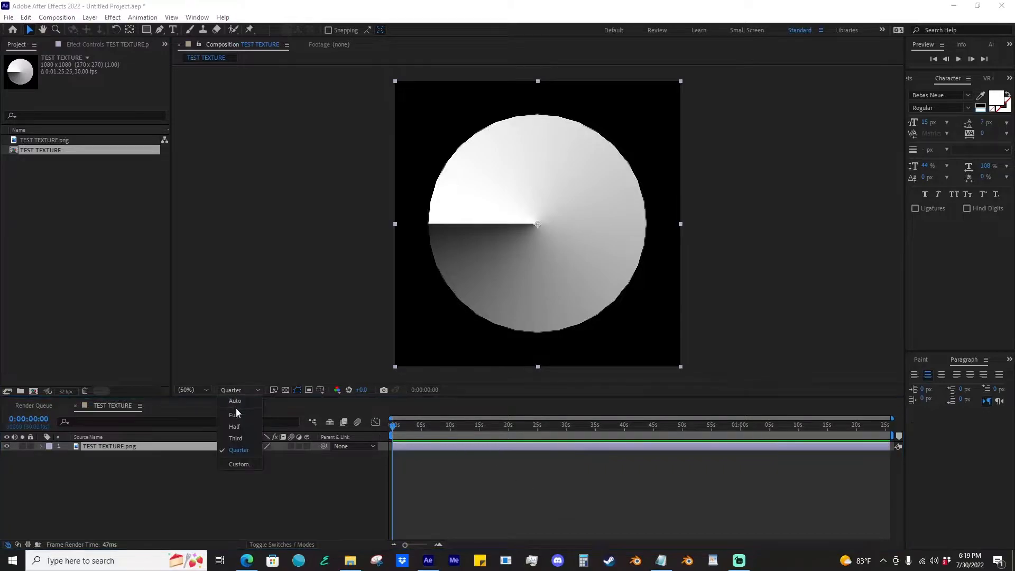
pyautogui.click(232, 415)
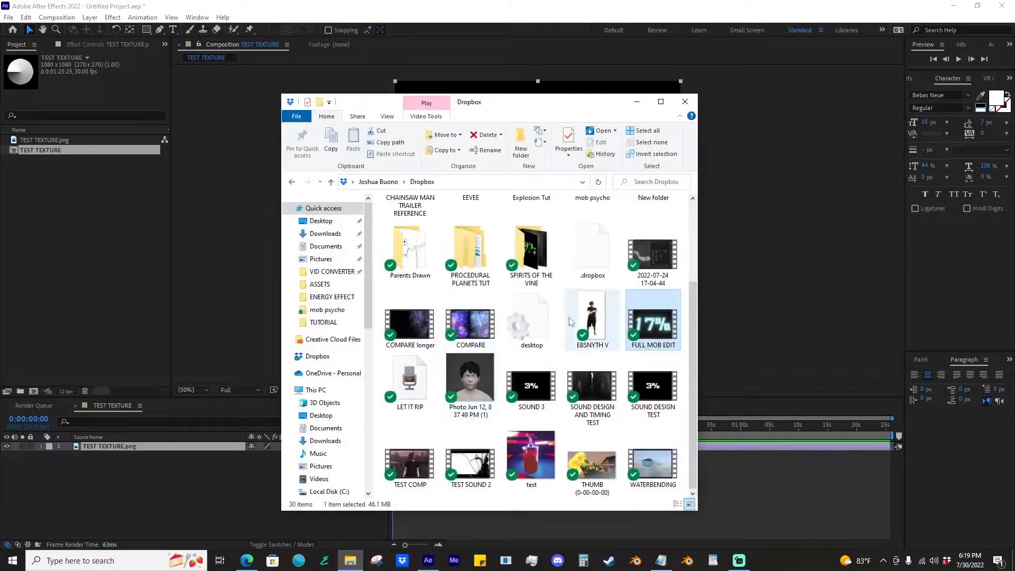
# - Open REFERENCE IMAGE from the ENERGY EFFECT > REF folder
pyautogui.scroll(3)
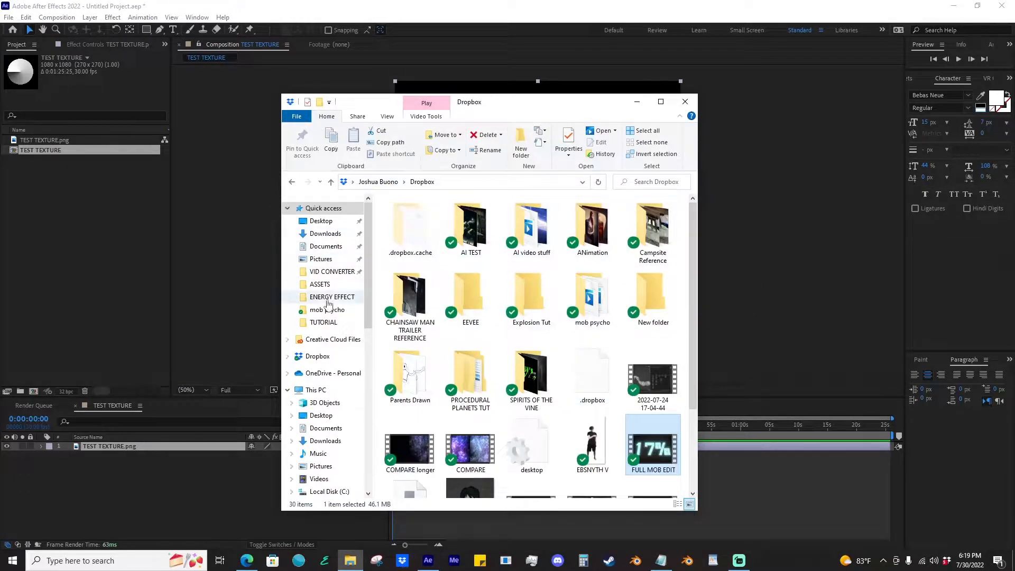
pyautogui.doubleClick(332, 297)
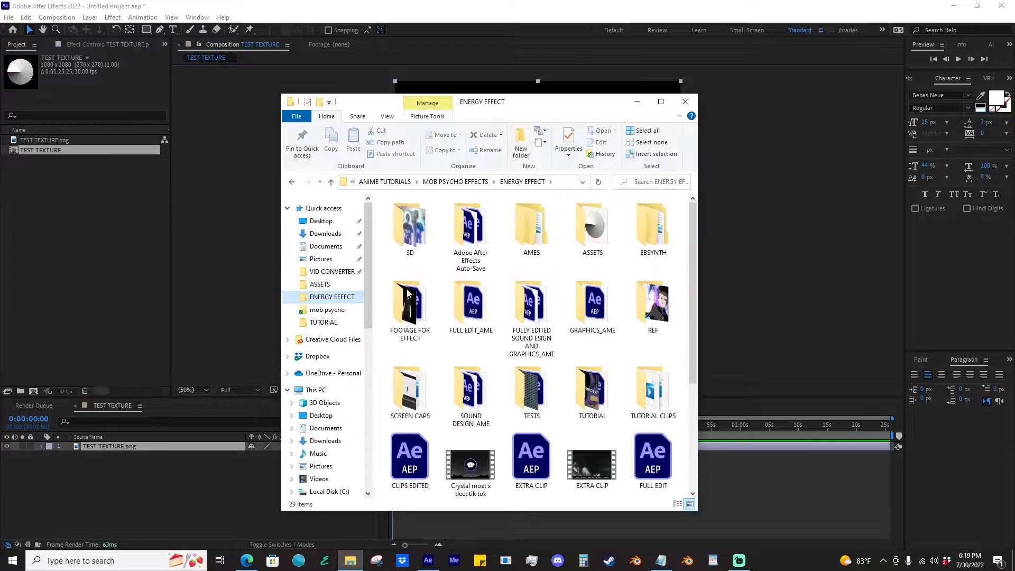
pyautogui.doubleClick(653, 301)
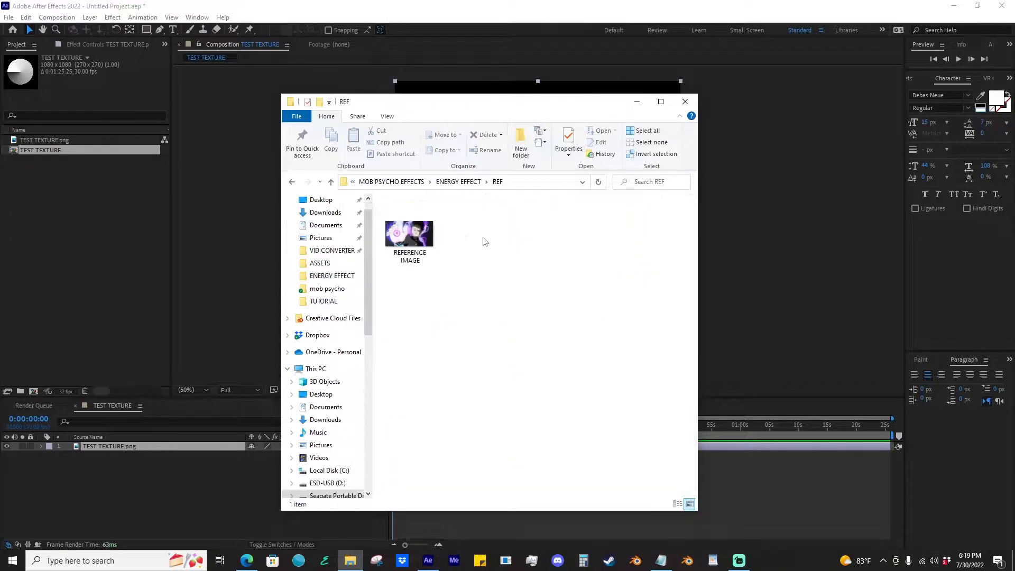
pyautogui.doubleClick(410, 232)
pyautogui.write('curv')
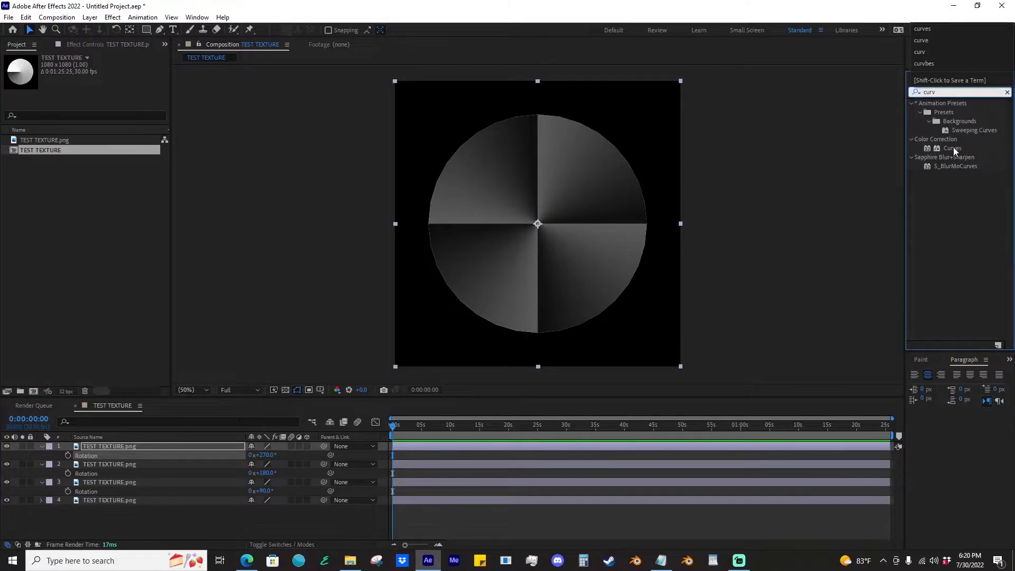
# - Apply Curves for contrast and Fast Box Blur with radius 10 to the texture layers
pyautogui.doubleClick(953, 148)
pyautogui.write('fast')
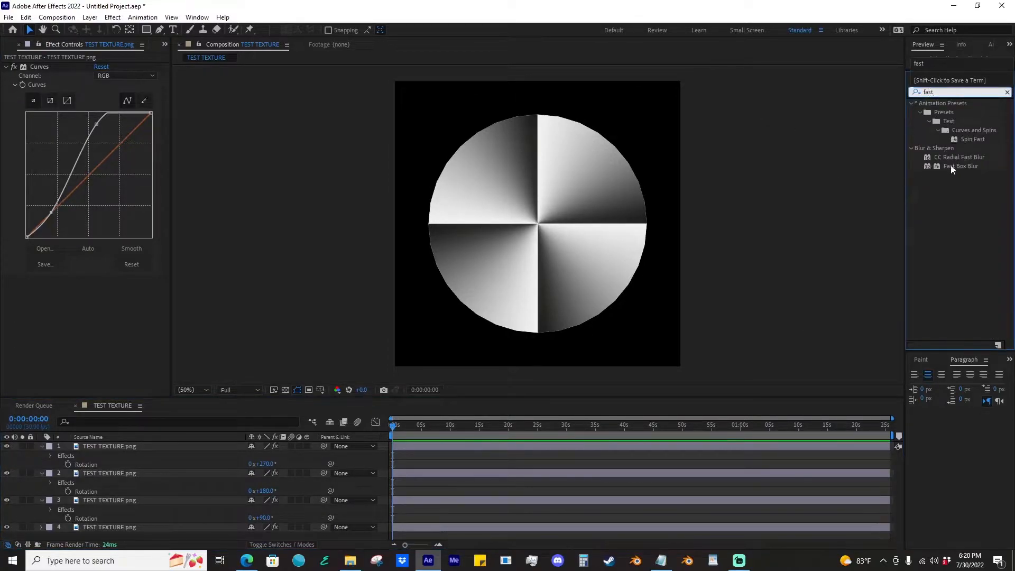
pyautogui.doubleClick(961, 166)
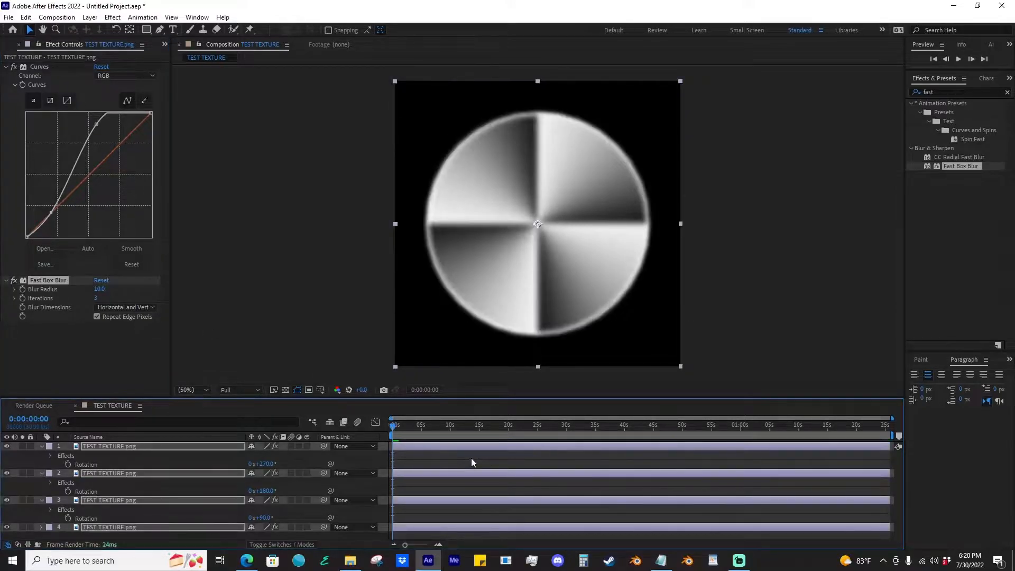
pyautogui.click(108, 446)
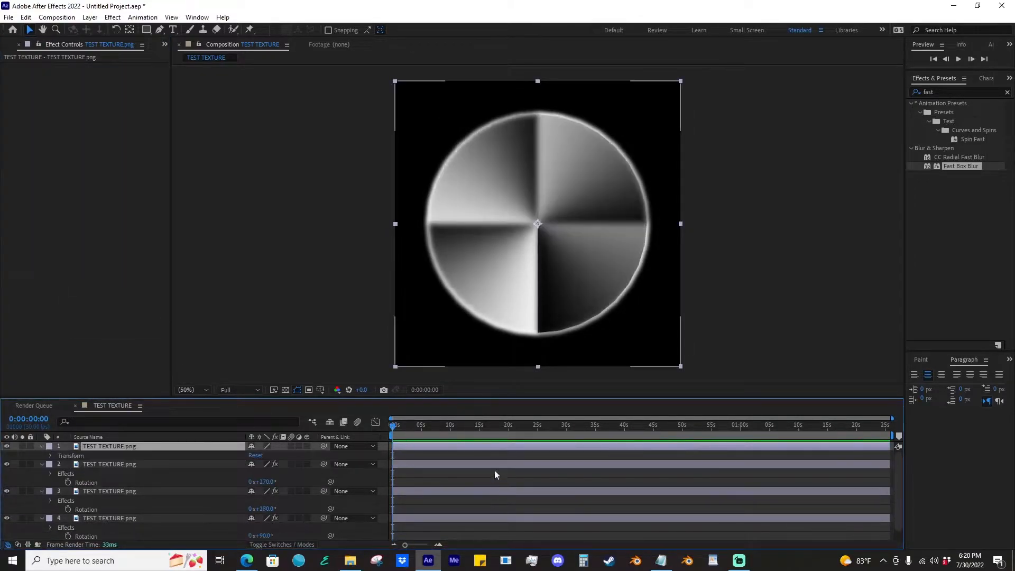
# - Pre-compose the texture layers, set Multiply with an alpha track matte, then nest both into Pre-comp 2
pyautogui.rightClick(537, 223)
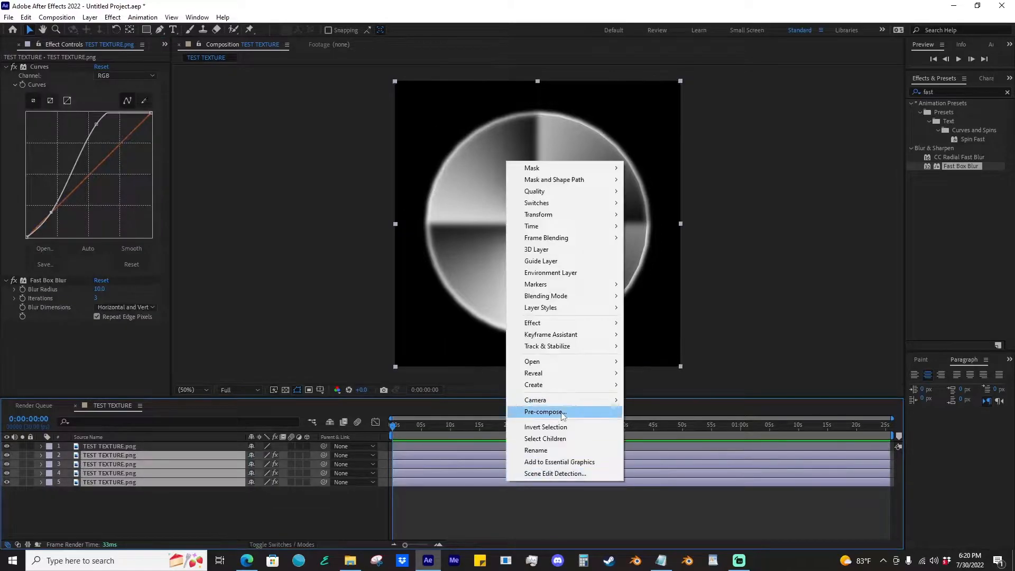
pyautogui.click(544, 412)
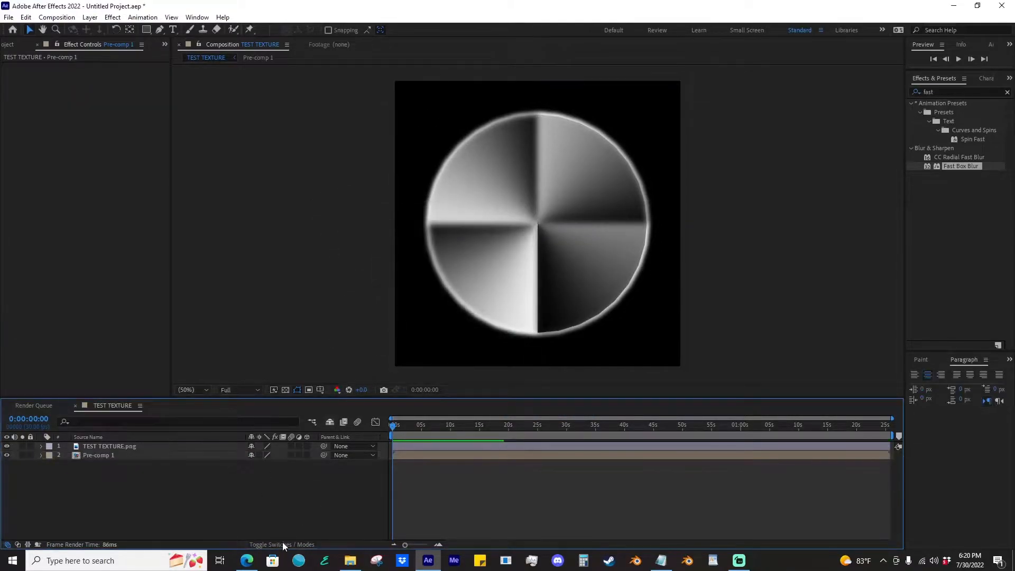
pyautogui.click(282, 545)
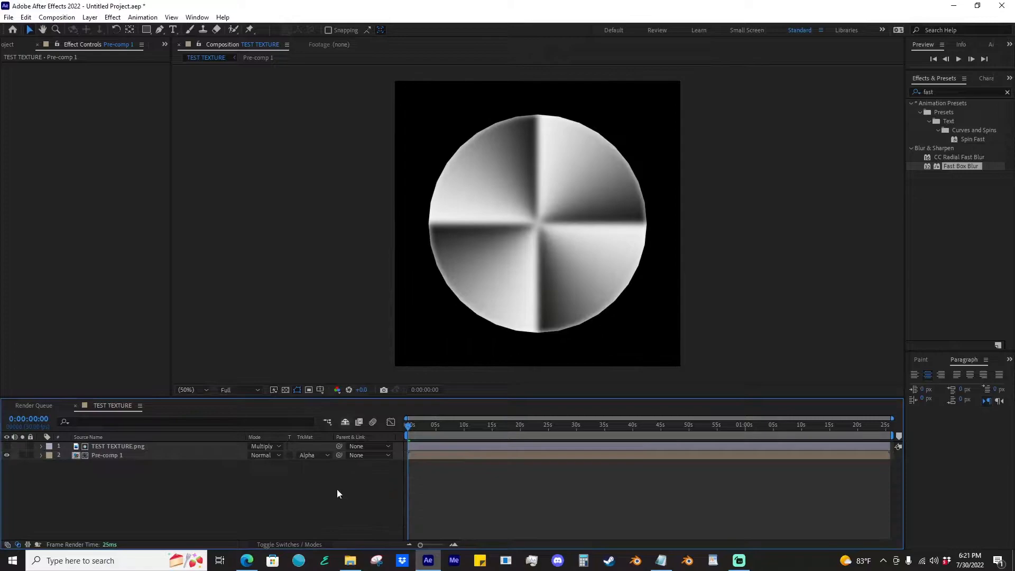
pyautogui.click(311, 456)
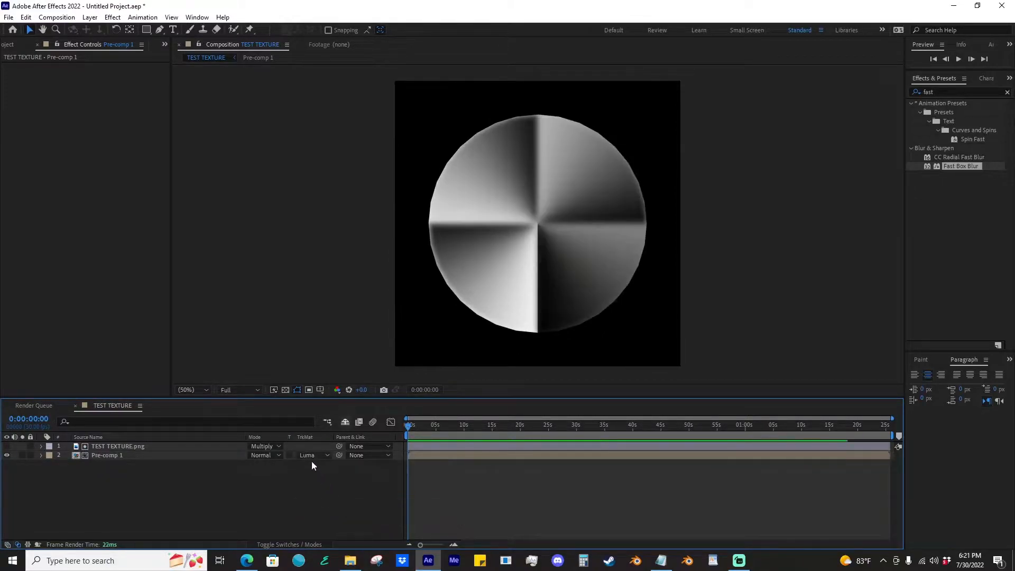
pyautogui.click(311, 455)
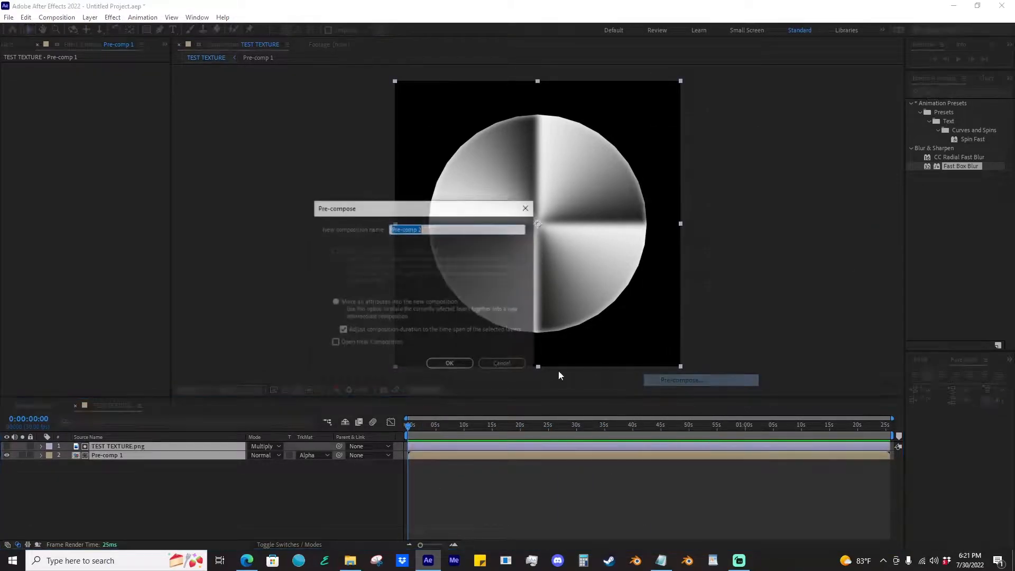
pyautogui.click(450, 363)
pyautogui.write('simple')
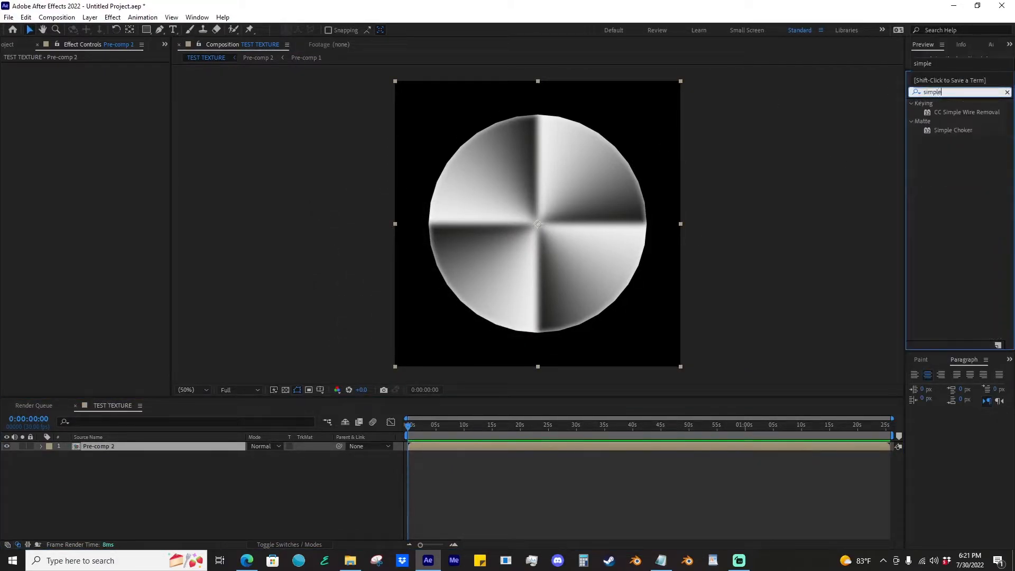
# - Apply Simple Choker to Pre-comp 2 to tighten the circle's matte edges
pyautogui.doubleClick(953, 130)
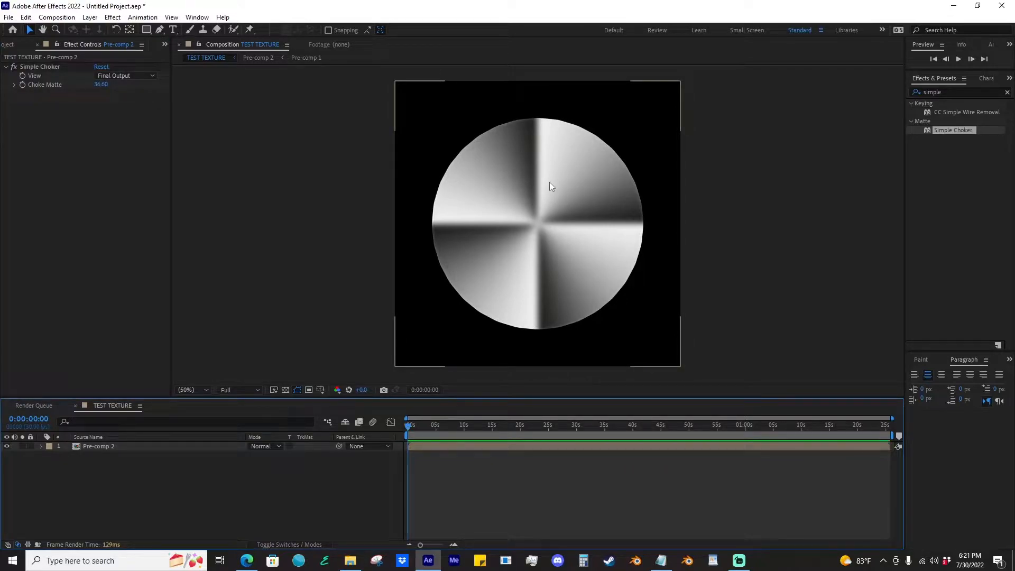
pyautogui.moveTo(110, 110)
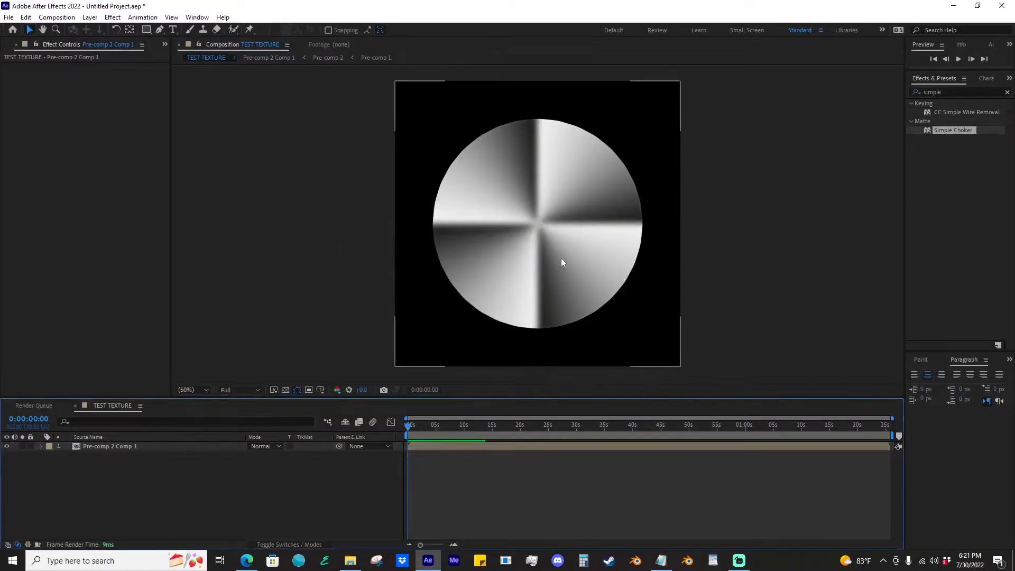
# - Duplicate the circle layer repeatedly, offsetting each copy's Position Y into a vertical column
pyautogui.click(110, 446)
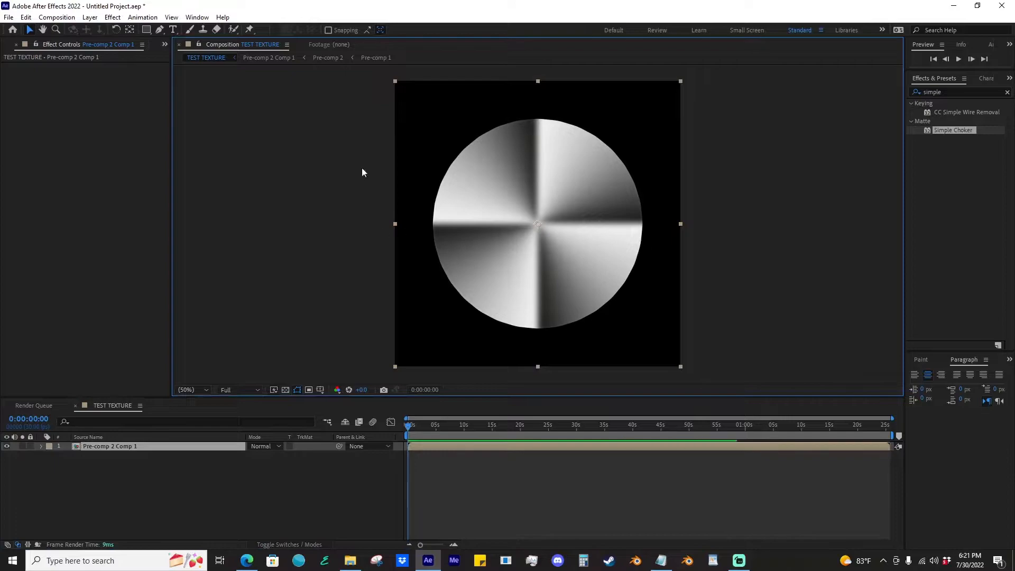
pyautogui.press('ctrl+d')
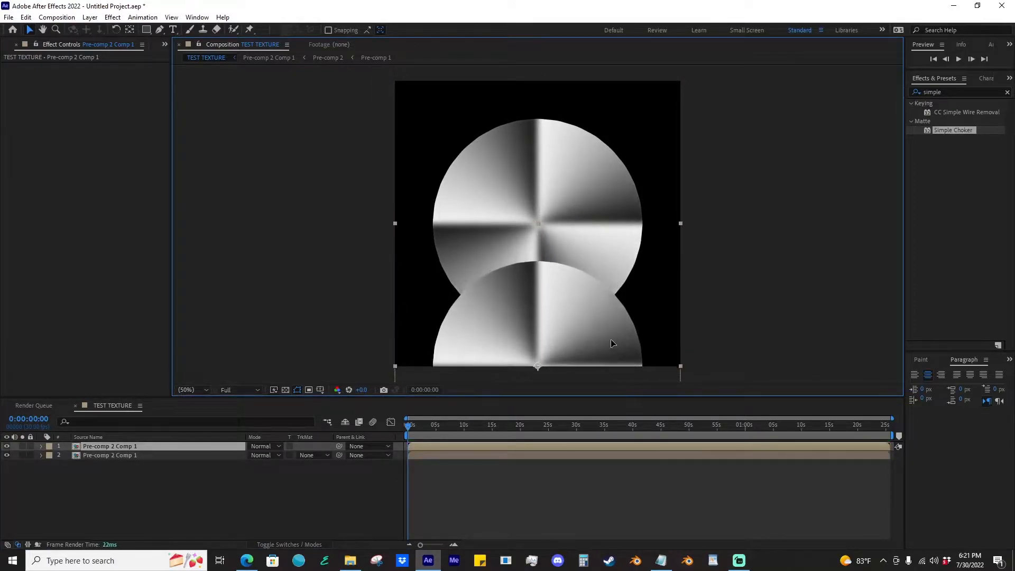
pyautogui.click(110, 447)
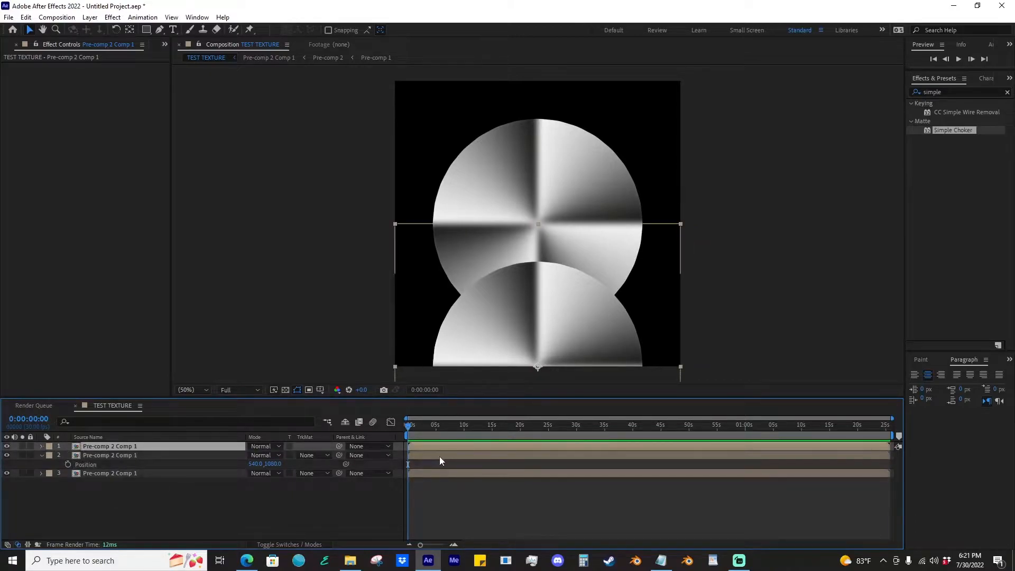
pyautogui.click(110, 473)
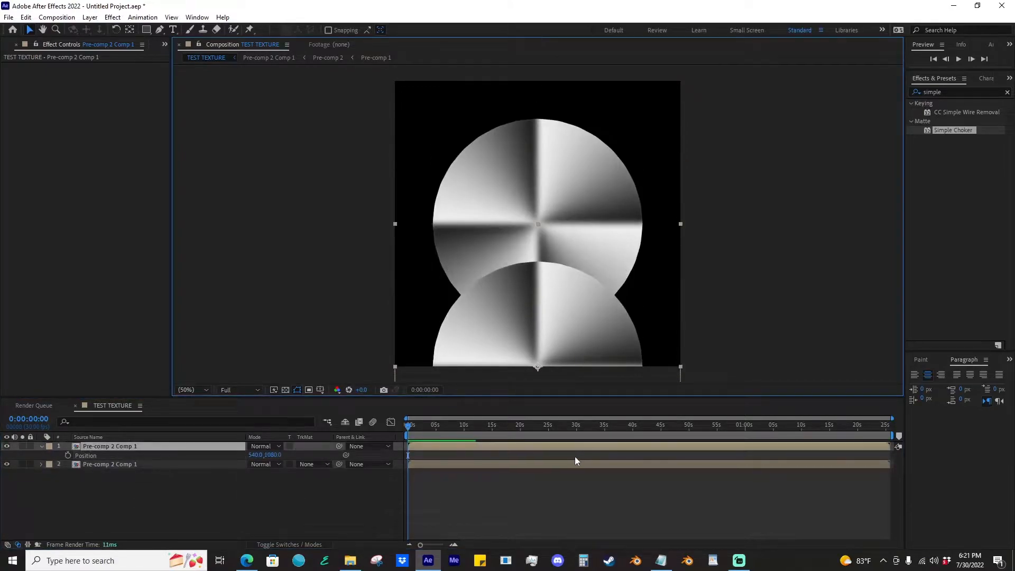
pyautogui.press('Ctrl+D')
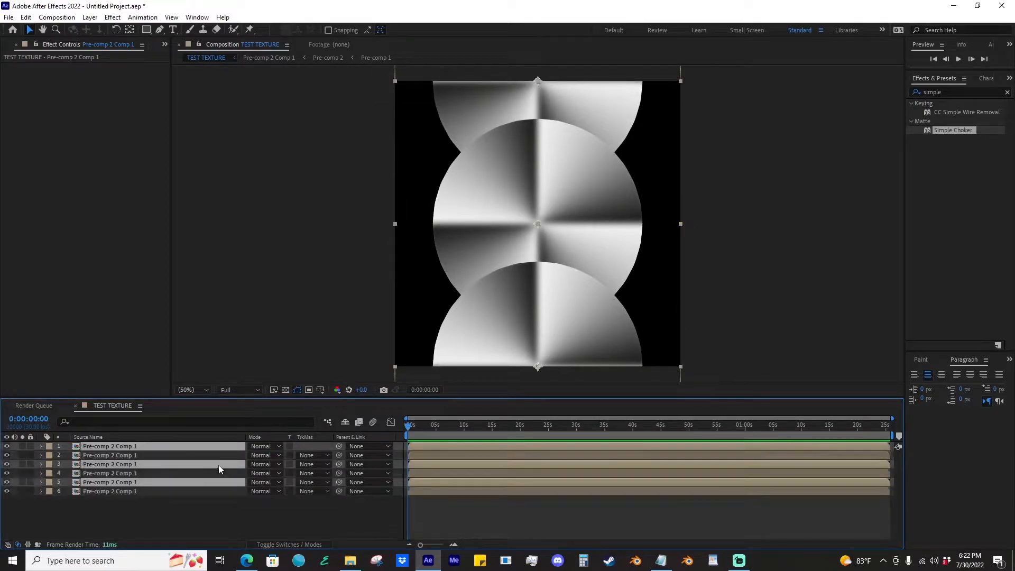
# - Duplicate the circle layers and shift the copies along Position X to fill the frame
pyautogui.click(110, 473)
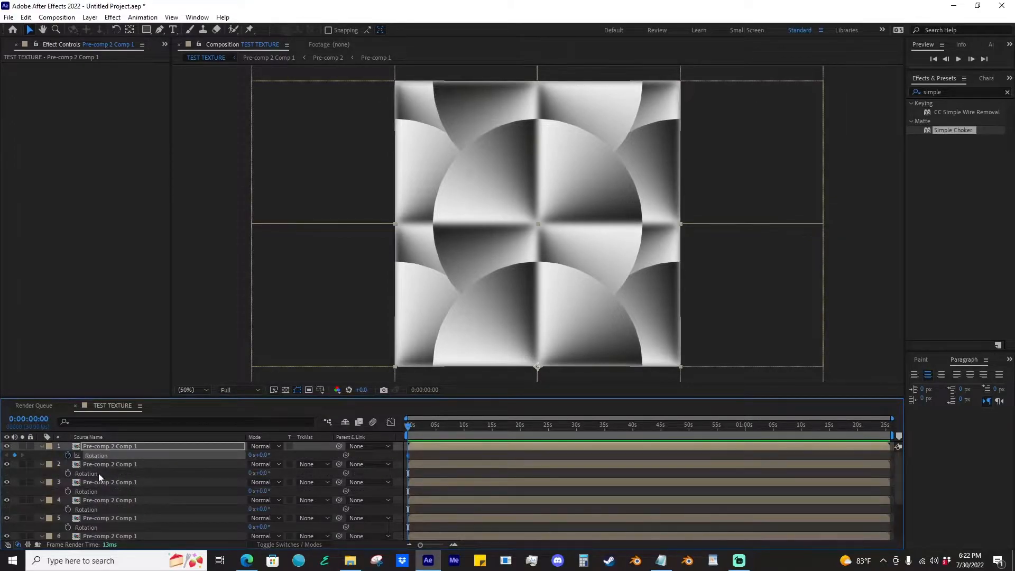
pyautogui.scroll(-3)
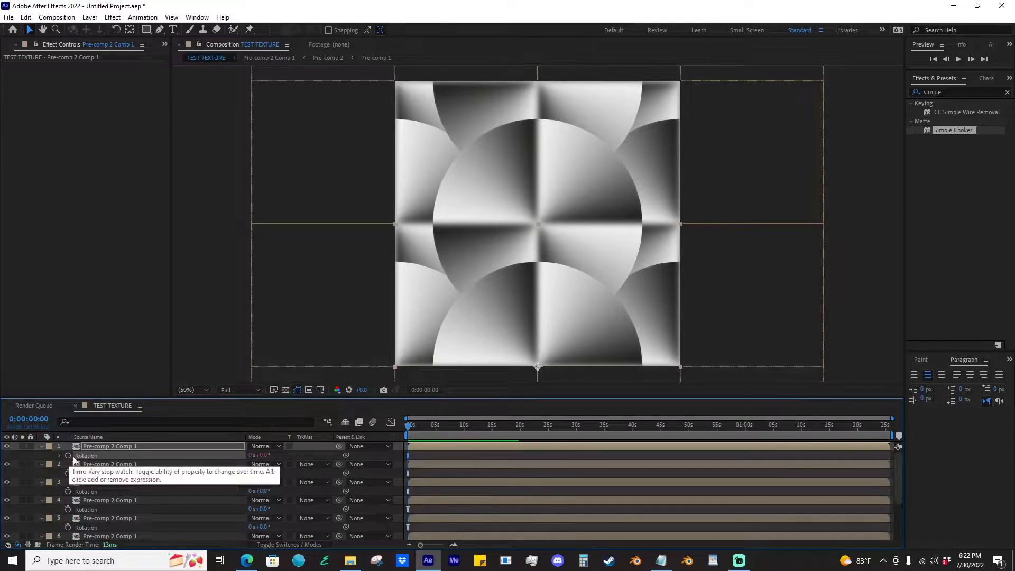
# - Add a time*80 rotation expression so the circle copies spin continuously
pyautogui.click(67, 455)
pyautogui.write('time*')
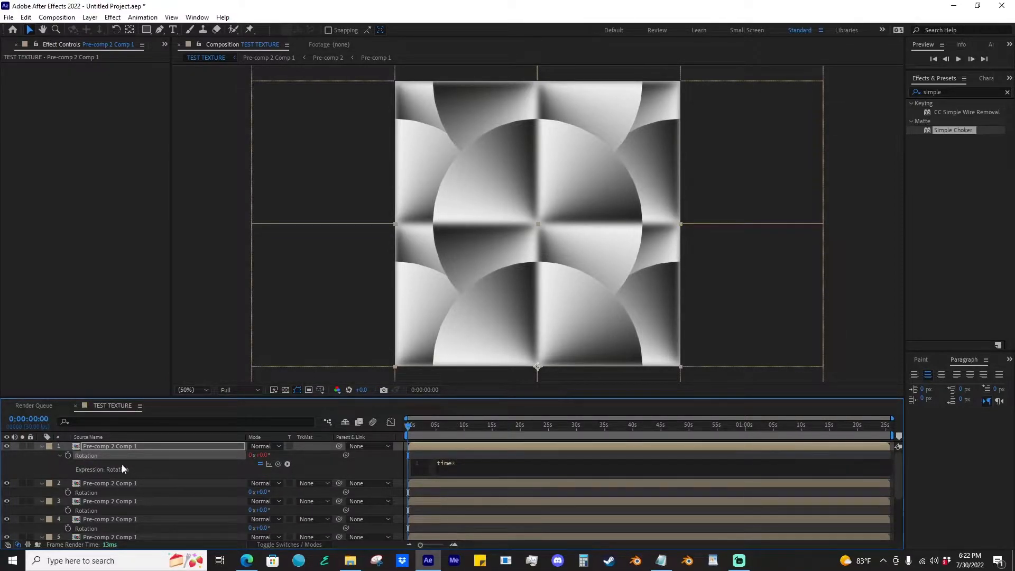
pyautogui.write('60')
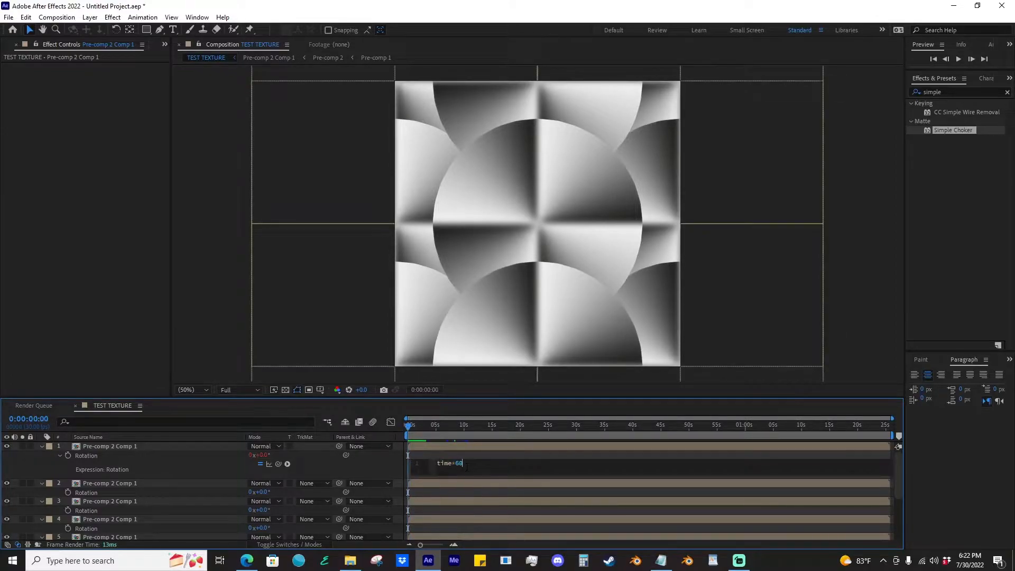
pyautogui.press('Backspace')
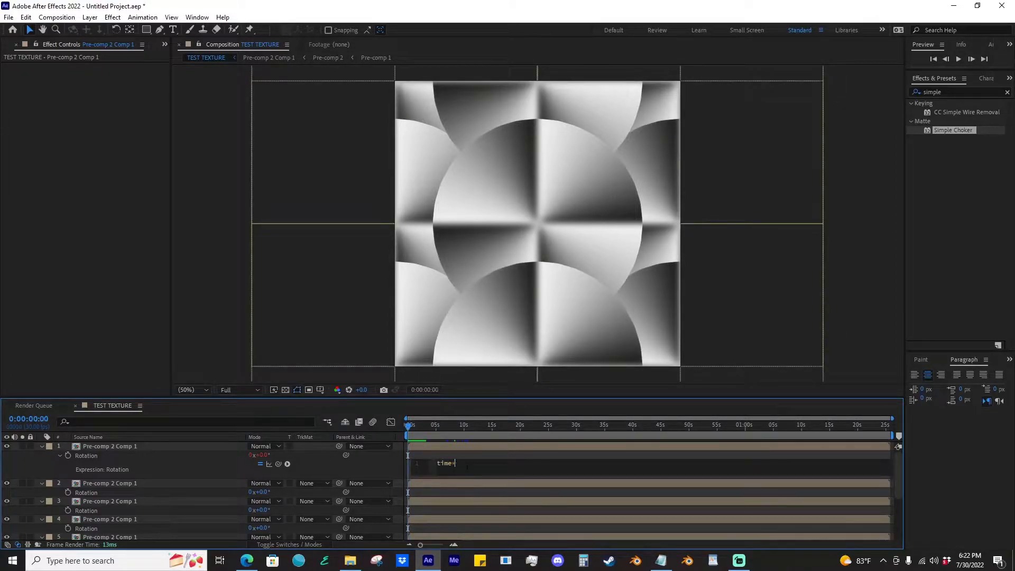
pyautogui.write('*80')
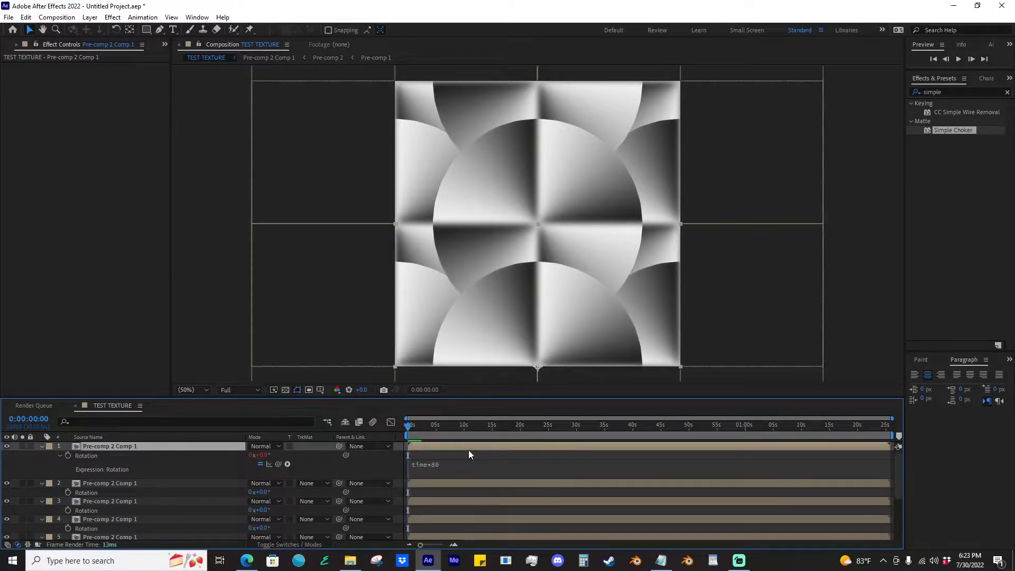
pyautogui.click(109, 483)
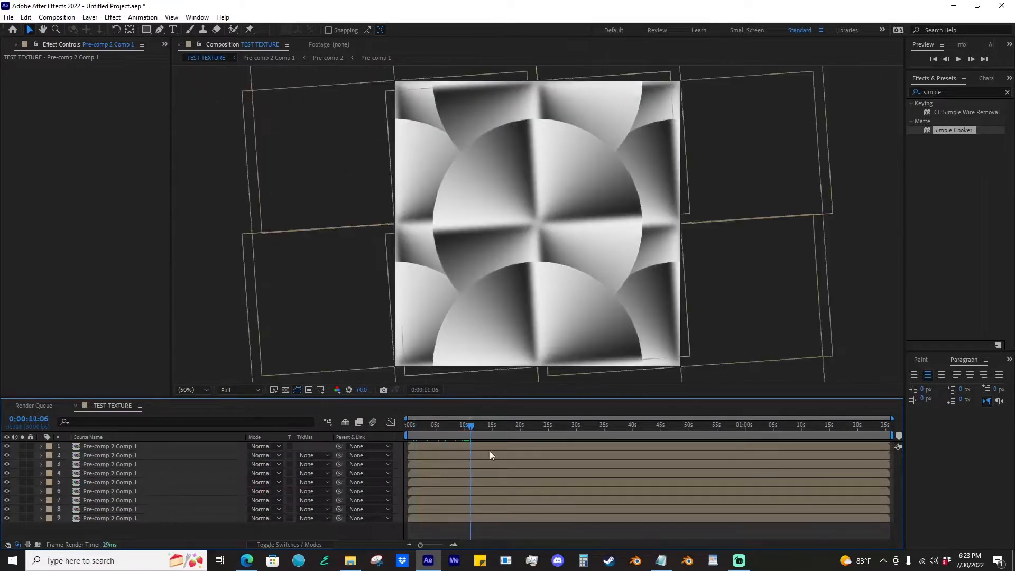
pyautogui.click(538, 425)
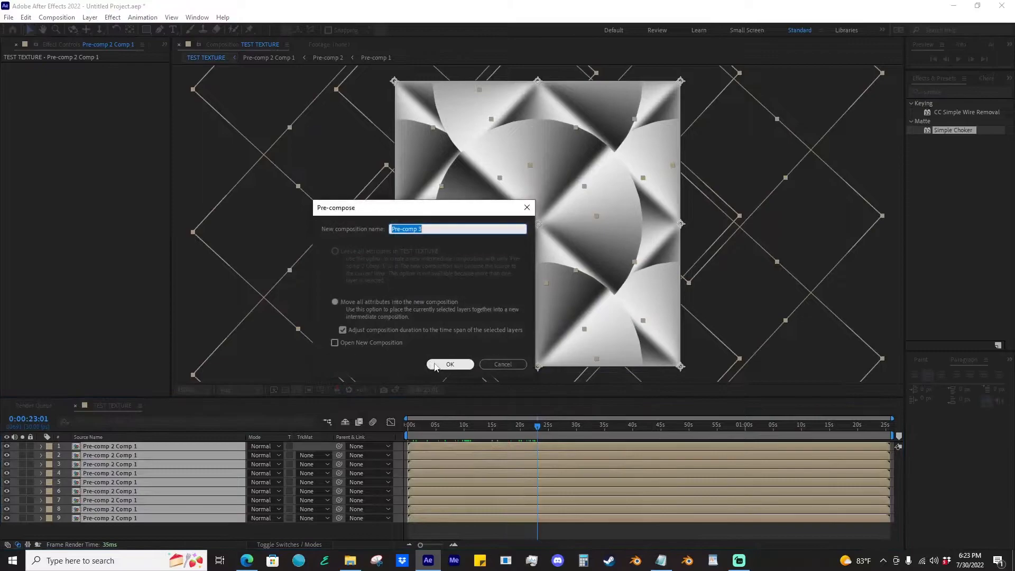
# - Nest the circles into Pre-comp 3, apply Colorama, and start editing an Output Cycle colour
pyautogui.click(450, 364)
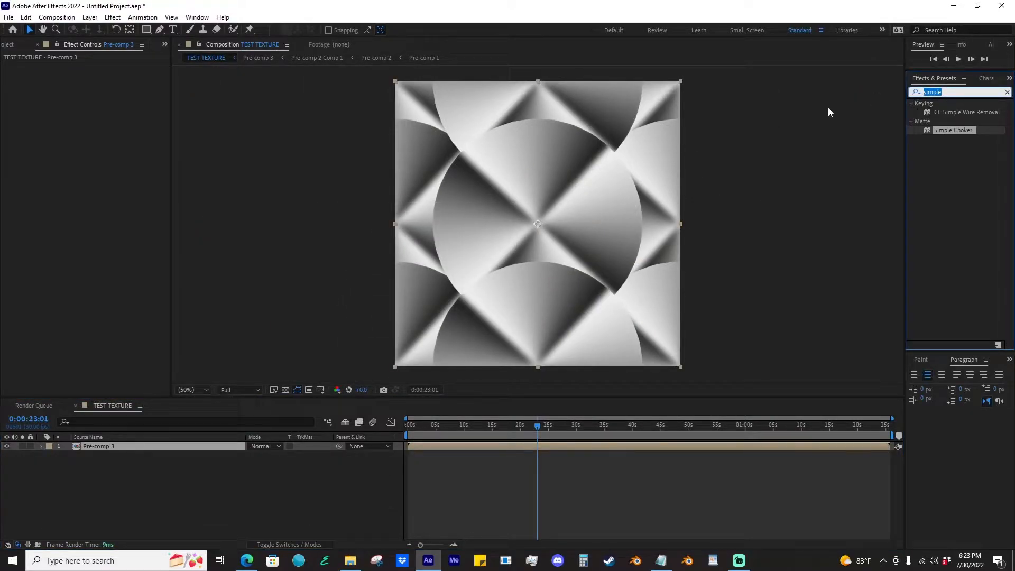
pyautogui.write('colora')
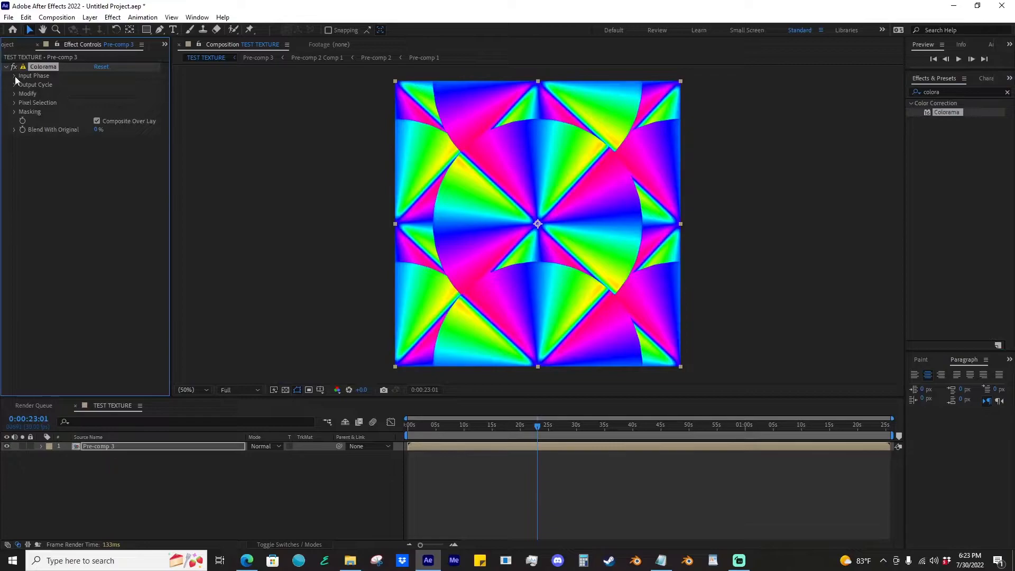
pyautogui.click(15, 76)
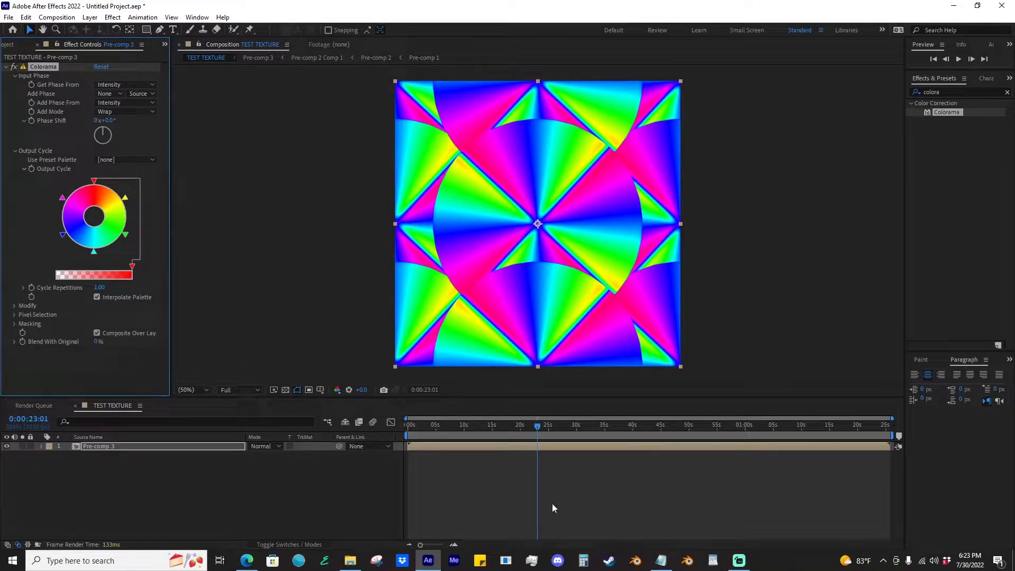
pyautogui.click(599, 425)
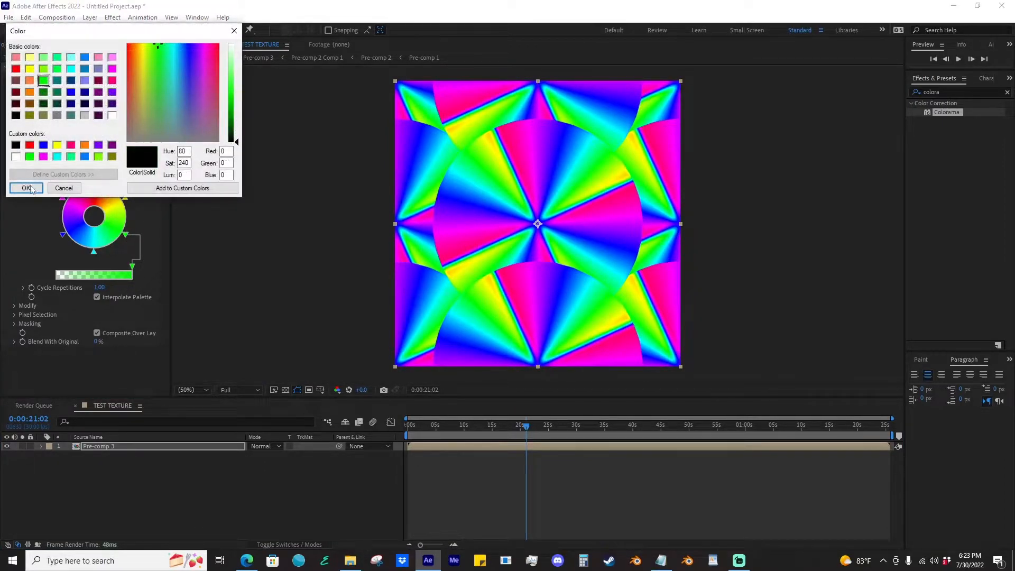
# - Set Colorama's Output Cycle colours to pink, blue and black, then nest the texture layer
pyautogui.click(25, 187)
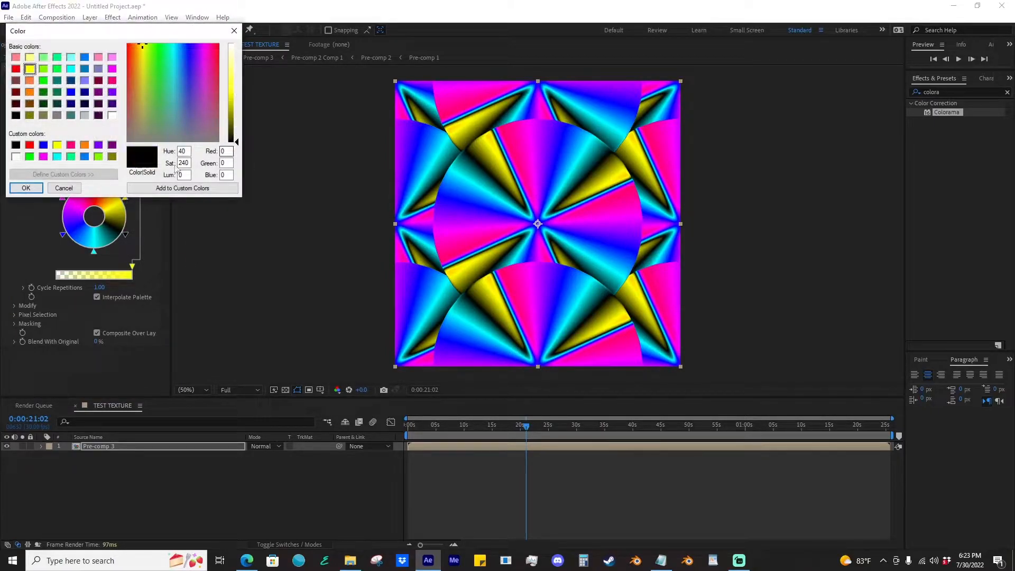
pyautogui.click(25, 188)
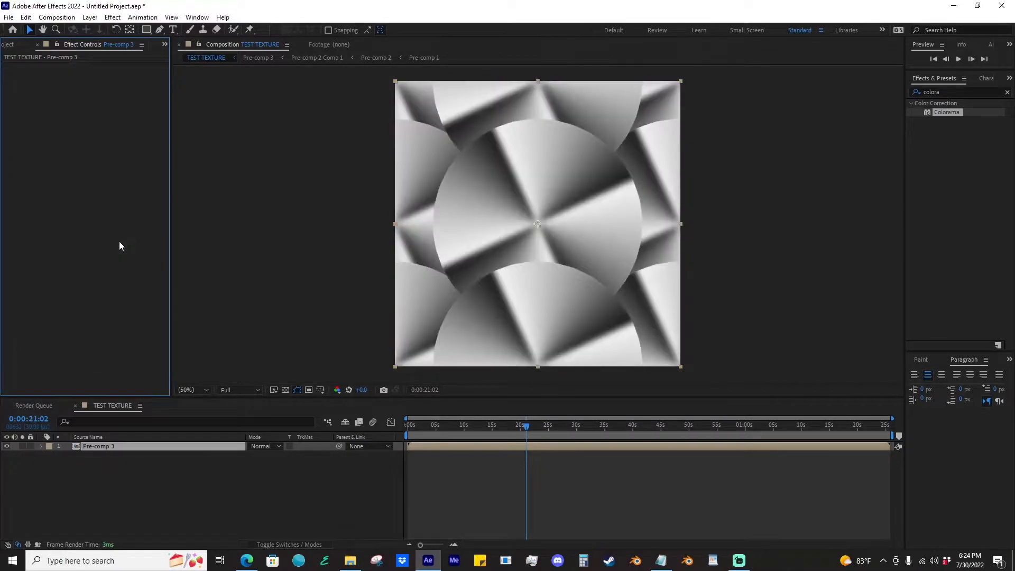
pyautogui.doubleClick(946, 112)
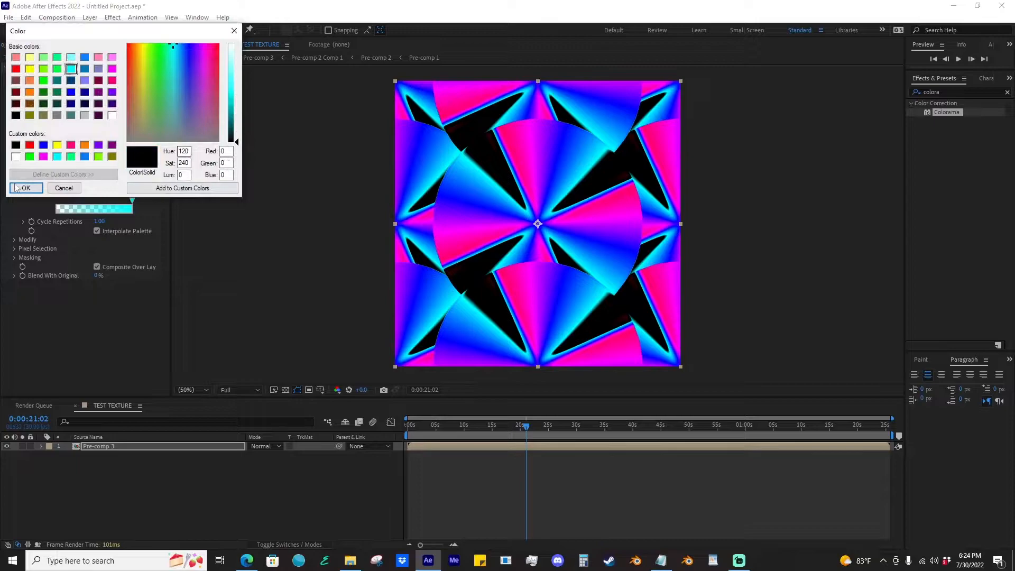
pyautogui.click(25, 188)
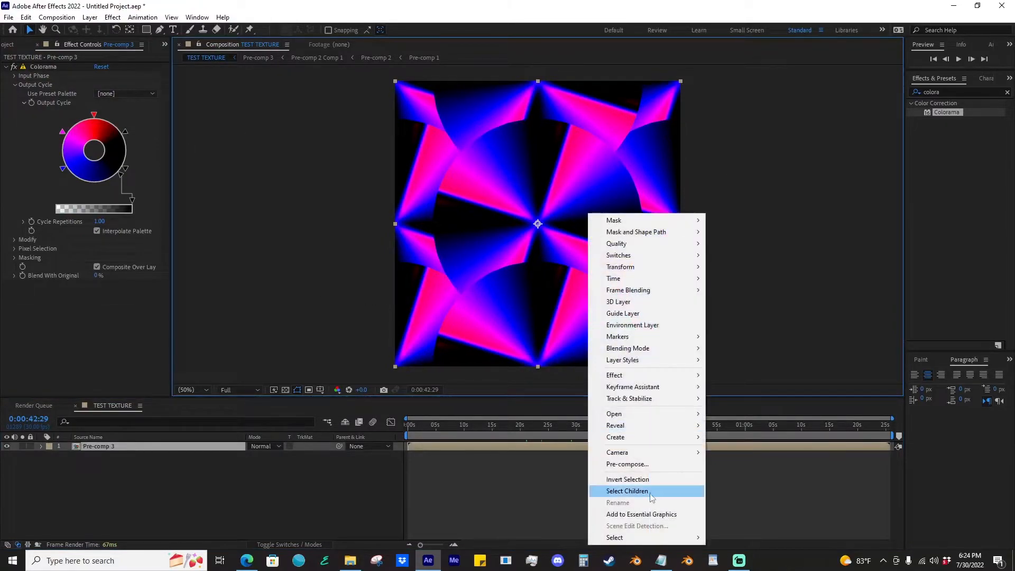
pyautogui.click(627, 491)
pyautogui.write('motion')
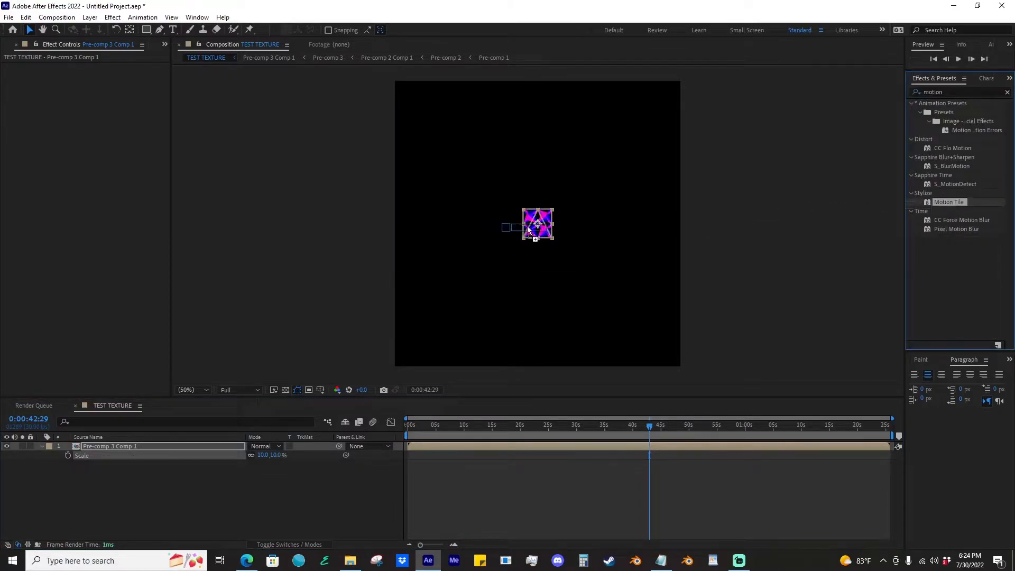
# - Apply Motion Tile to the 10%-scaled texture and preview the tiled pattern at later times
pyautogui.doubleClick(950, 202)
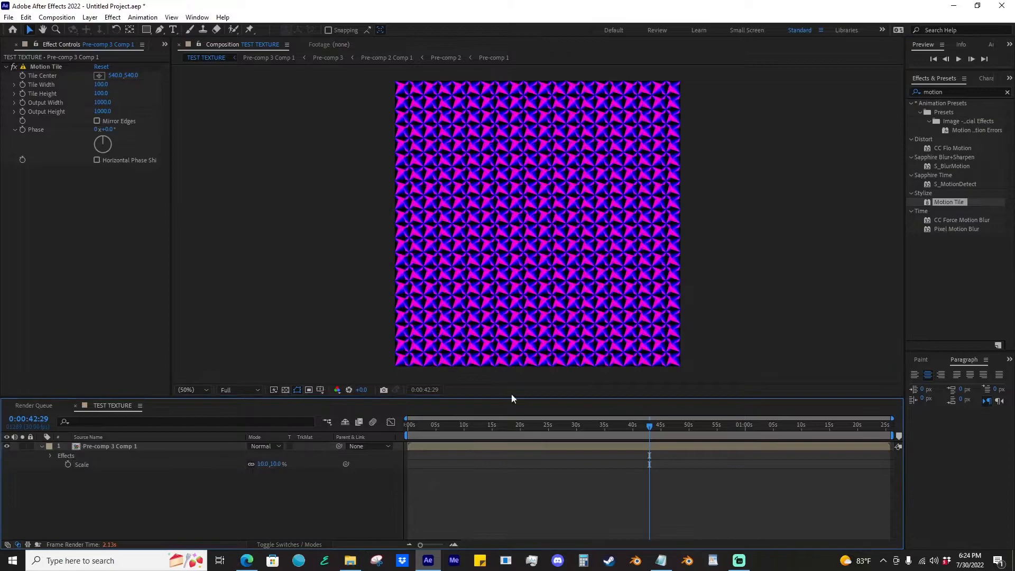
pyautogui.click(522, 425)
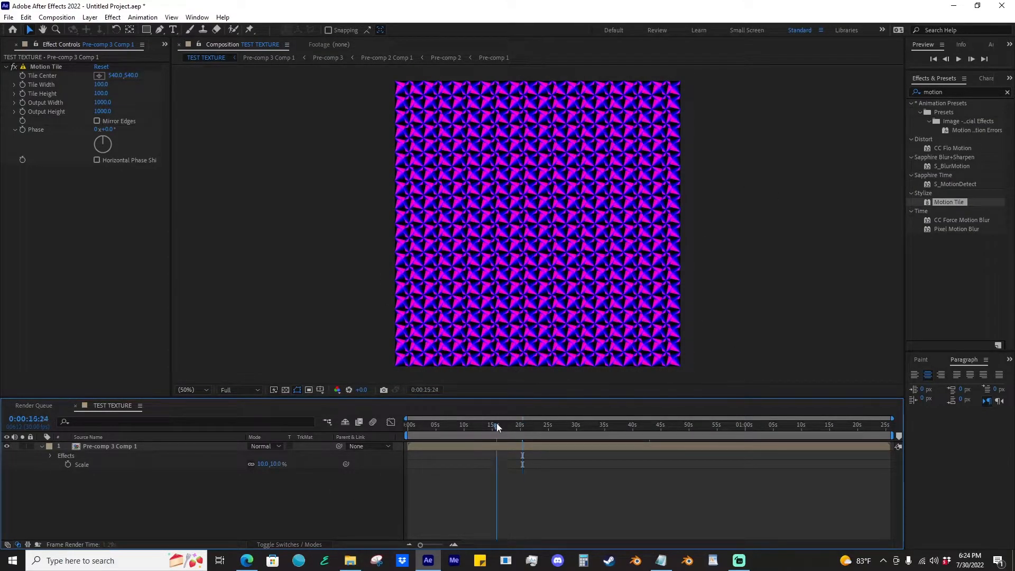
pyautogui.click(473, 425)
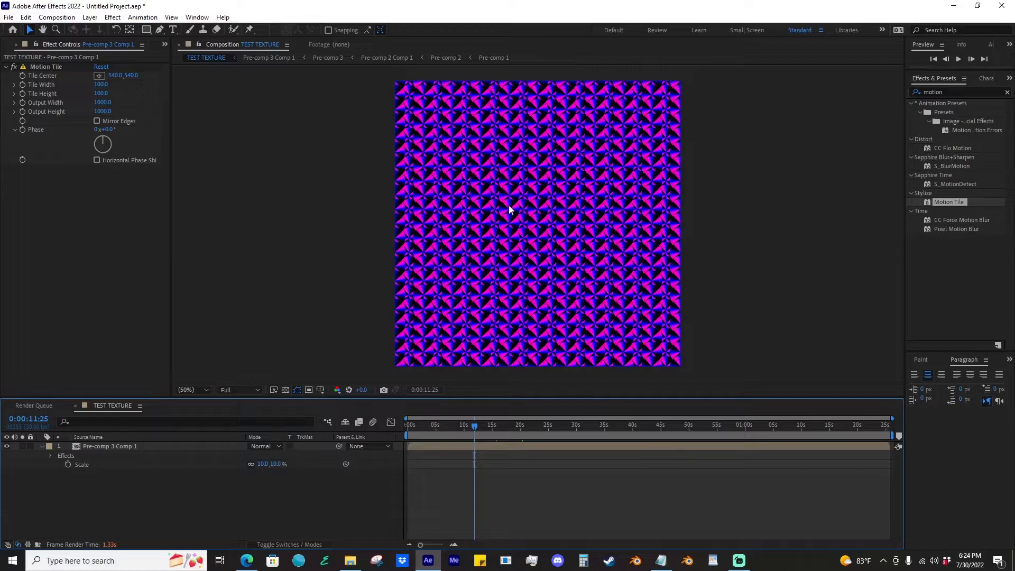
pyautogui.moveTo(464, 472)
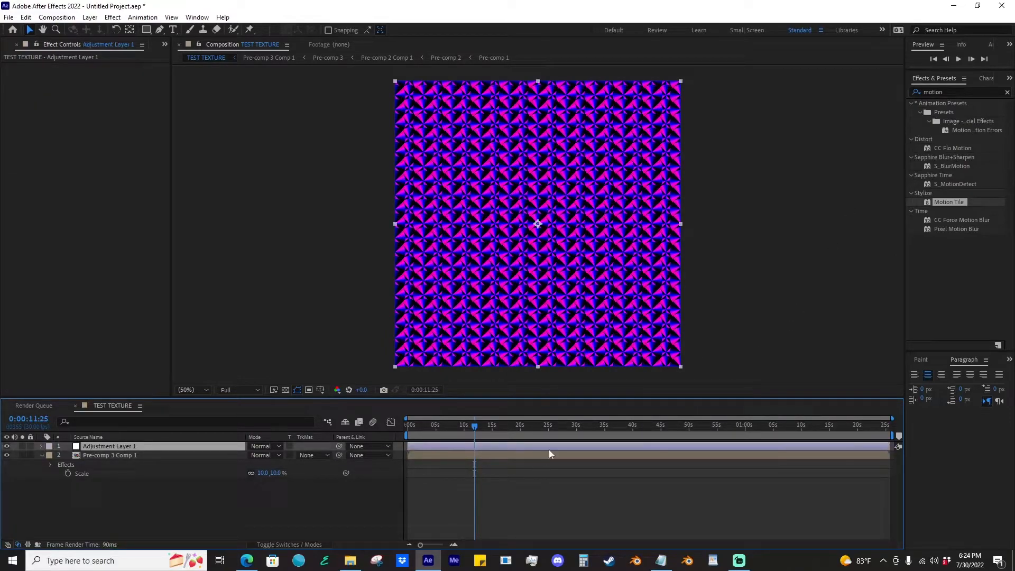
pyautogui.click(108, 445)
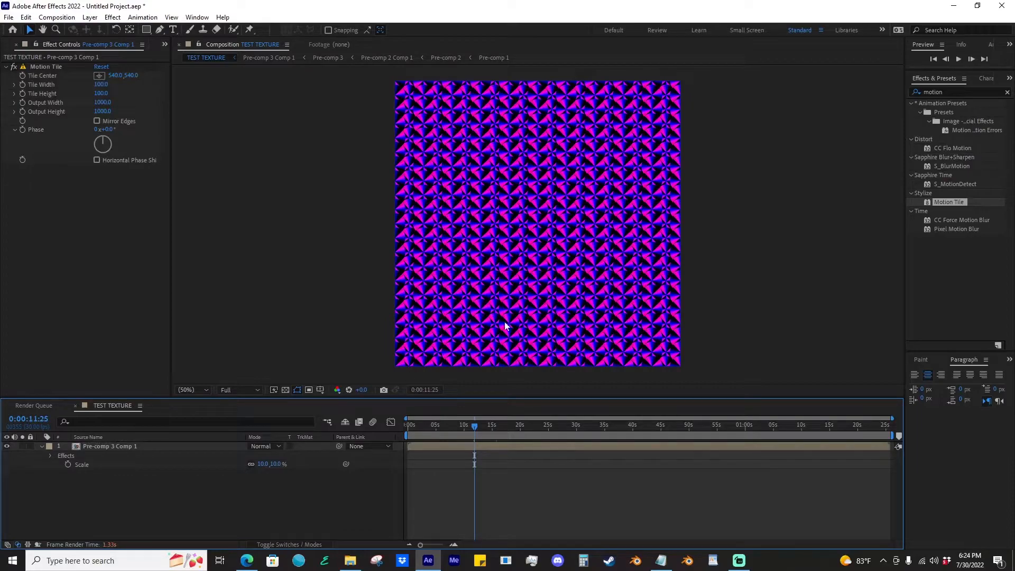
pyautogui.moveTo(392, 467)
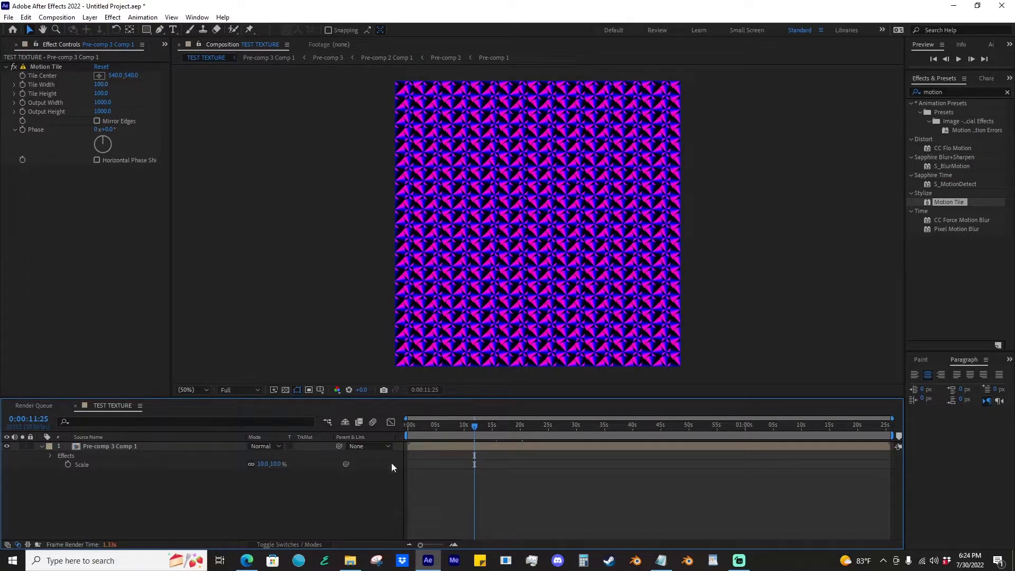
pyautogui.moveTo(675, 387)
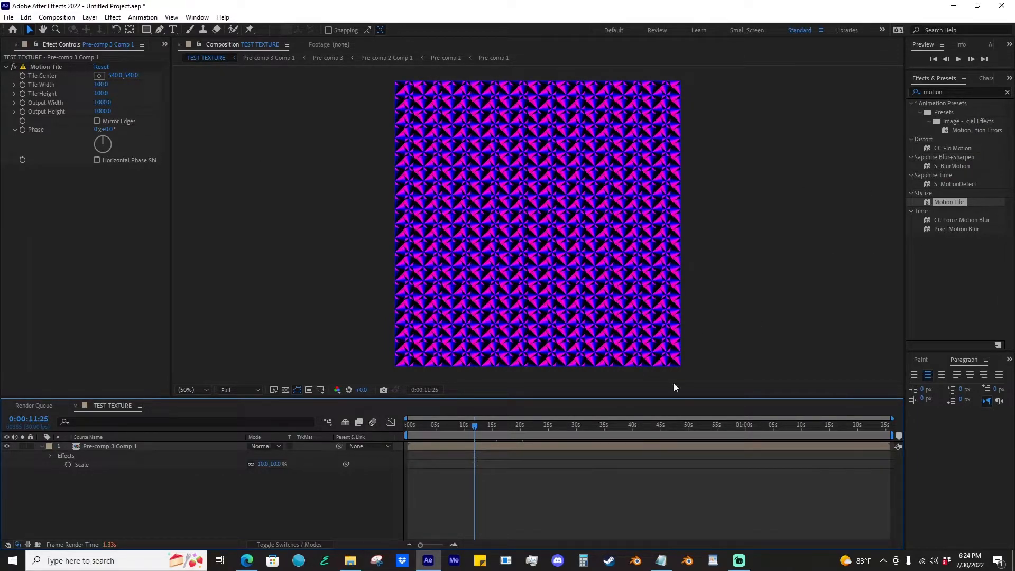
pyautogui.moveTo(559, 233)
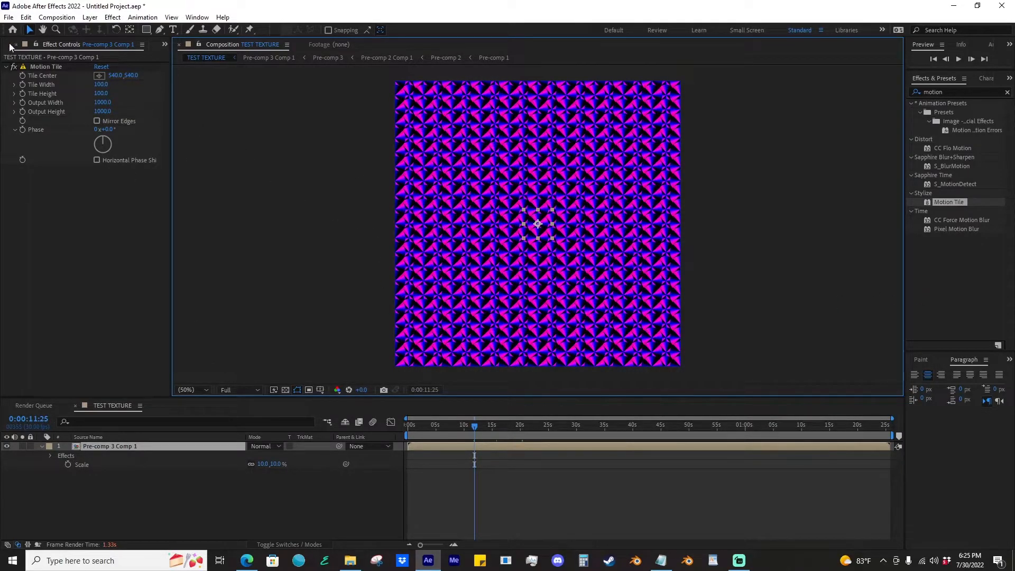
pyautogui.click(171, 46)
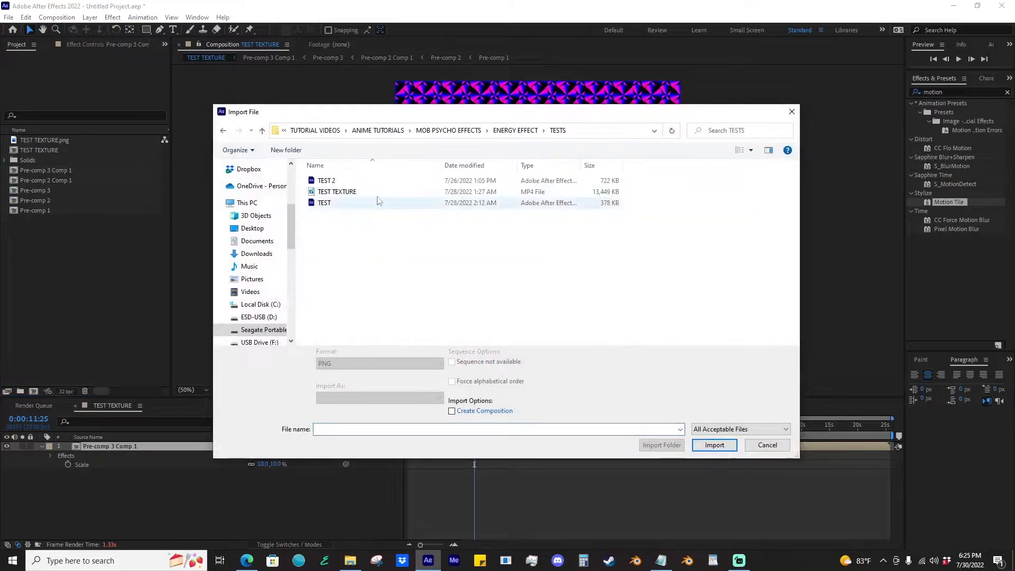
# - Import TEST TEXTURE.mp4 into a TEST TEXTURE 2 composition and preview it
pyautogui.click(713, 444)
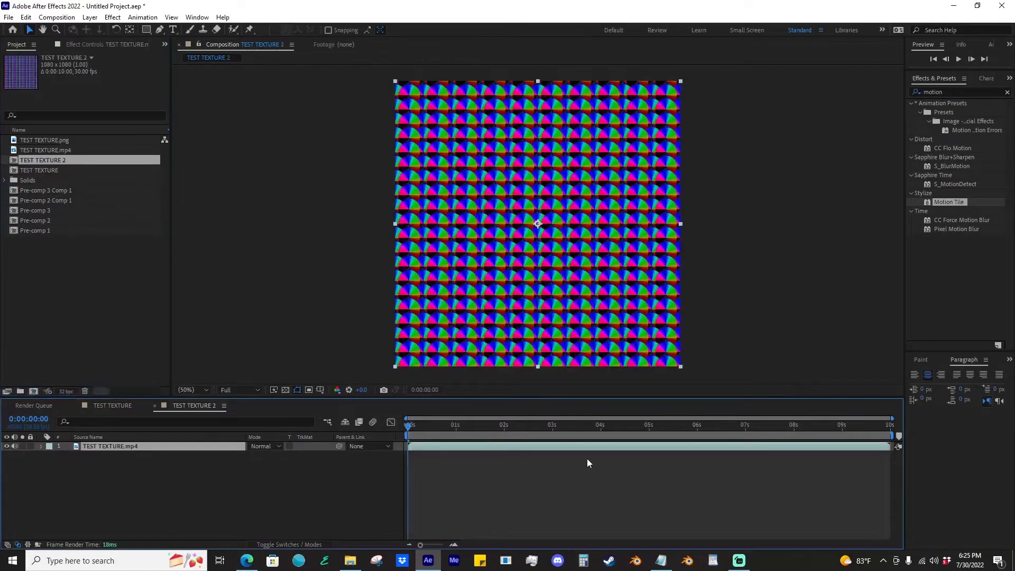
pyautogui.click(518, 425)
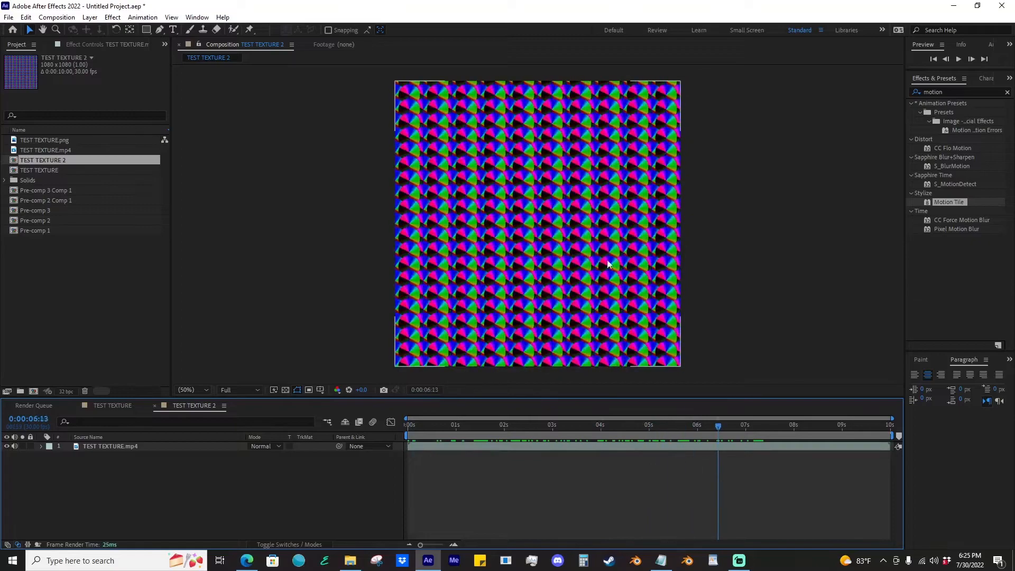
pyautogui.click(109, 447)
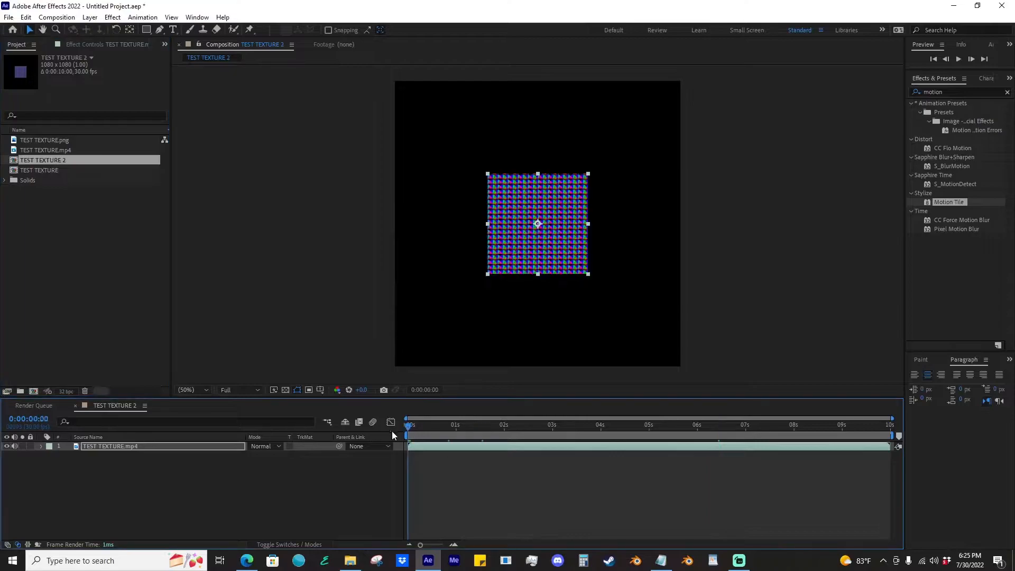
pyautogui.click(465, 425)
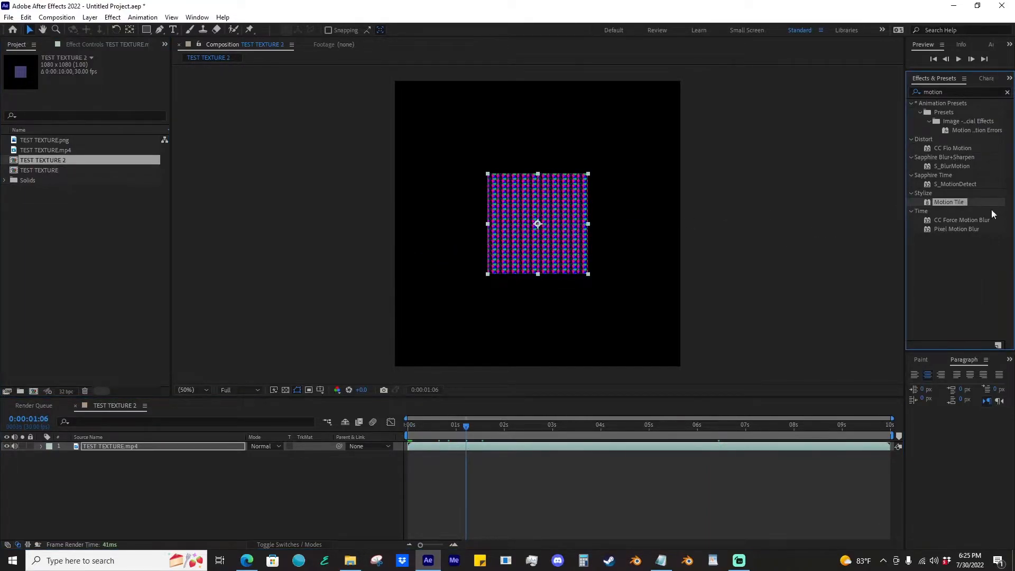
# - Double-click an effect in the Effects & Presets list for the new adjustment layer
pyautogui.doubleClick(950, 202)
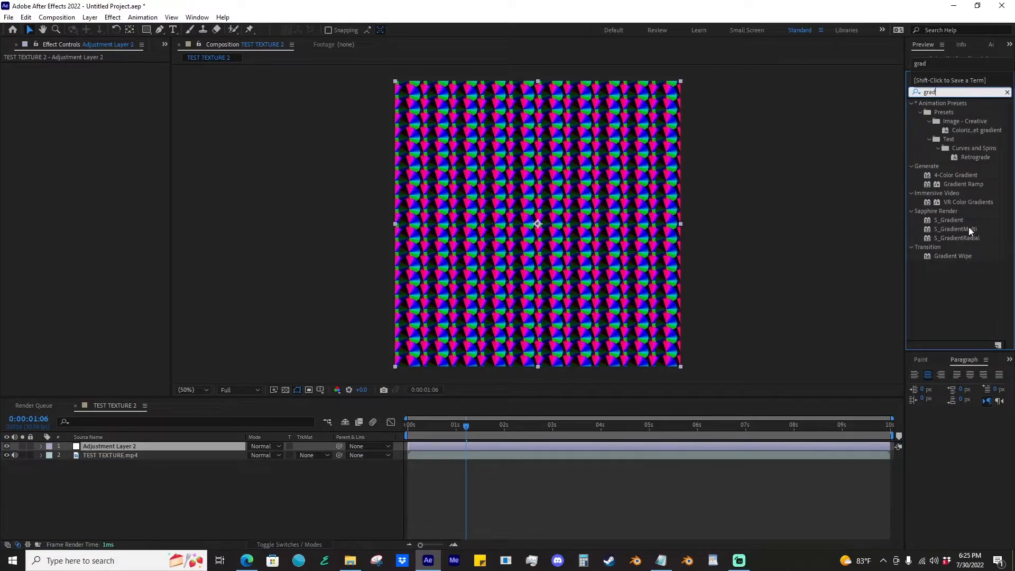
# - Apply S_GradientMulti to the adjustment layer with light blue and pink gradient points
pyautogui.click(957, 228)
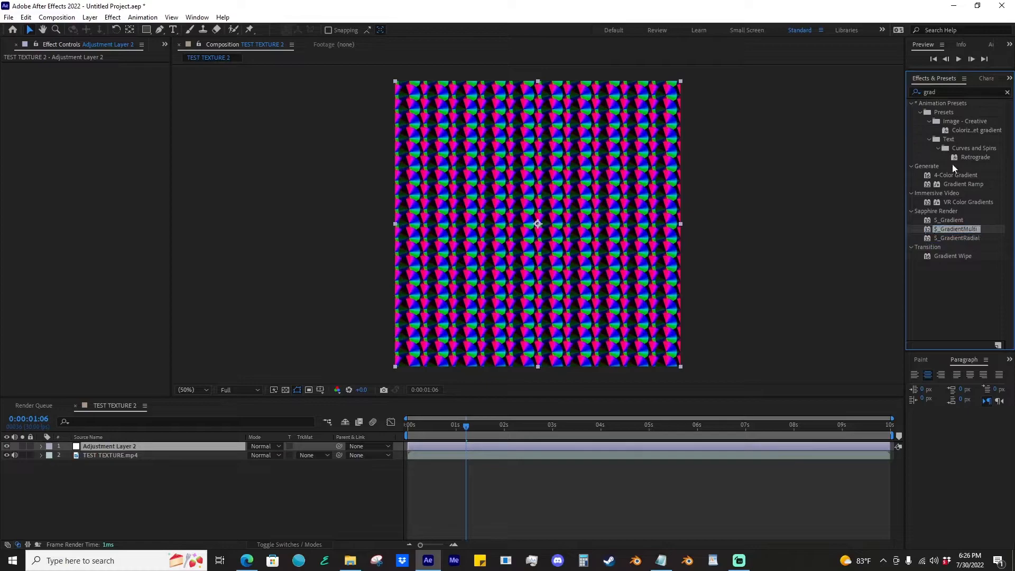
pyautogui.click(955, 175)
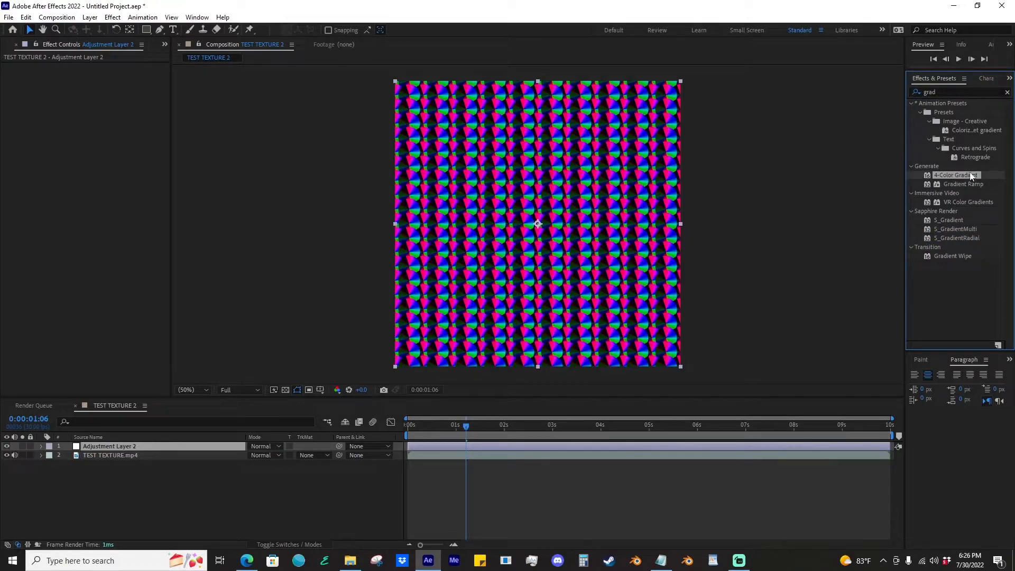
pyautogui.moveTo(972, 233)
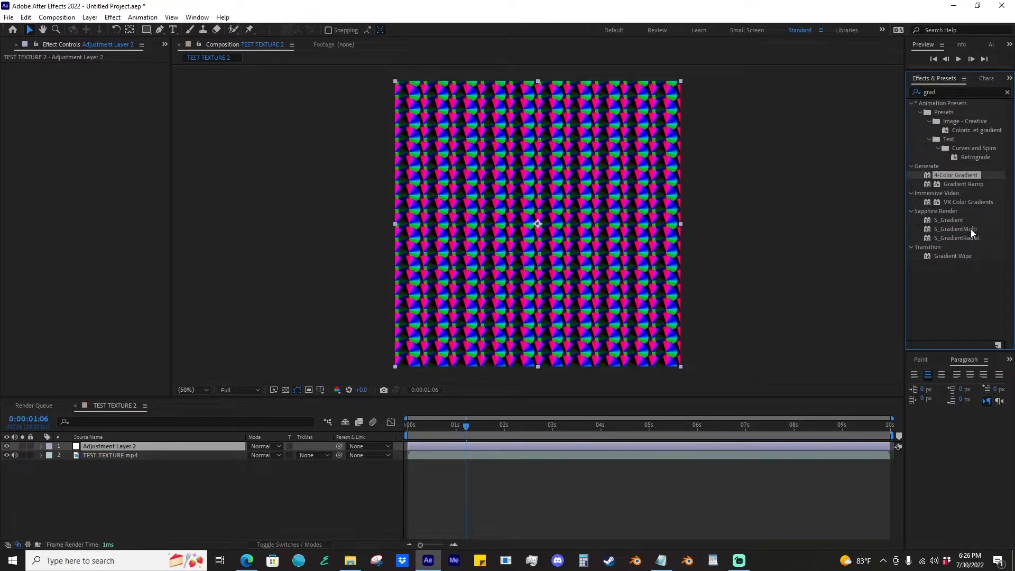
pyautogui.doubleClick(954, 228)
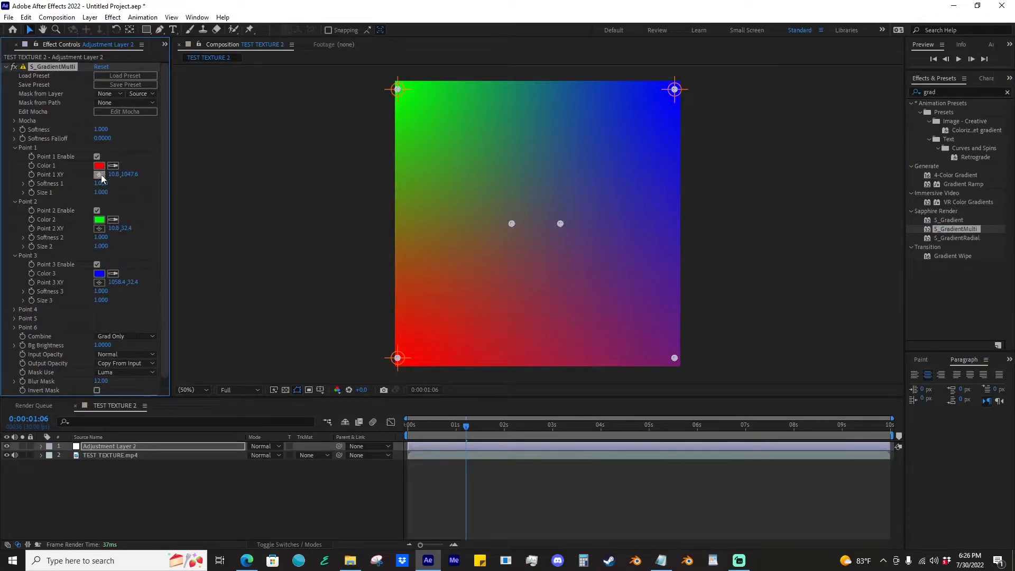
pyautogui.click(99, 165)
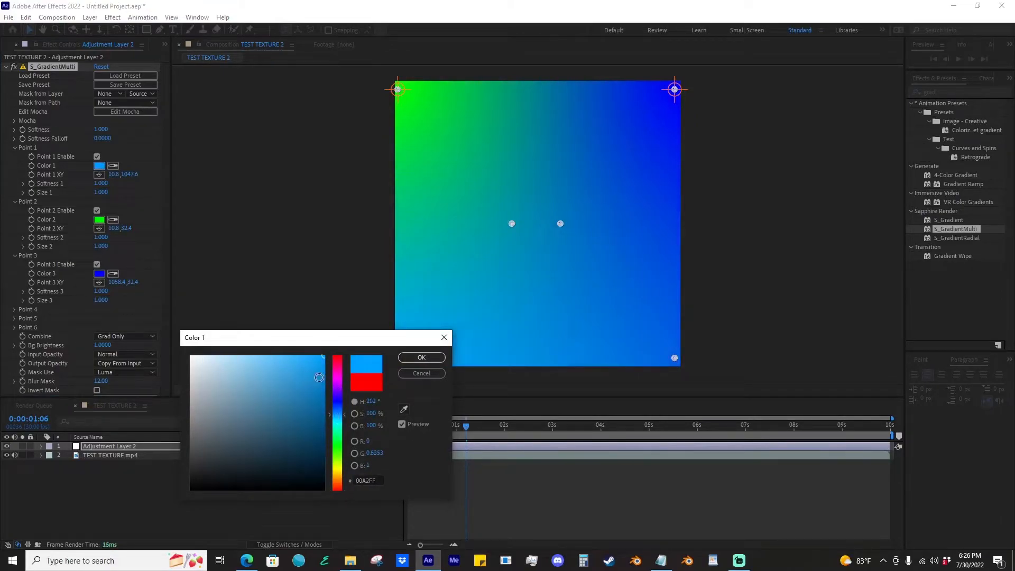
pyautogui.click(421, 357)
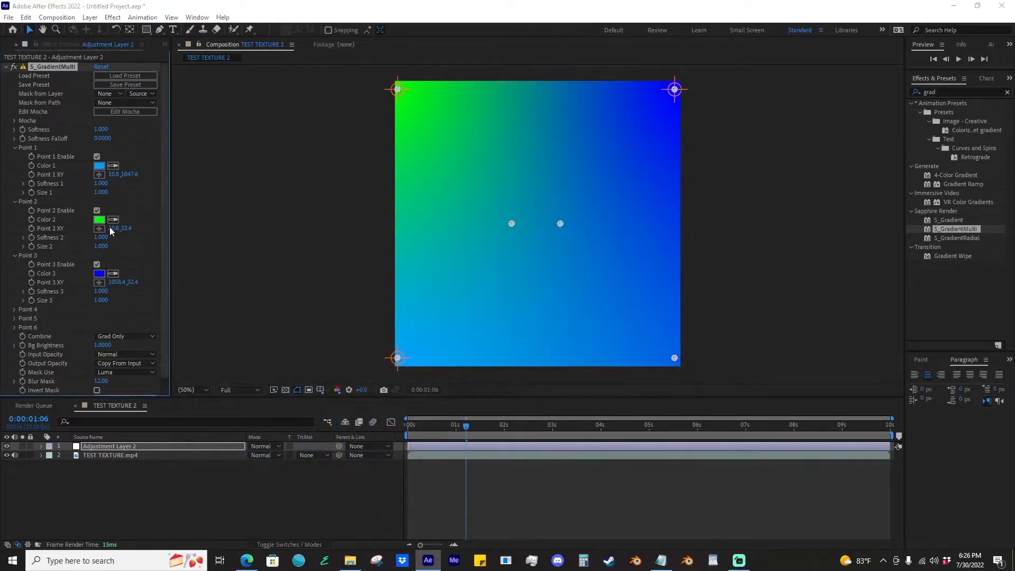
pyautogui.click(98, 219)
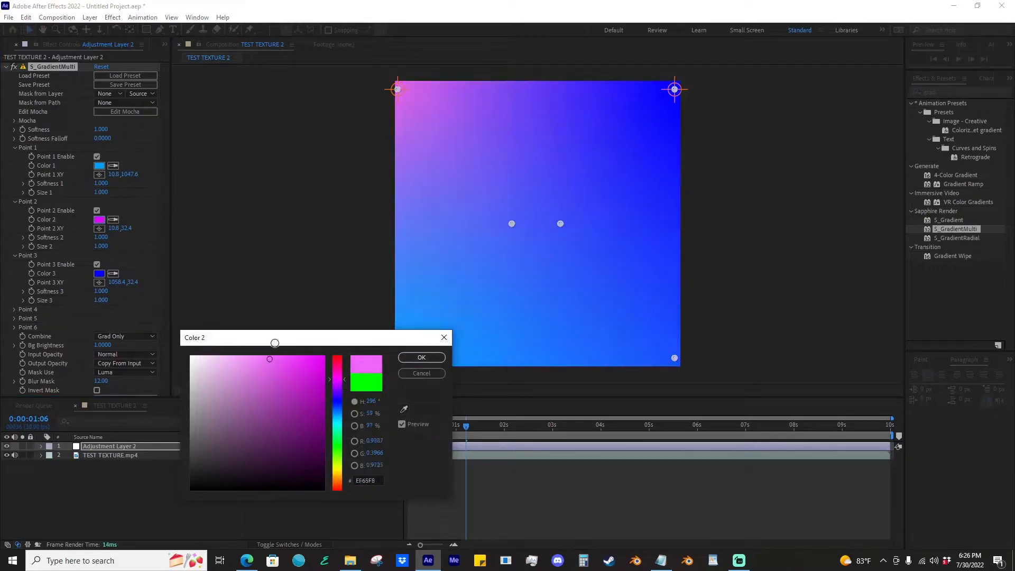
pyautogui.click(420, 358)
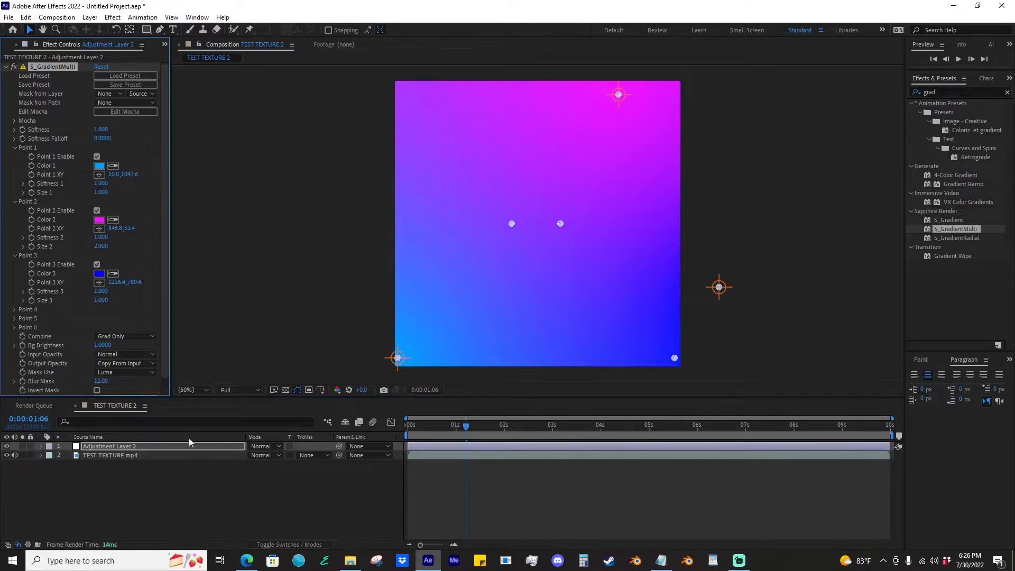
# - Blend the gradient layer onto the texture, trying Screen, Soft Light, then Overlay
pyautogui.click(125, 336)
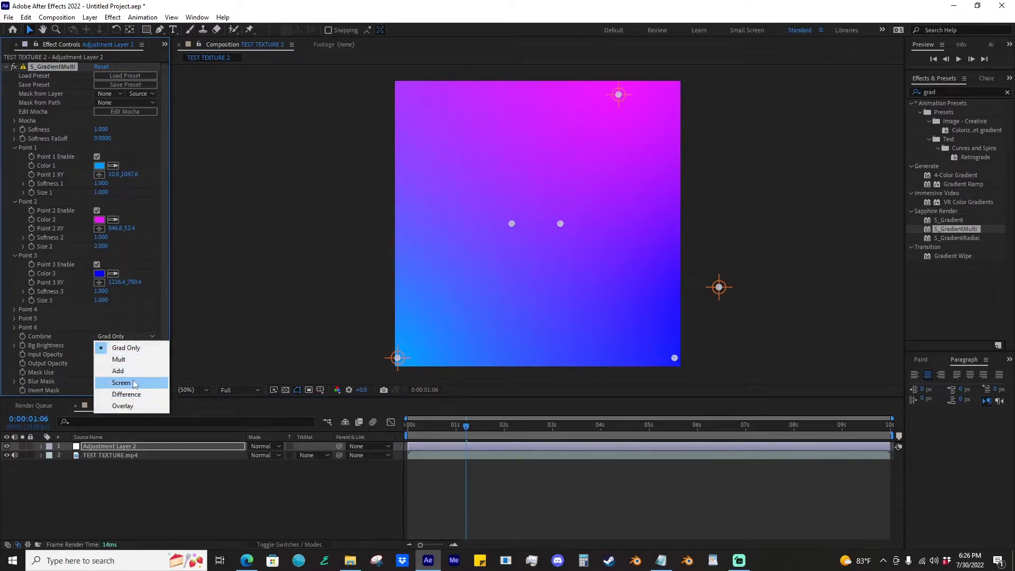
pyautogui.click(121, 383)
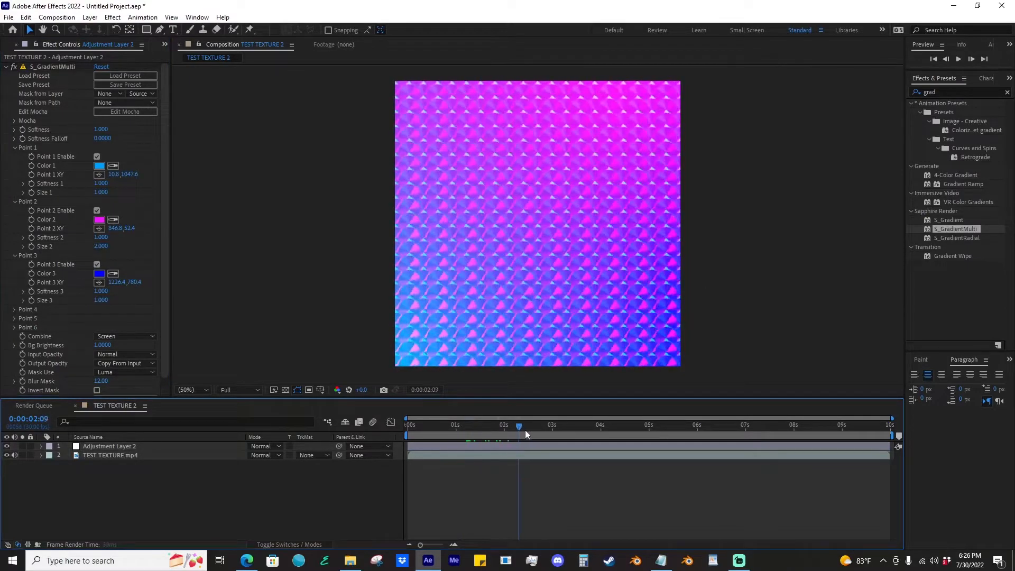
pyautogui.click(644, 425)
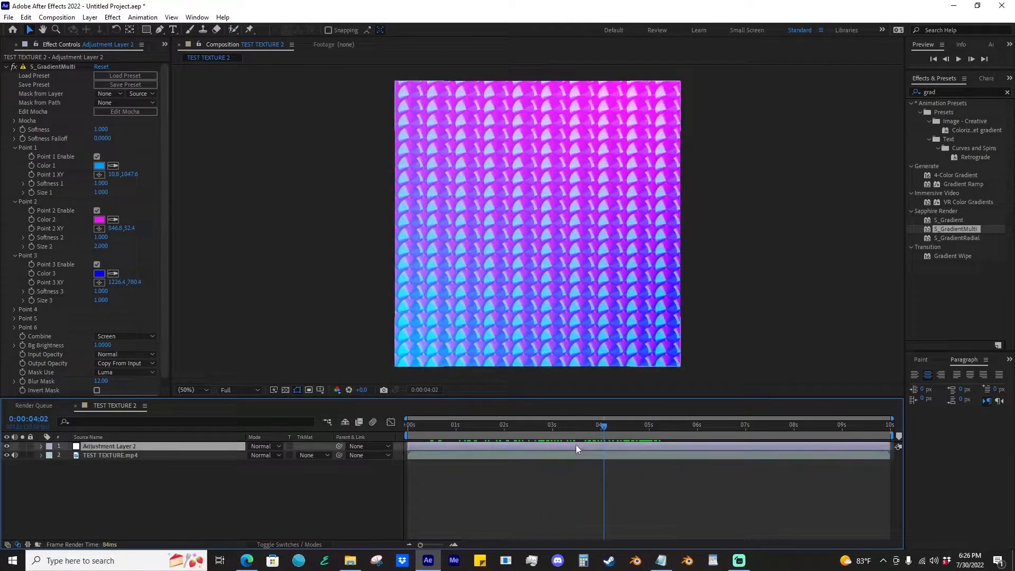
pyautogui.click(537, 223)
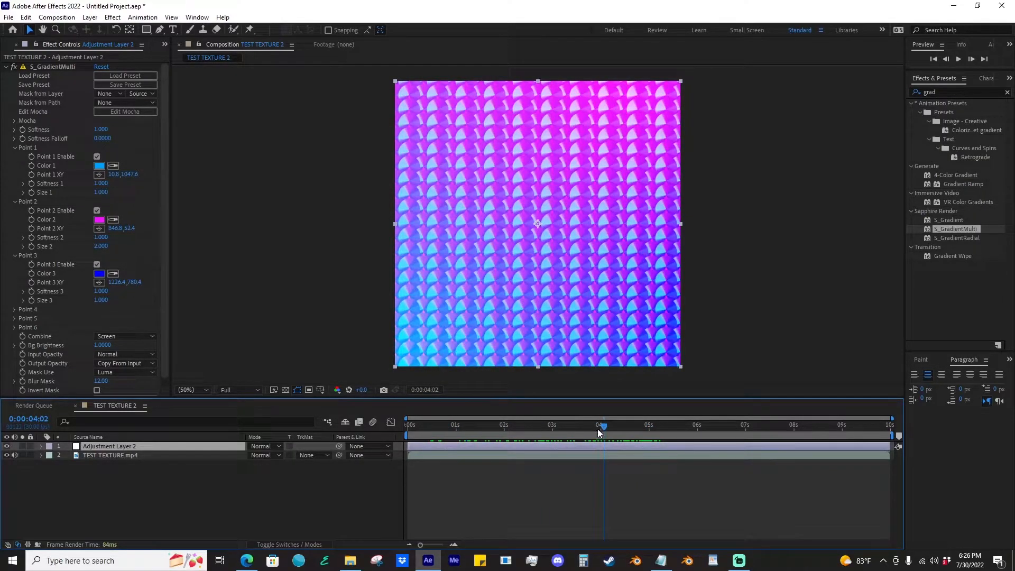
pyautogui.moveTo(583, 450)
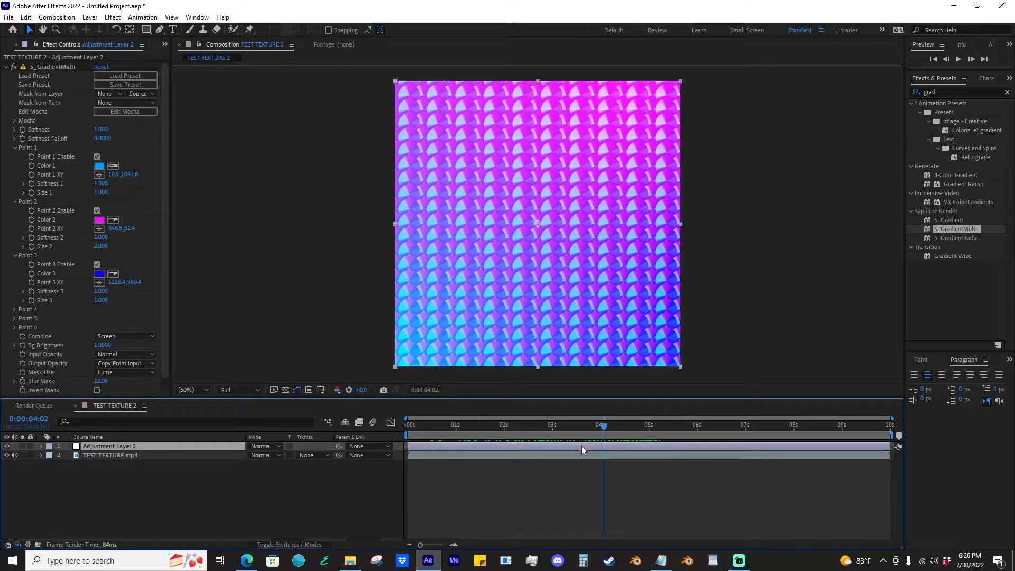
pyautogui.rightClick(109, 447)
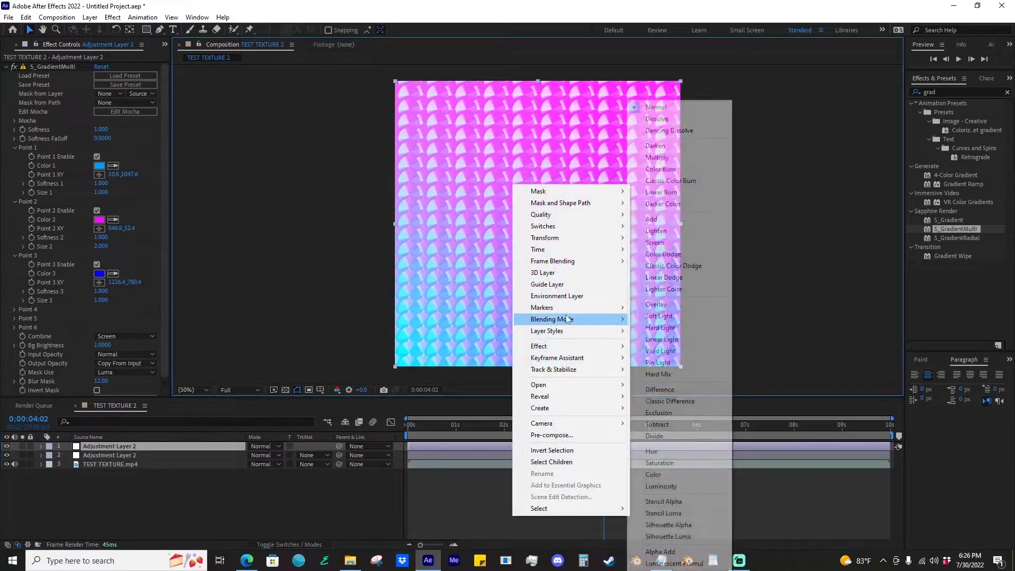
pyautogui.moveTo(658, 316)
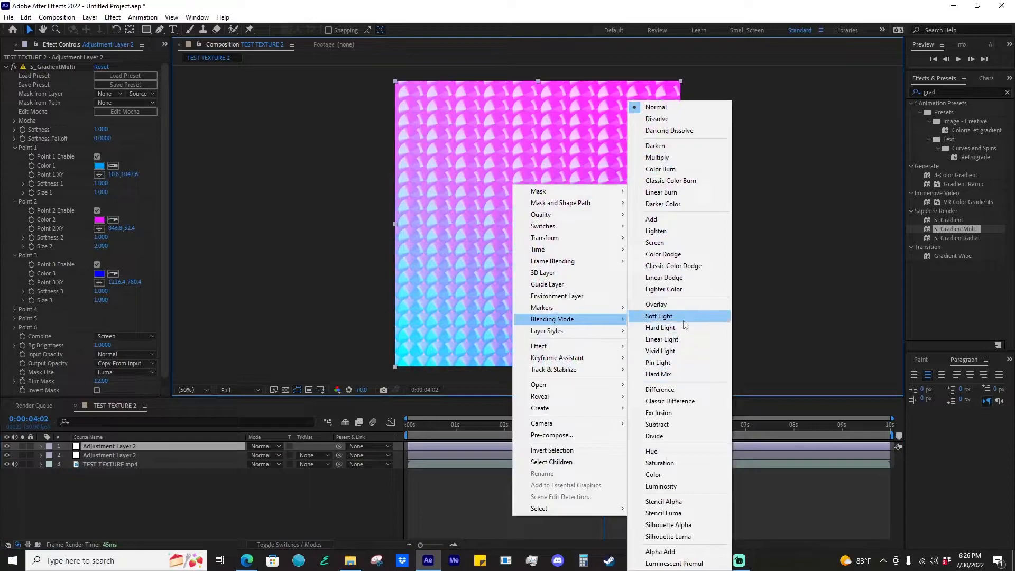
pyautogui.click(661, 327)
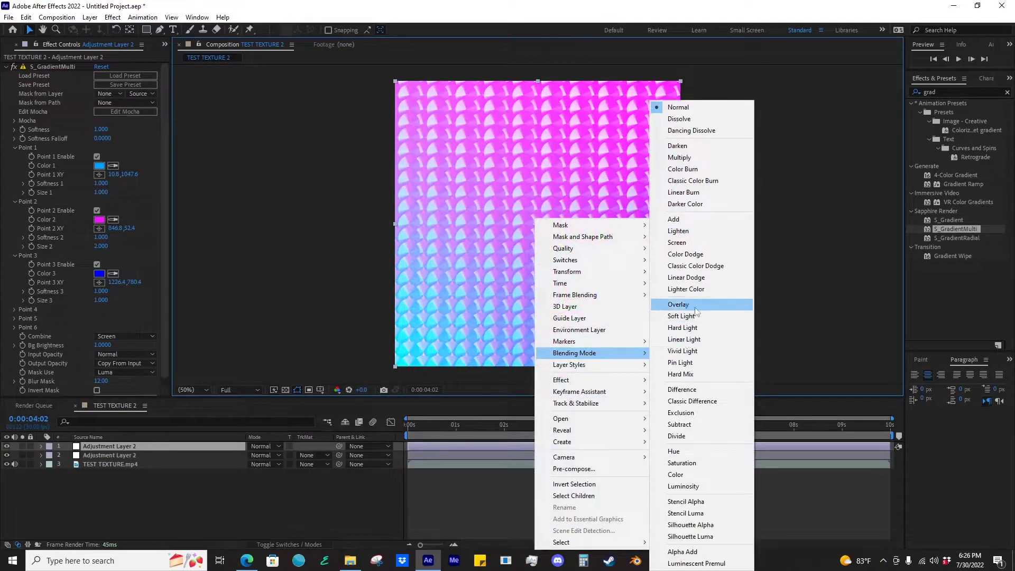
pyautogui.click(678, 305)
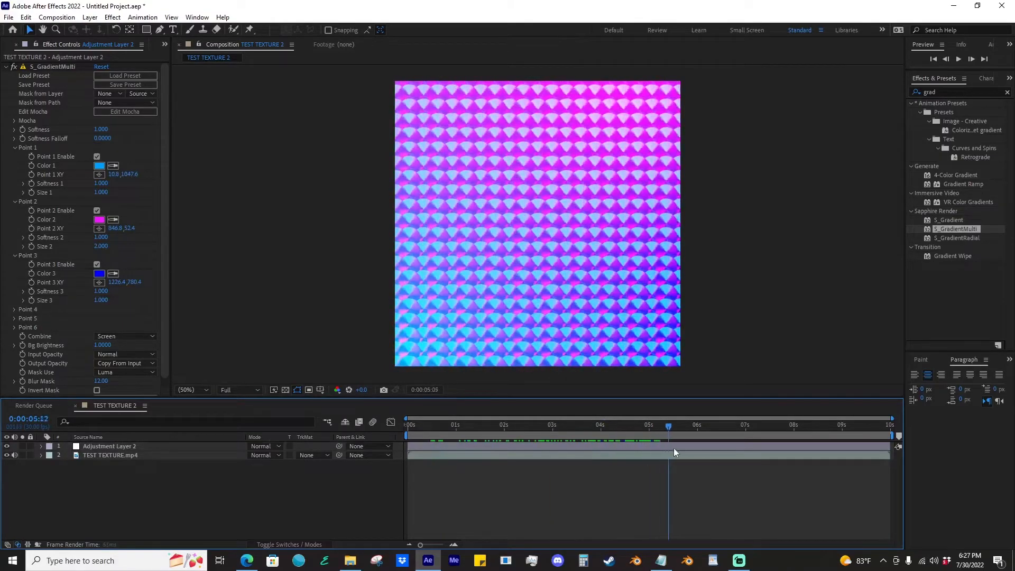
# - Apply Curves to the gradient layer and bend an S-curve to raise contrast
pyautogui.click(727, 425)
pyautogui.write('curves')
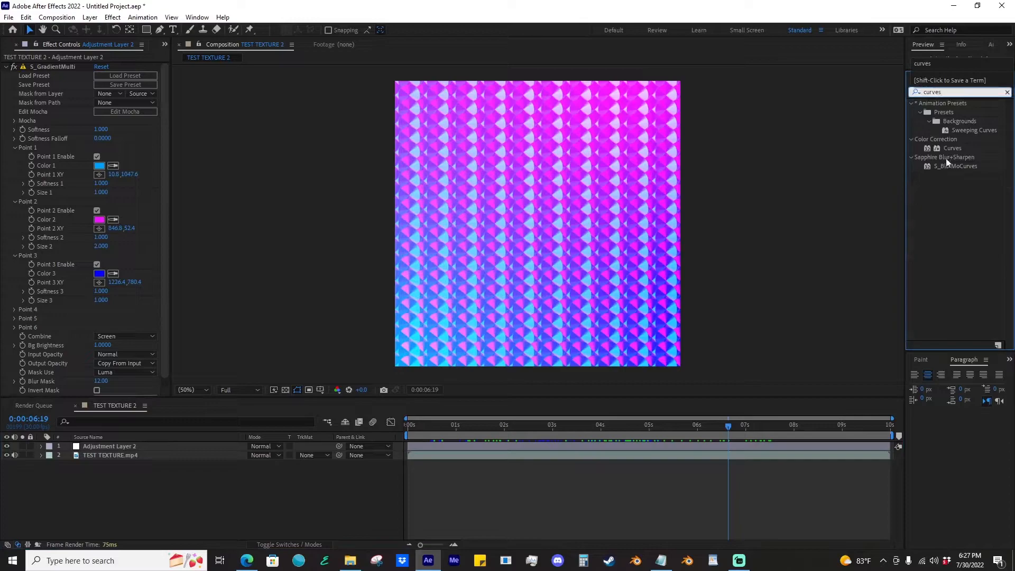
pyautogui.doubleClick(953, 147)
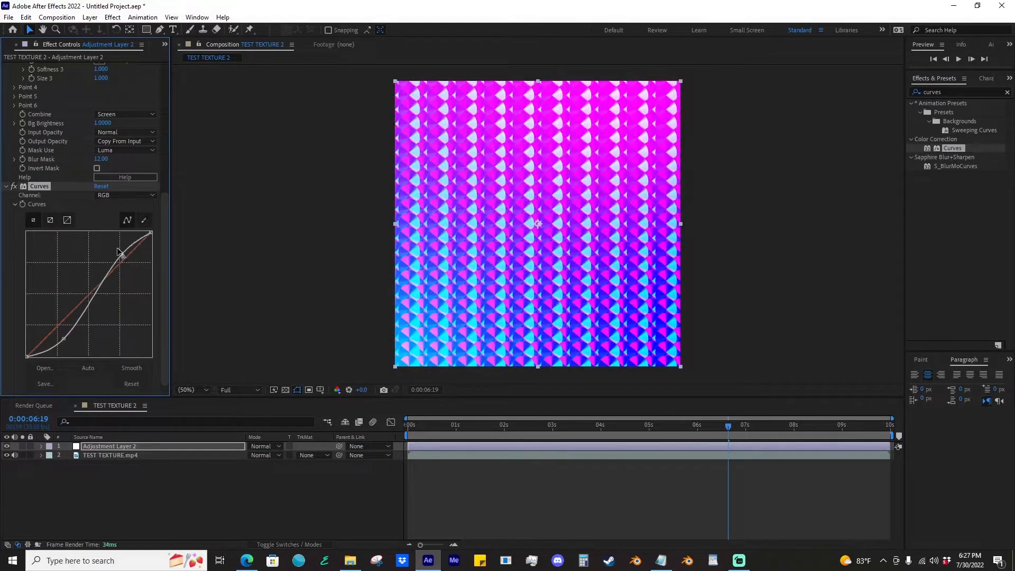
pyautogui.click(130, 384)
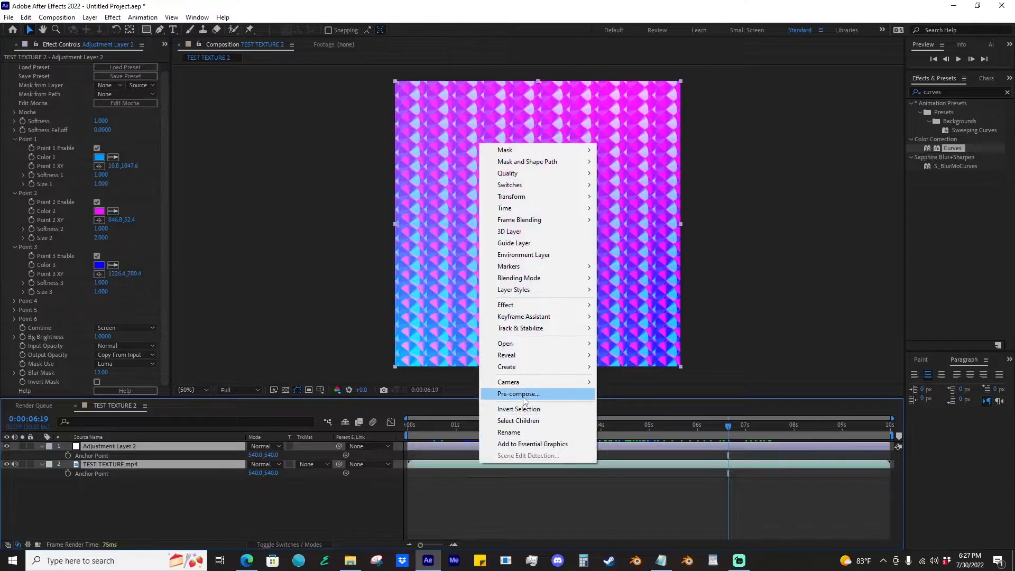
# - Nest both texture layers into Pre-comp 1 and import Dust Blast 1 from FILMRIOT EFFECTS > DUST
pyautogui.click(517, 394)
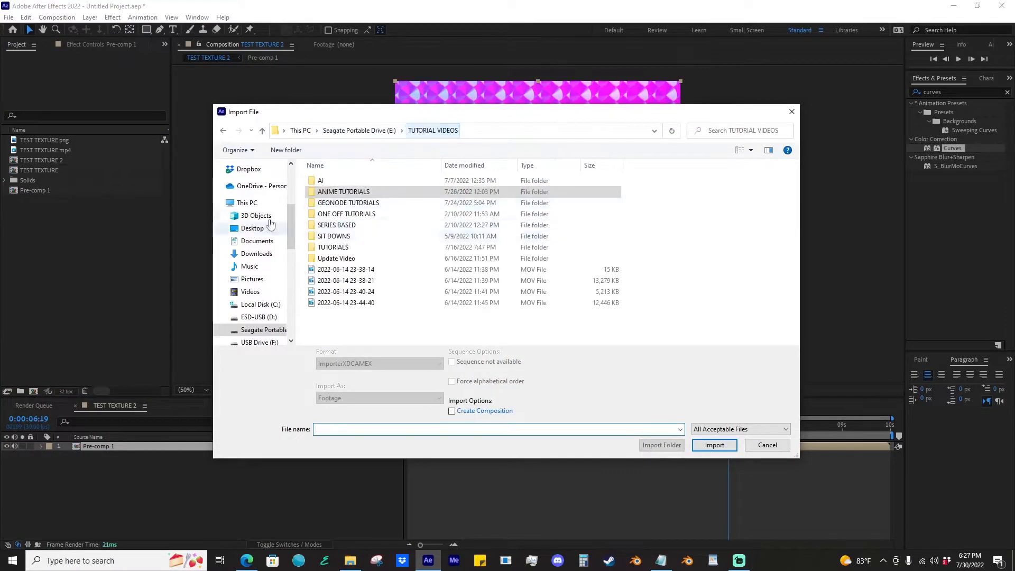
pyautogui.click(261, 130)
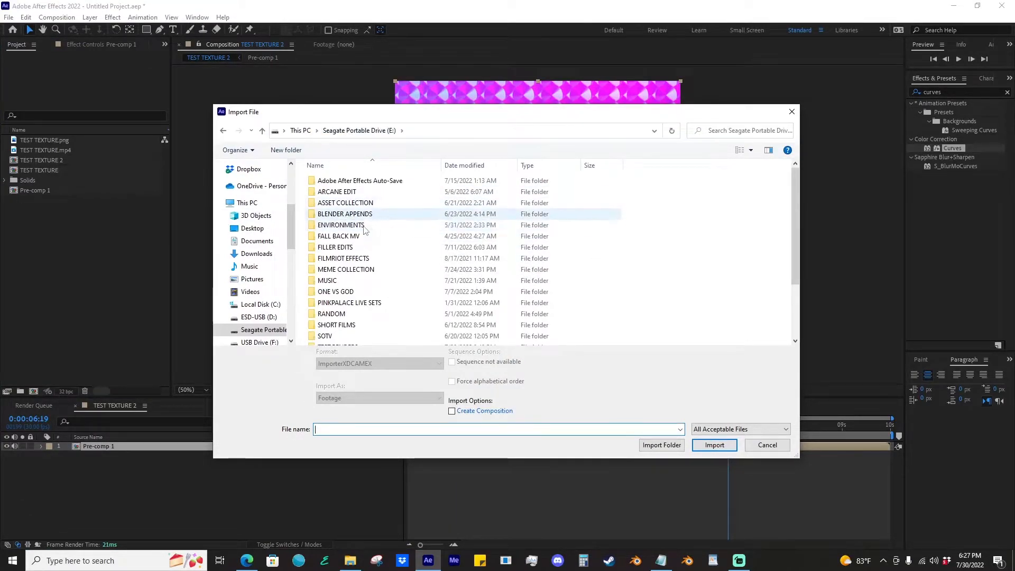
pyautogui.doubleClick(346, 203)
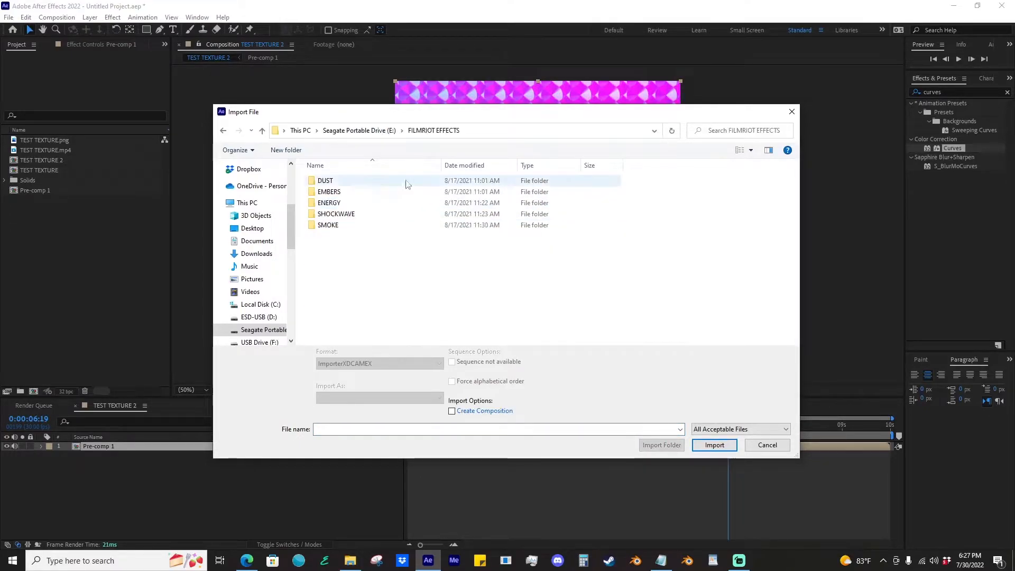
pyautogui.doubleClick(329, 191)
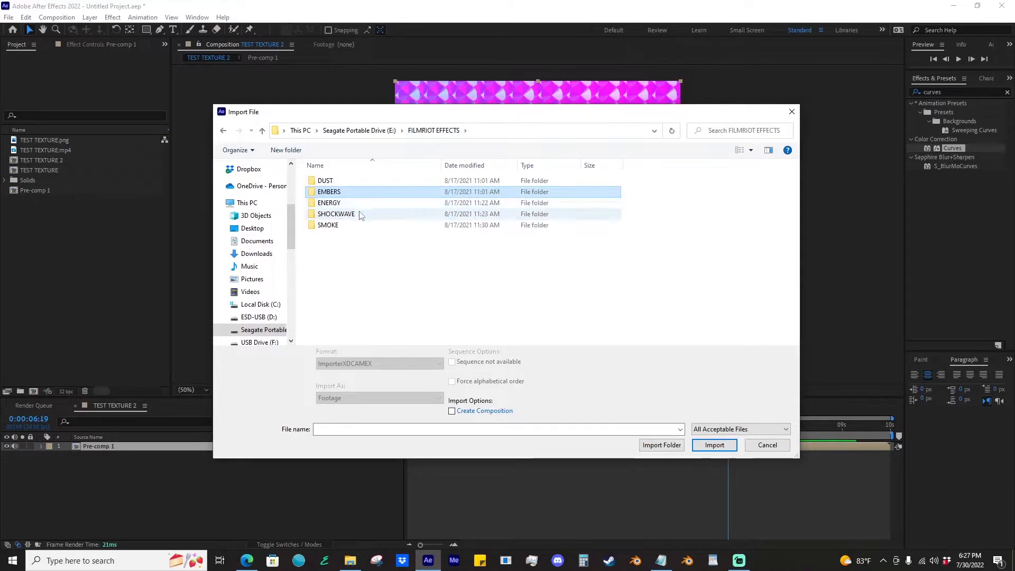
pyautogui.doubleClick(325, 180)
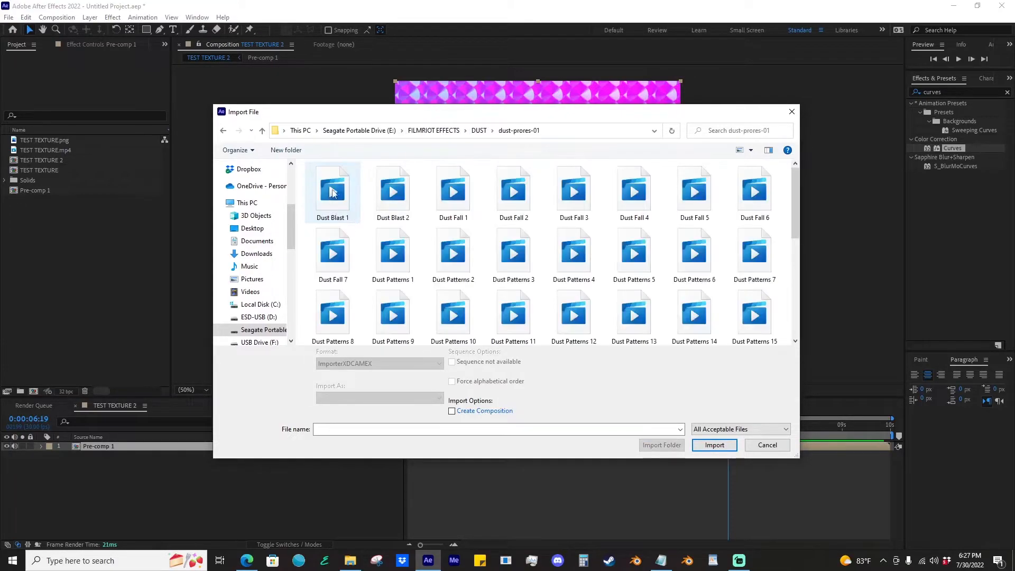
pyautogui.click(714, 445)
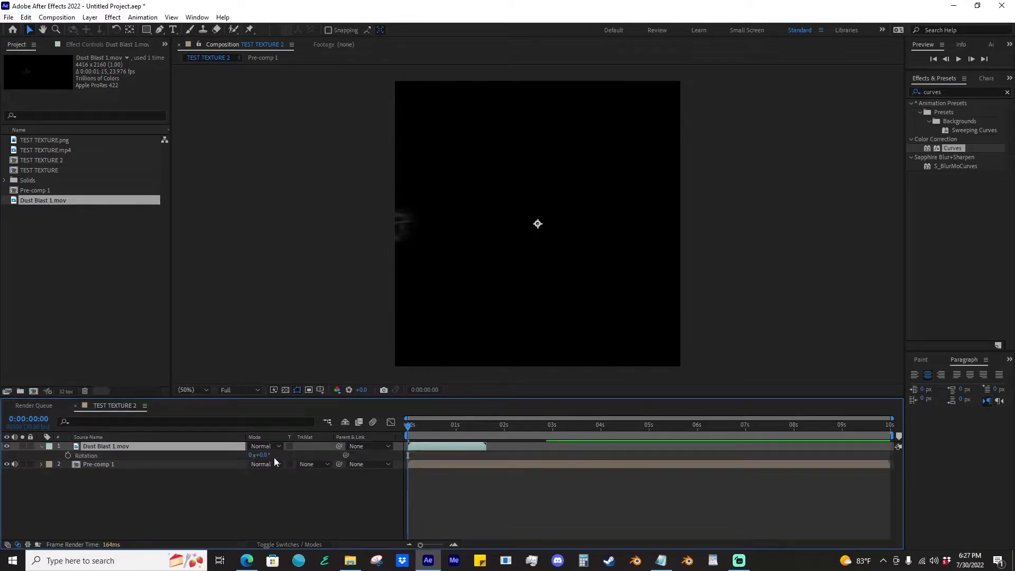
# - Rotate Dust Blast 1 to −90° and preview the dust animation from the start
pyautogui.click(485, 425)
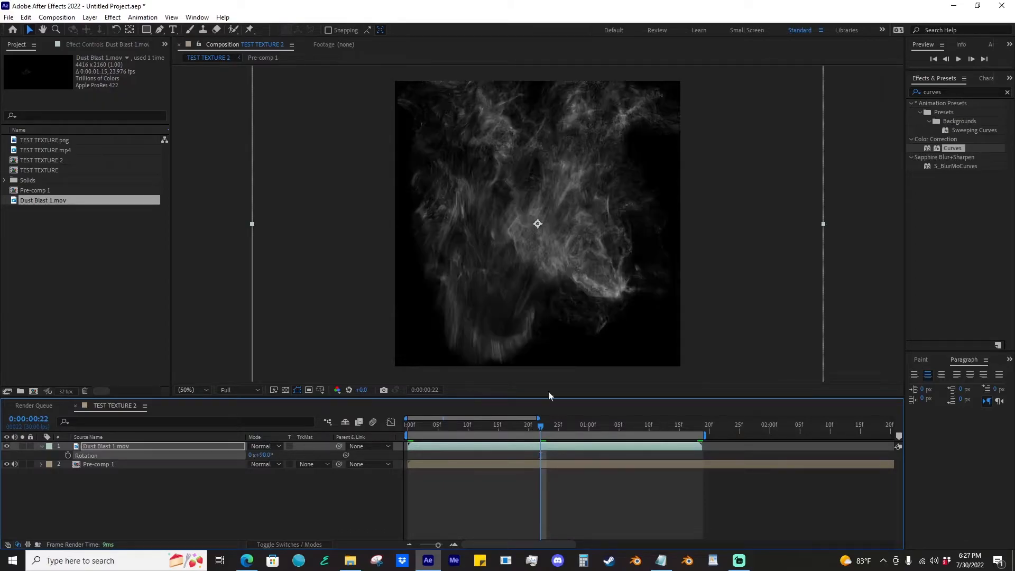
pyautogui.doubleClick(262, 455)
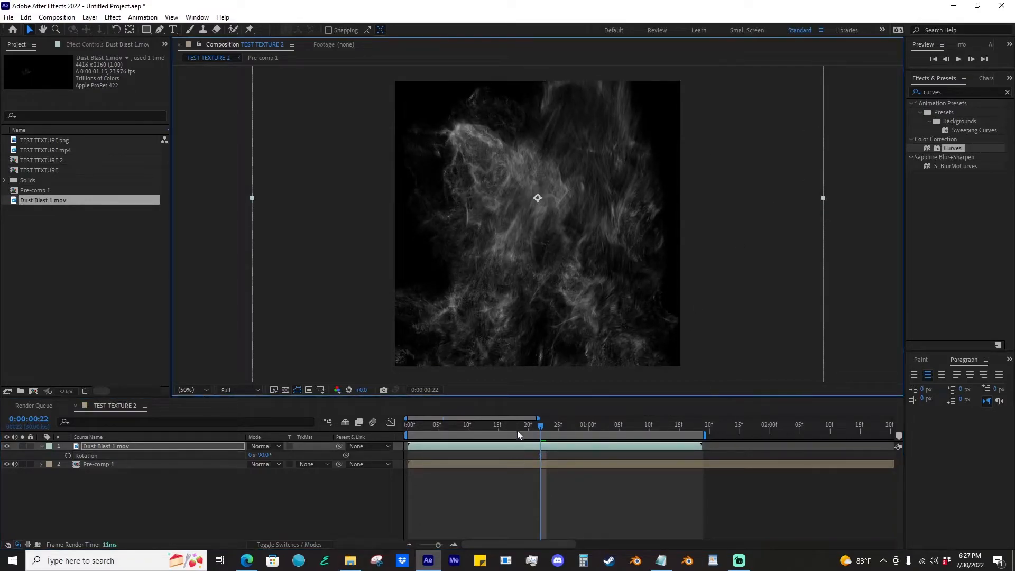
pyautogui.click(407, 425)
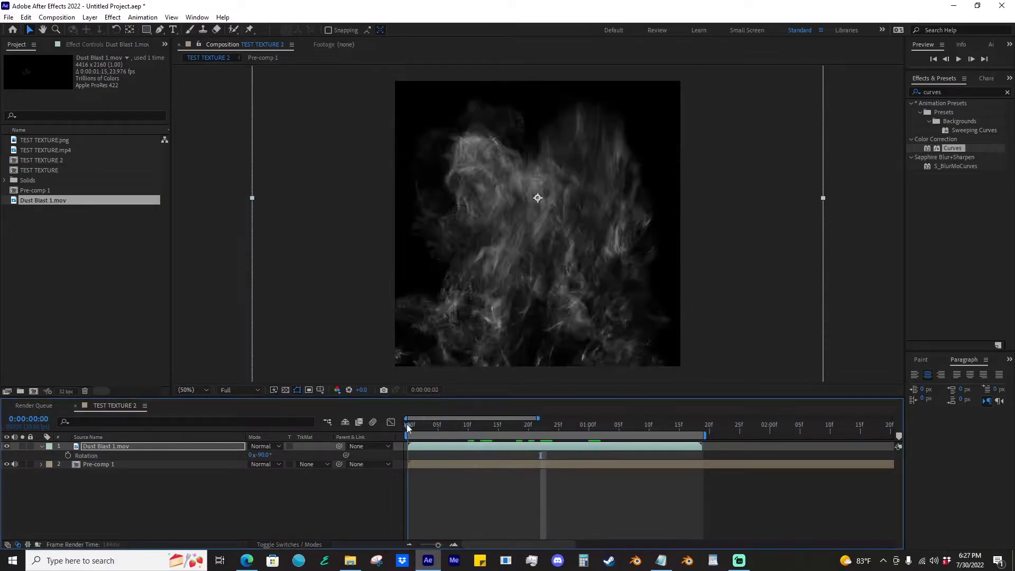
pyautogui.click(576, 424)
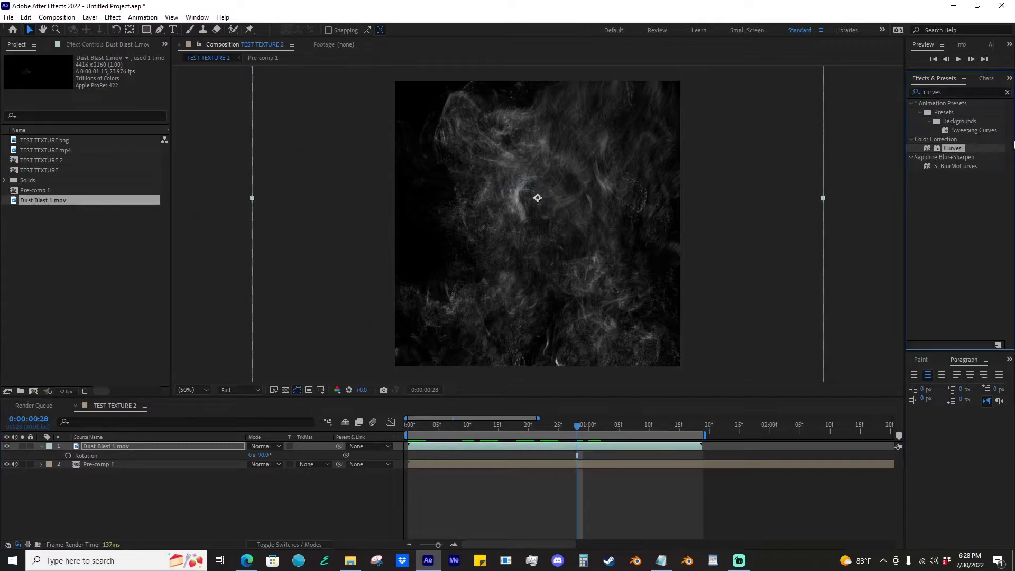
pyautogui.click(314, 463)
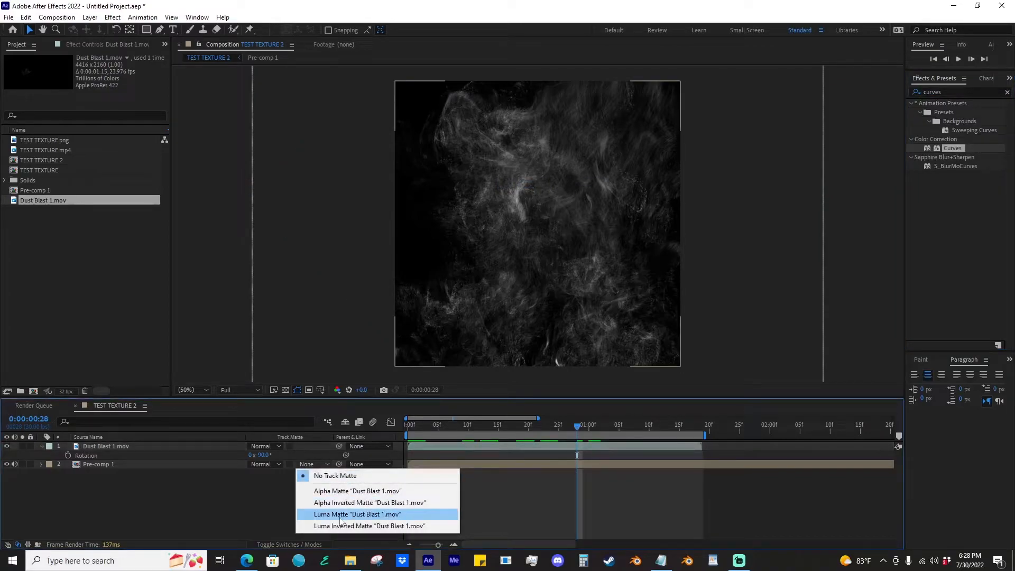
# - Luma-matte Pre-comp 1 by Dust Blast 1 and sharply brighten the dust with Curves
pyautogui.click(357, 514)
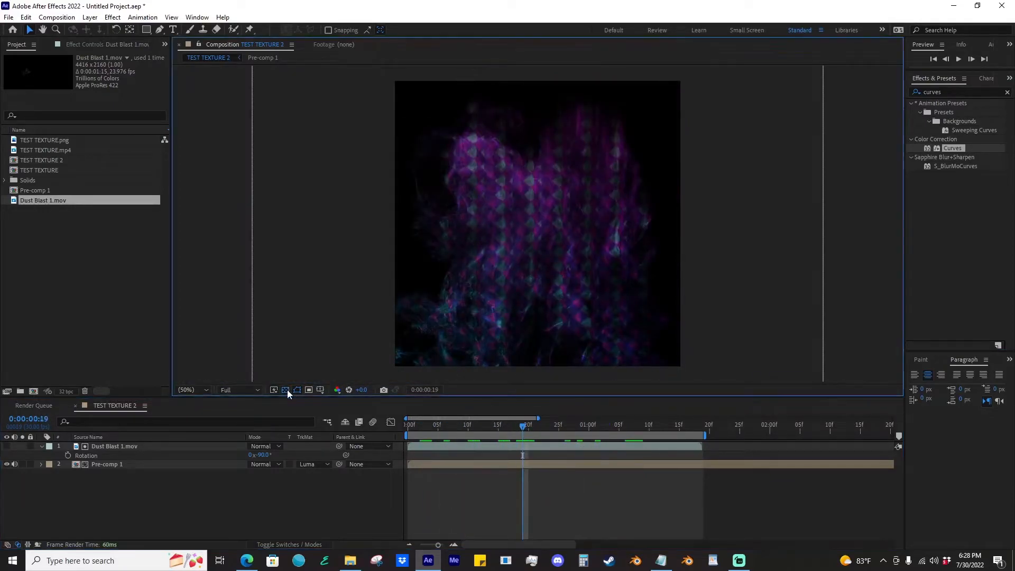
pyautogui.click(308, 389)
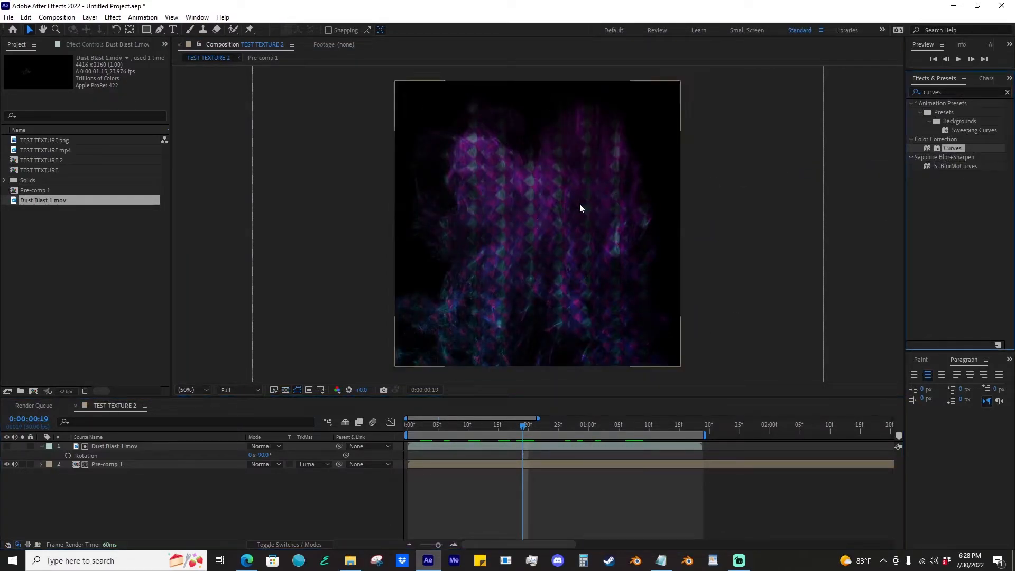
pyautogui.click(107, 465)
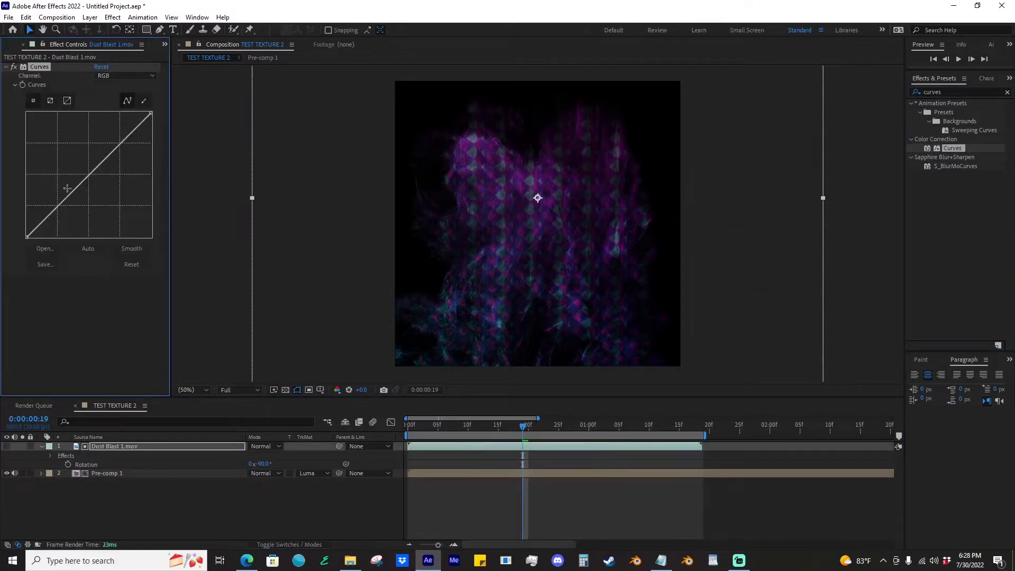
pyautogui.moveTo(68, 188); pyautogui.dragTo(70, 118)
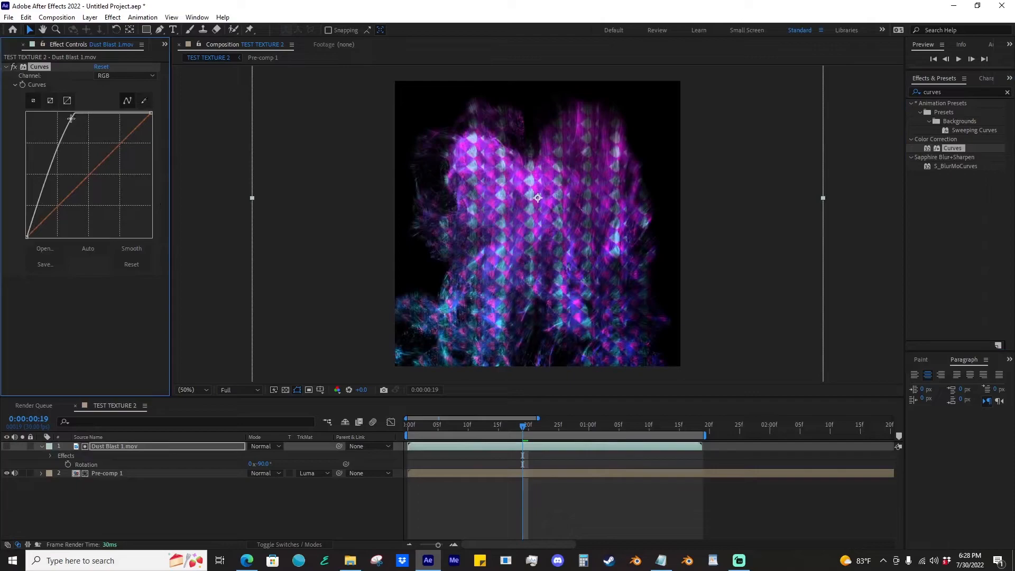
pyautogui.click(606, 424)
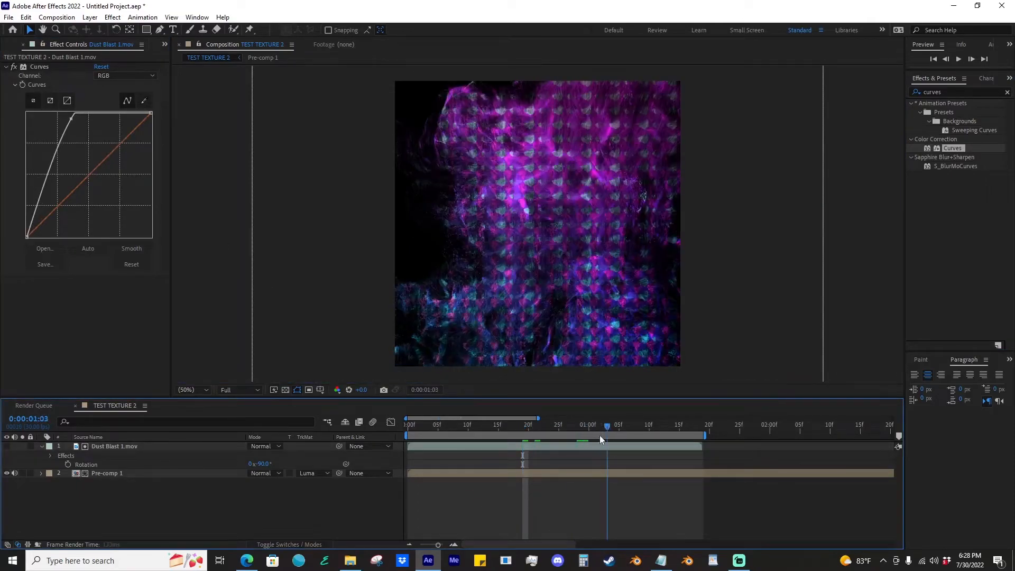
pyautogui.click(516, 424)
pyautogui.write('dee')
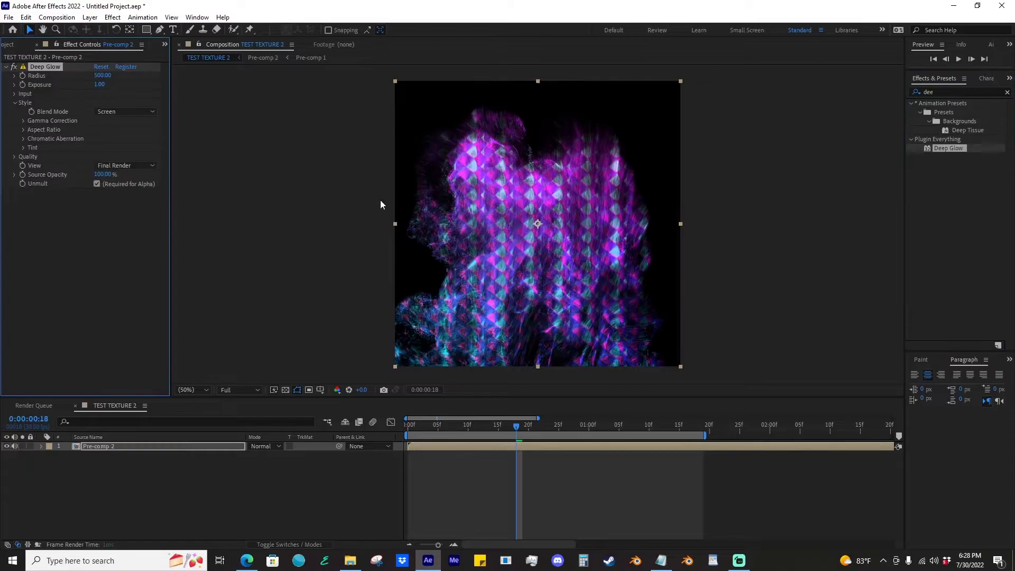
# - Raise Deep Glow Radius to 1290 and Threshold to 55%, keeping the preview at Full resolution
pyautogui.click(14, 93)
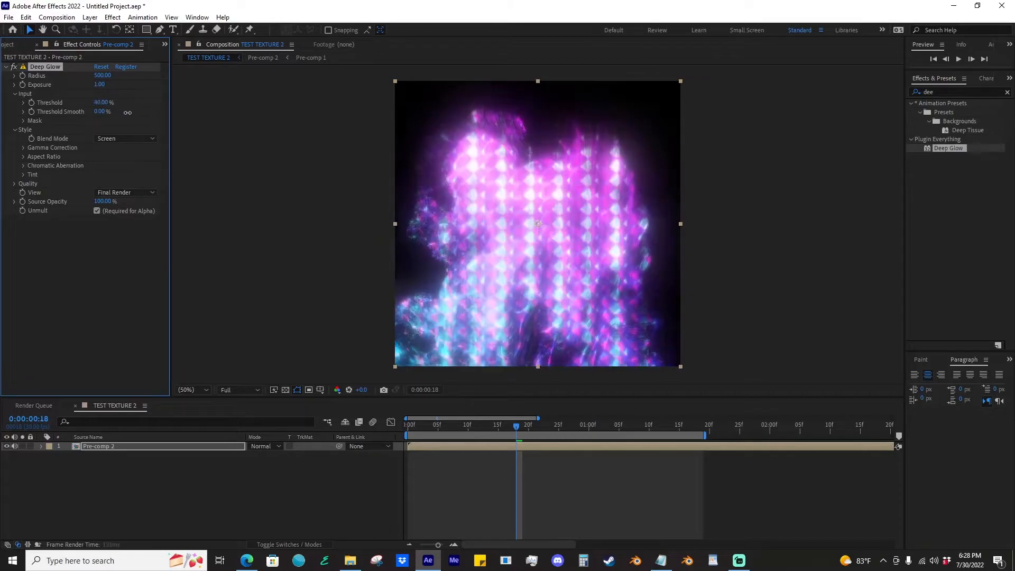
pyautogui.moveTo(103, 102); pyautogui.dragTo(116, 102)
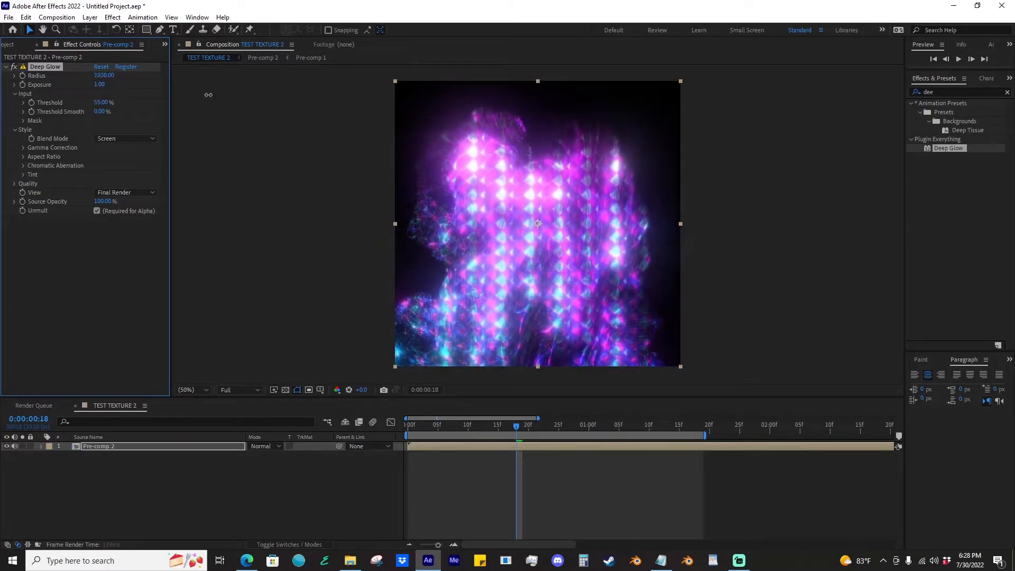
pyautogui.click(407, 424)
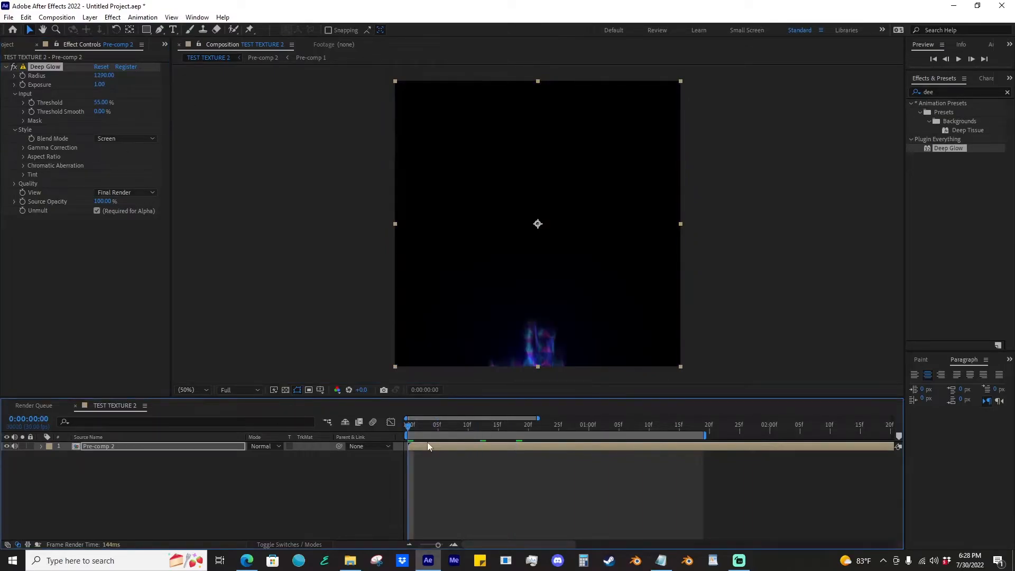
pyautogui.click(239, 390)
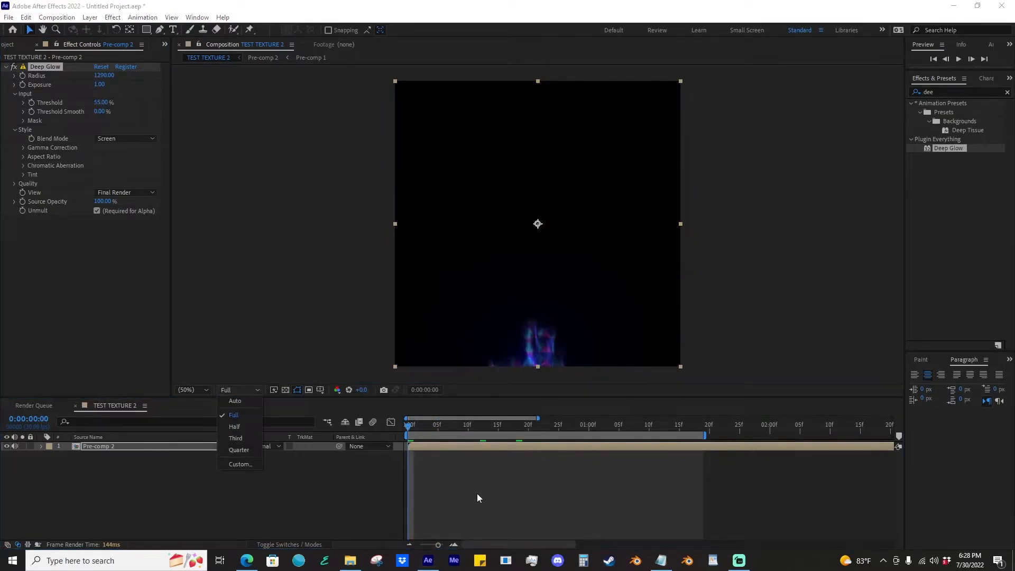
pyautogui.click(233, 415)
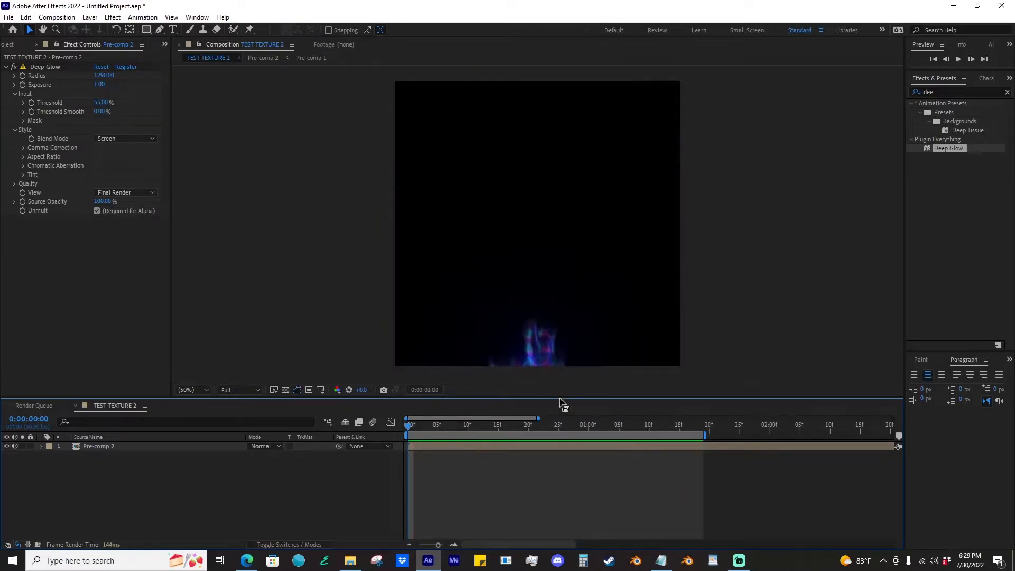
# - Move the playhead to frame 24 to inspect the blooming glow
pyautogui.click(516, 426)
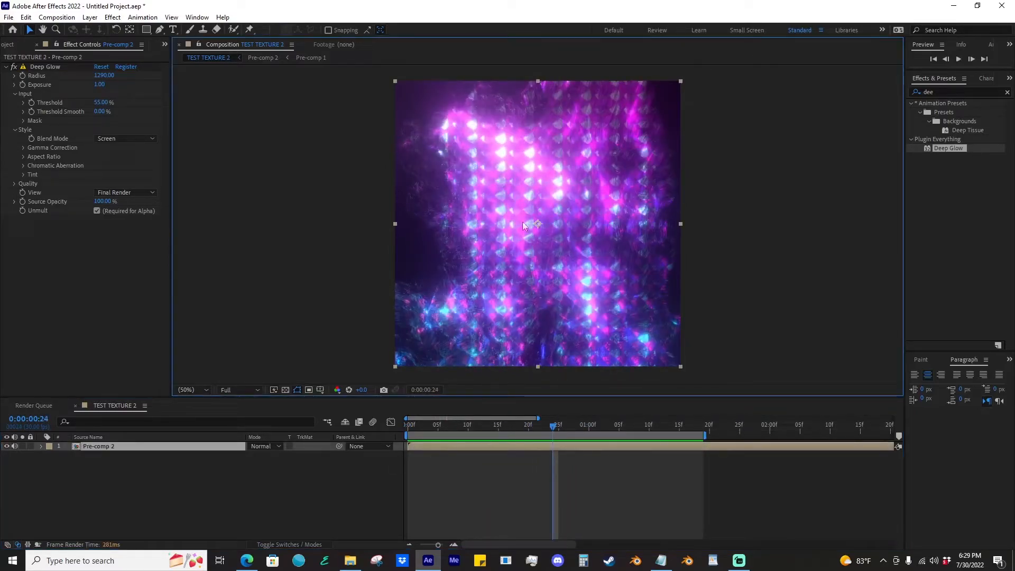
pyautogui.moveTo(510, 175)
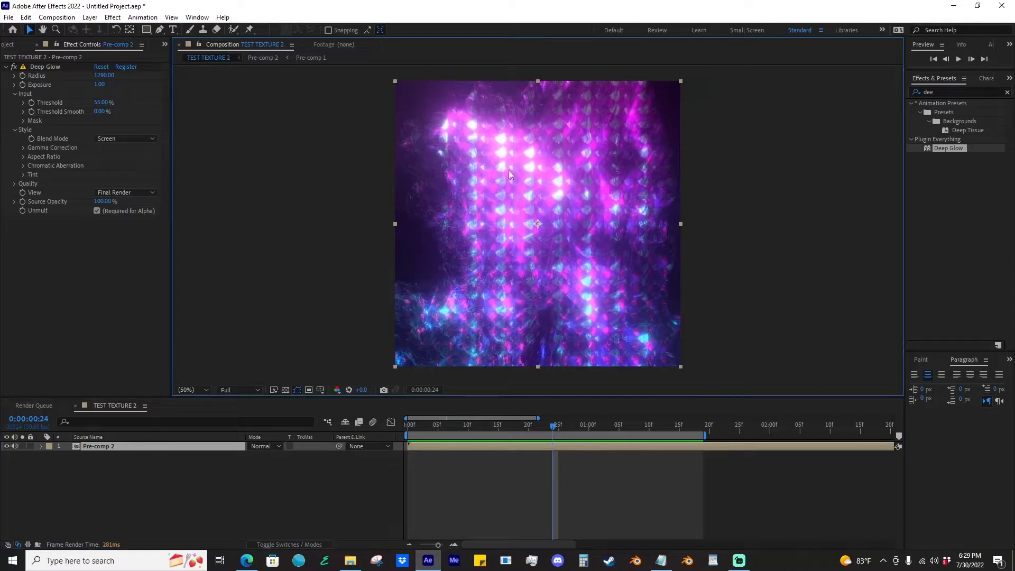
pyautogui.moveTo(548, 299)
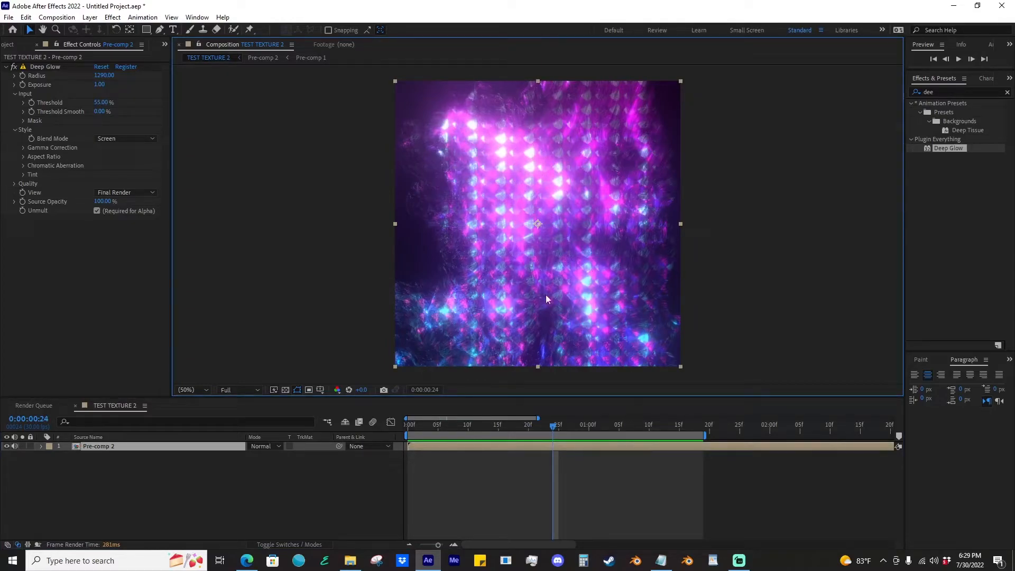
pyautogui.moveTo(686, 297)
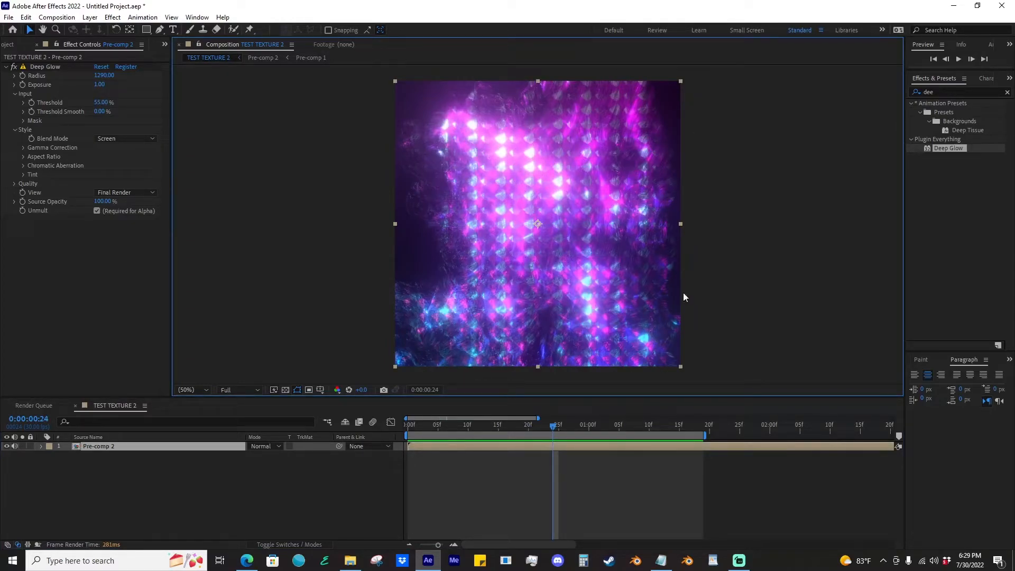
pyautogui.moveTo(600, 326)
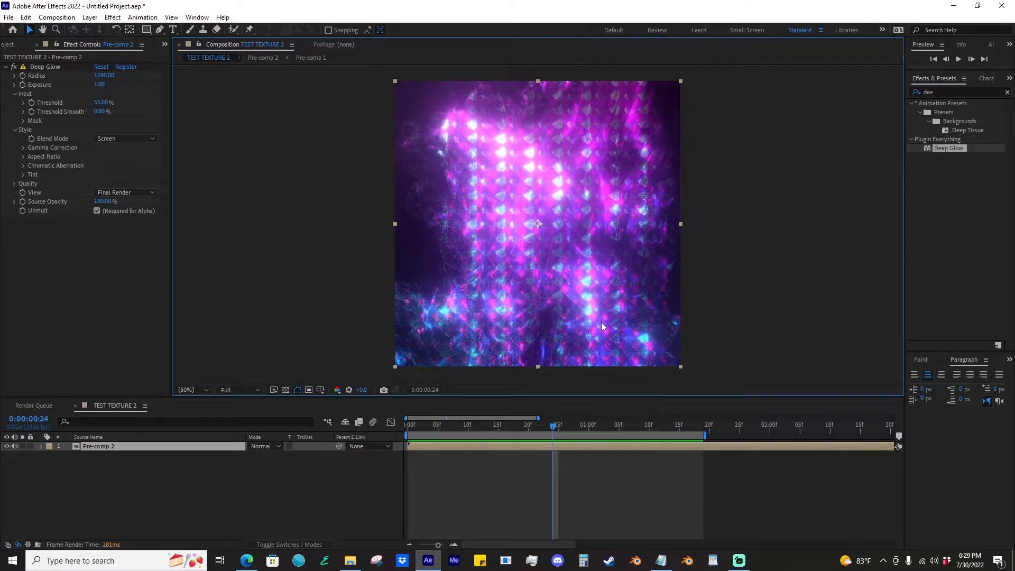
pyautogui.moveTo(571, 270)
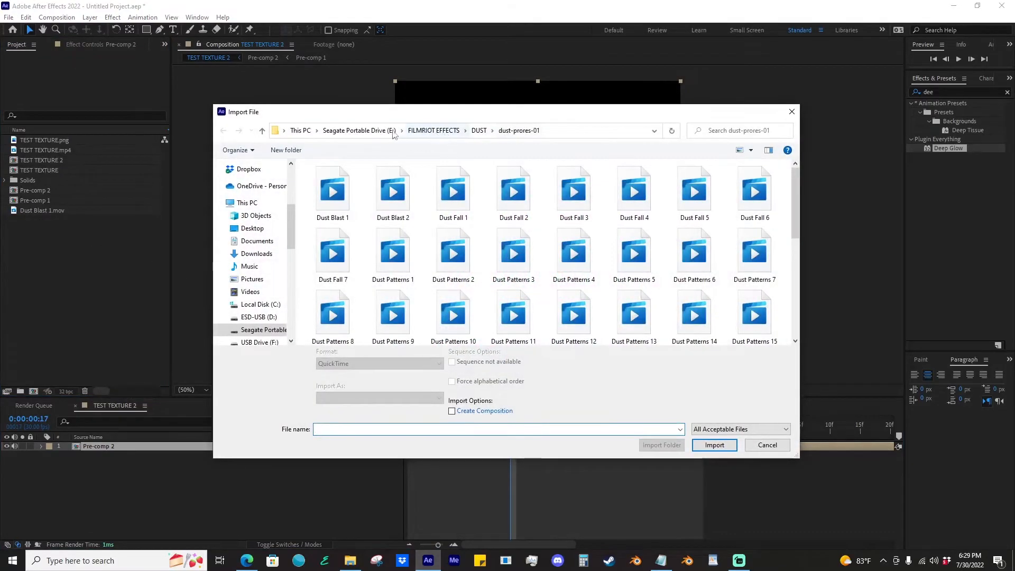
# - Import EBSYNTH V from the TUTORIAL VIDEOS footage folder and place it above Pre-comp 2
pyautogui.click(359, 130)
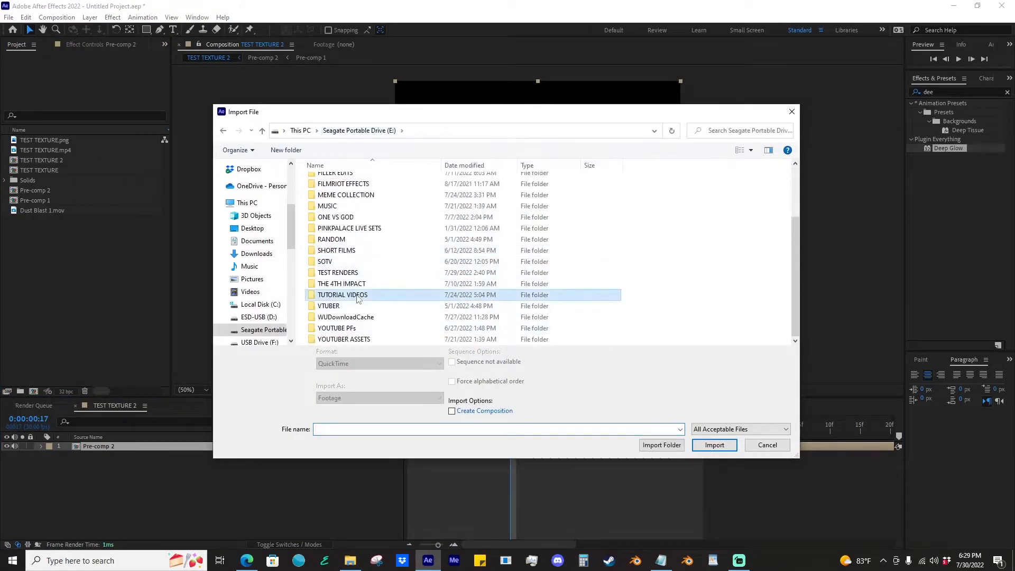
pyautogui.doubleClick(343, 295)
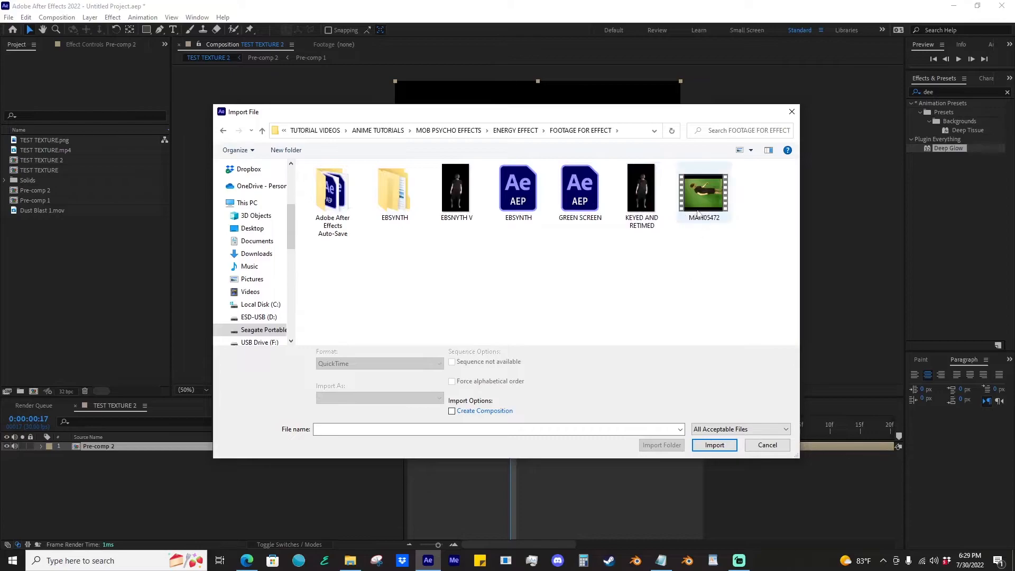
pyautogui.click(714, 444)
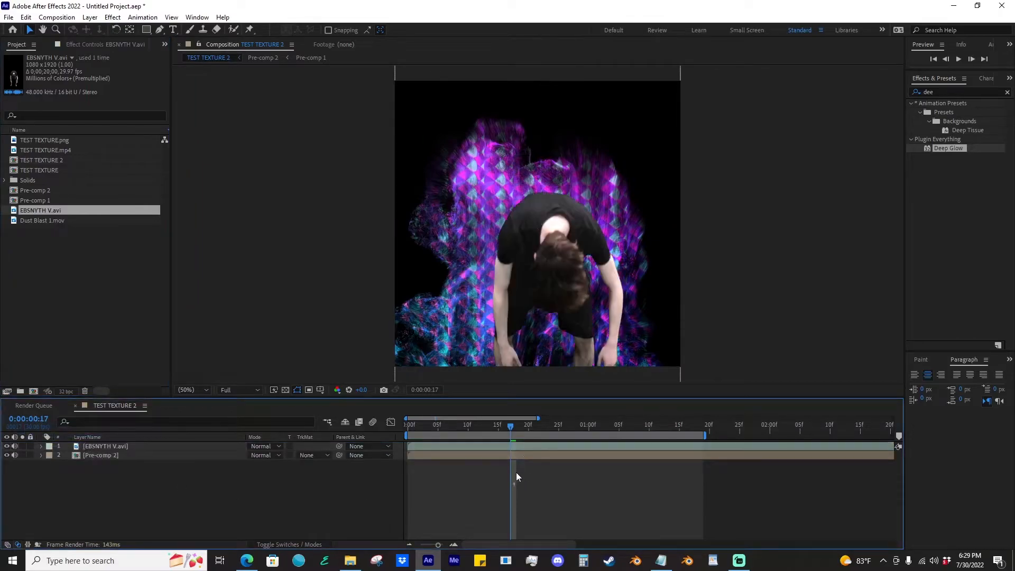
pyautogui.click(105, 447)
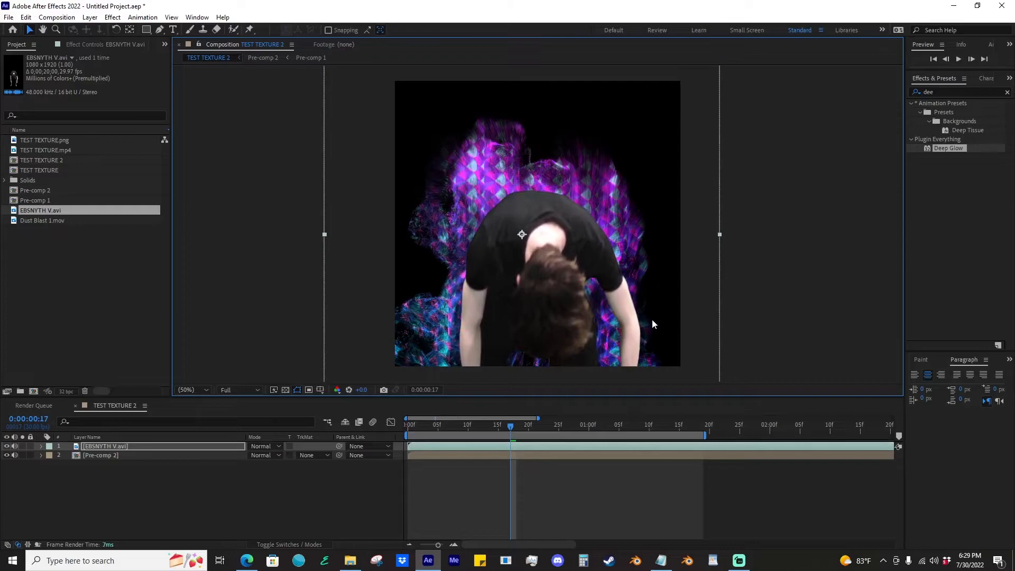
# - Look inside Pre-comp 2, then return to the TEST TEXTURE 2 composition
pyautogui.doubleClick(35, 190)
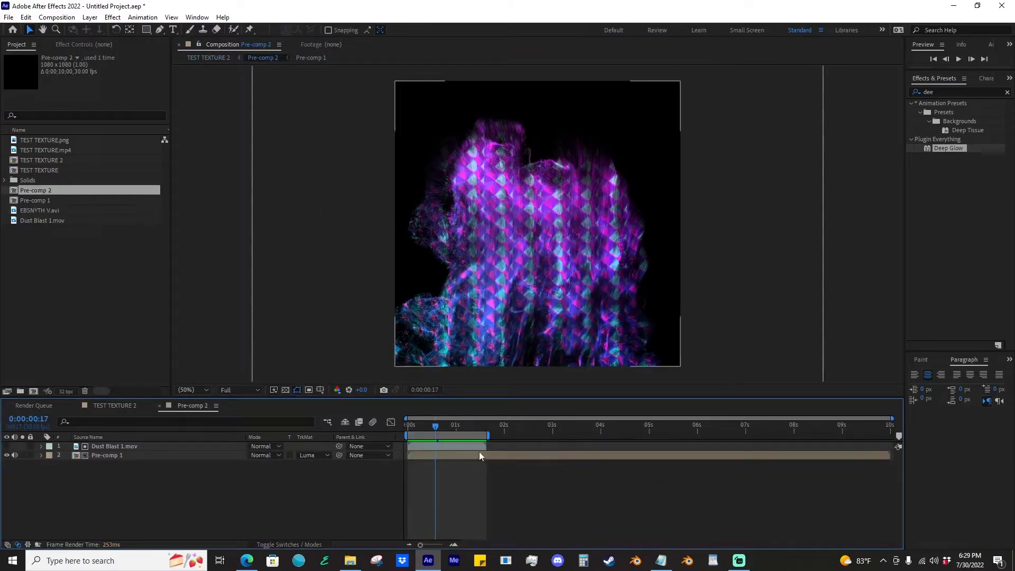
pyautogui.click(208, 57)
pyautogui.write('simple')
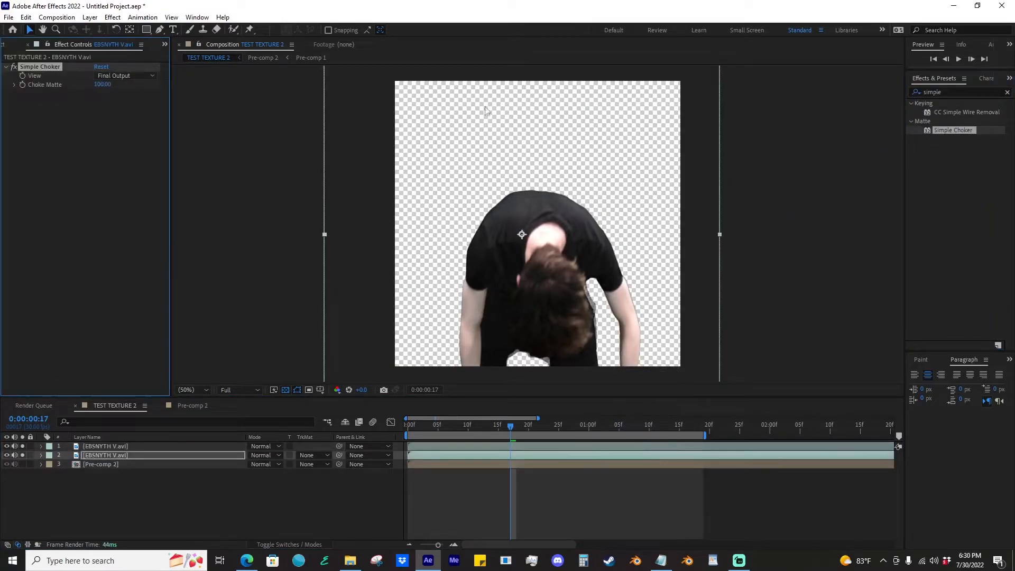
# - Set Choke Matte to -100 and add Roughen Edges with Border ~96, Stretch -2.6, turbulence offset
pyautogui.write('-100.00')
pyautogui.write('rou')
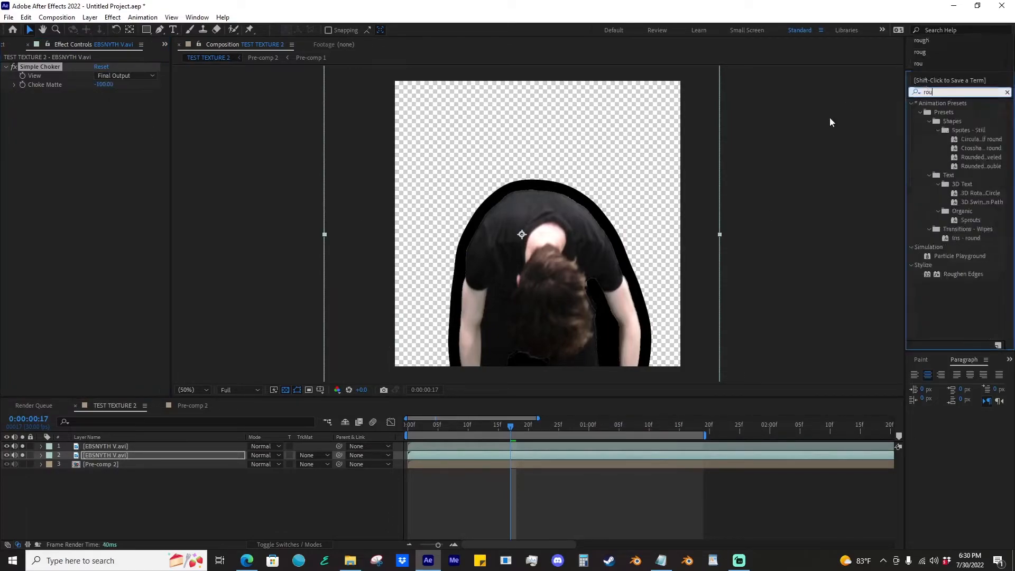
pyautogui.doubleClick(963, 274)
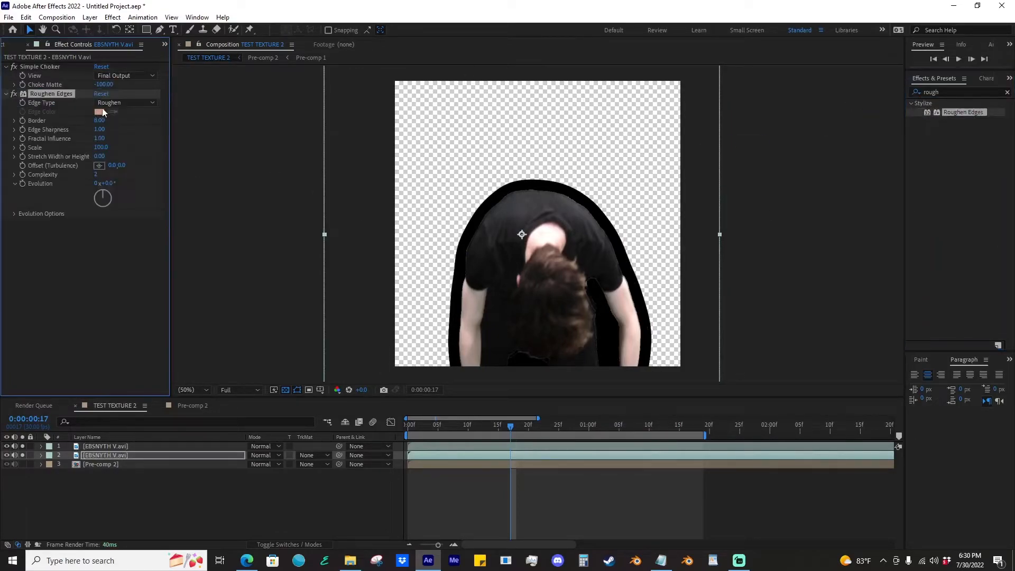
pyautogui.moveTo(101, 121); pyautogui.dragTo(136, 120)
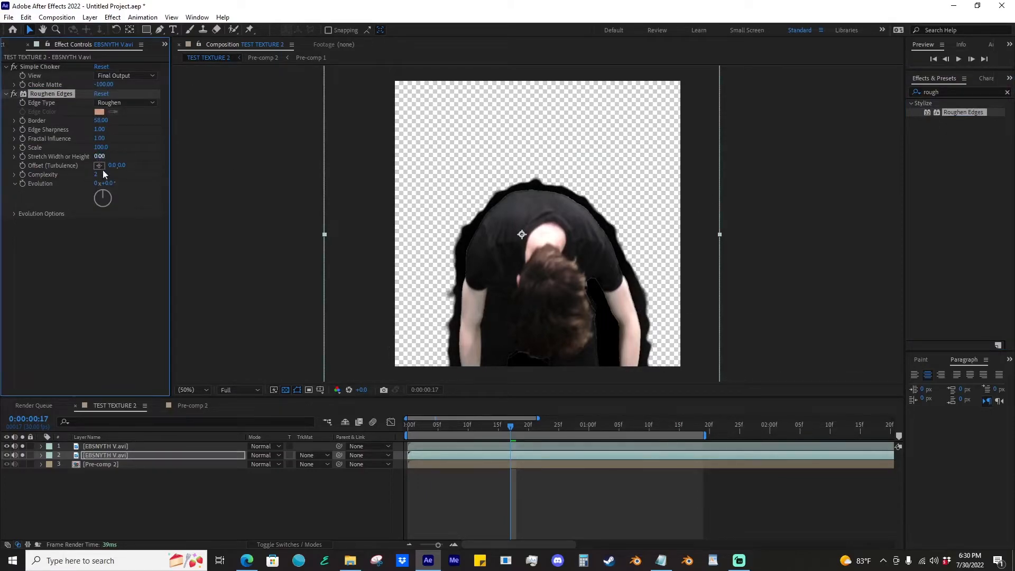
pyautogui.moveTo(100, 156); pyautogui.dragTo(87, 156)
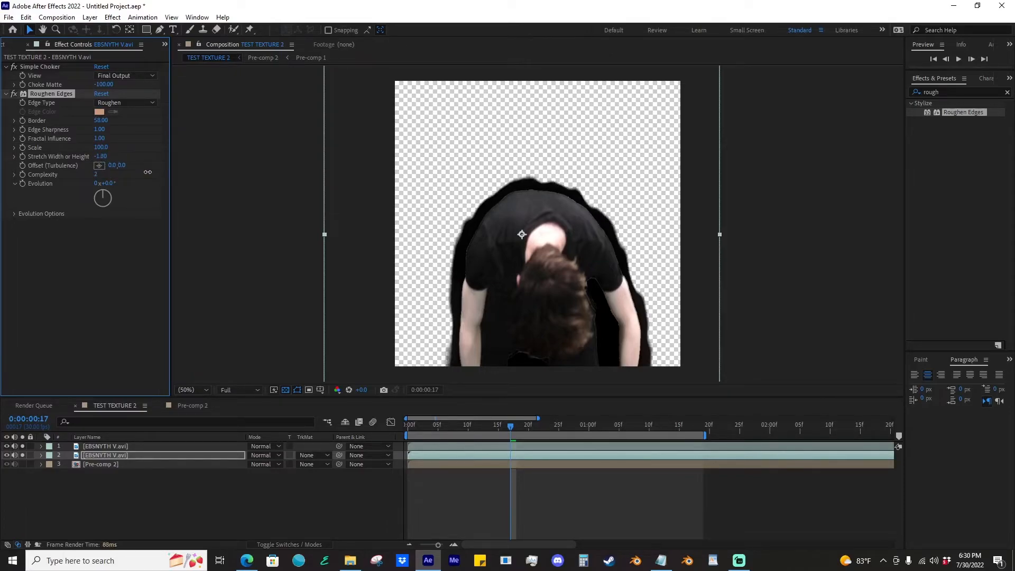
pyautogui.moveTo(101, 120); pyautogui.dragTo(130, 120)
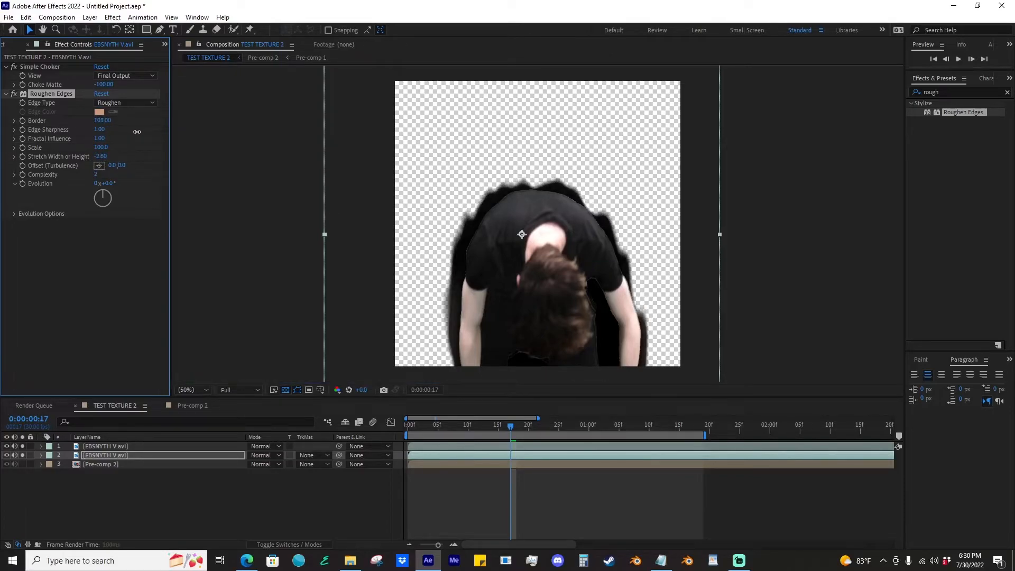
pyautogui.moveTo(102, 121); pyautogui.dragTo(98, 121)
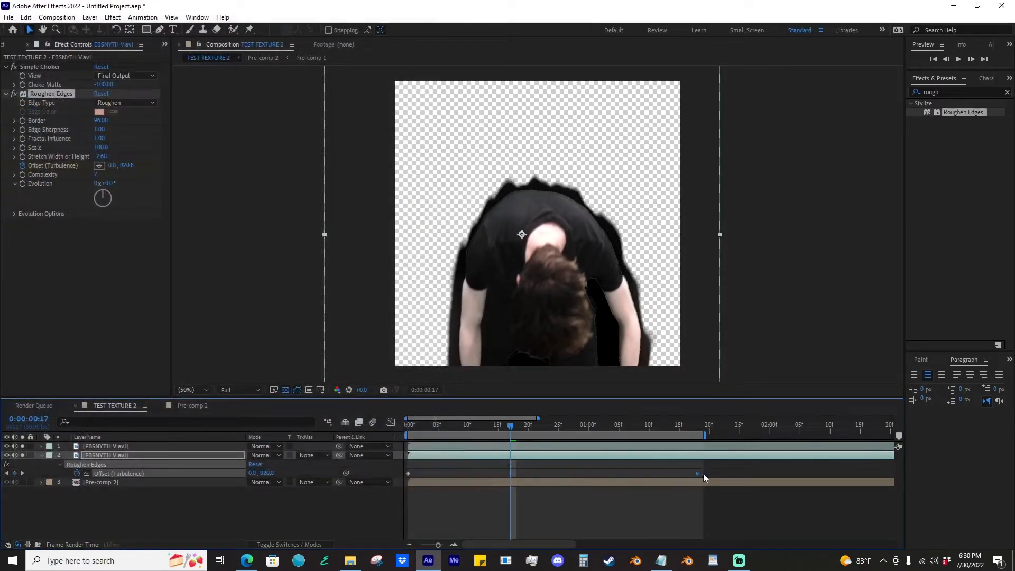
pyautogui.click(504, 426)
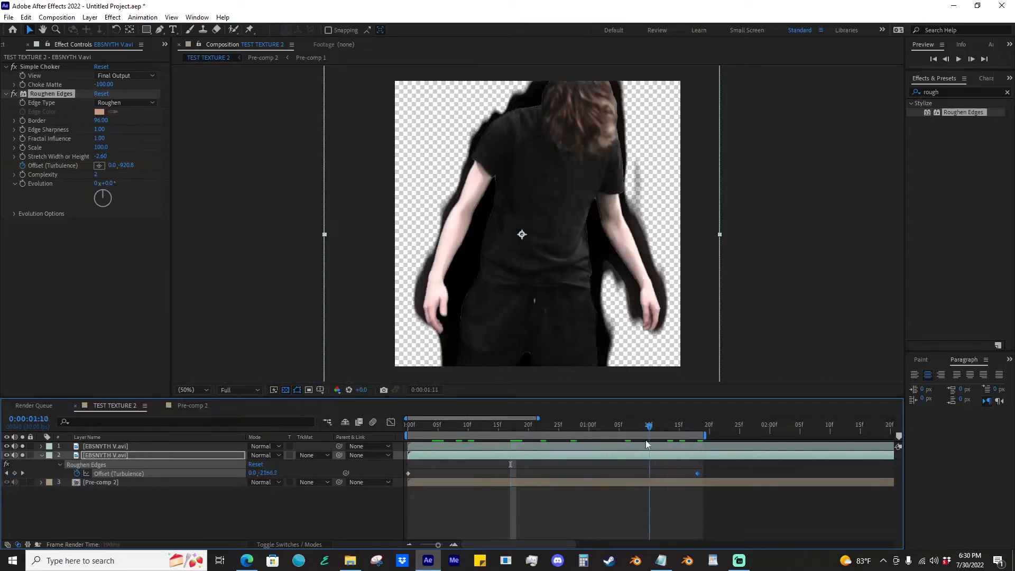
pyautogui.click(673, 425)
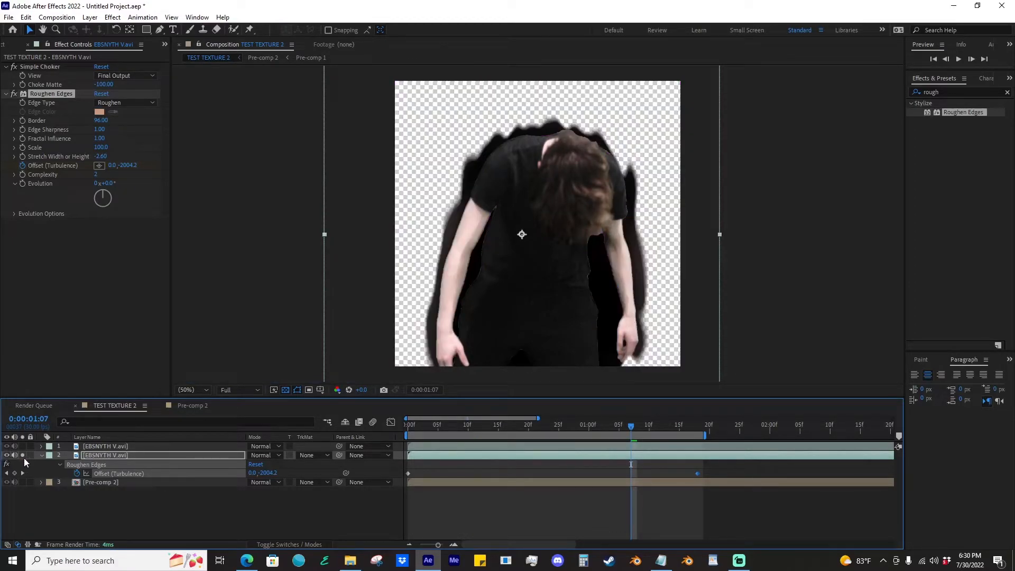
pyautogui.click(7, 455)
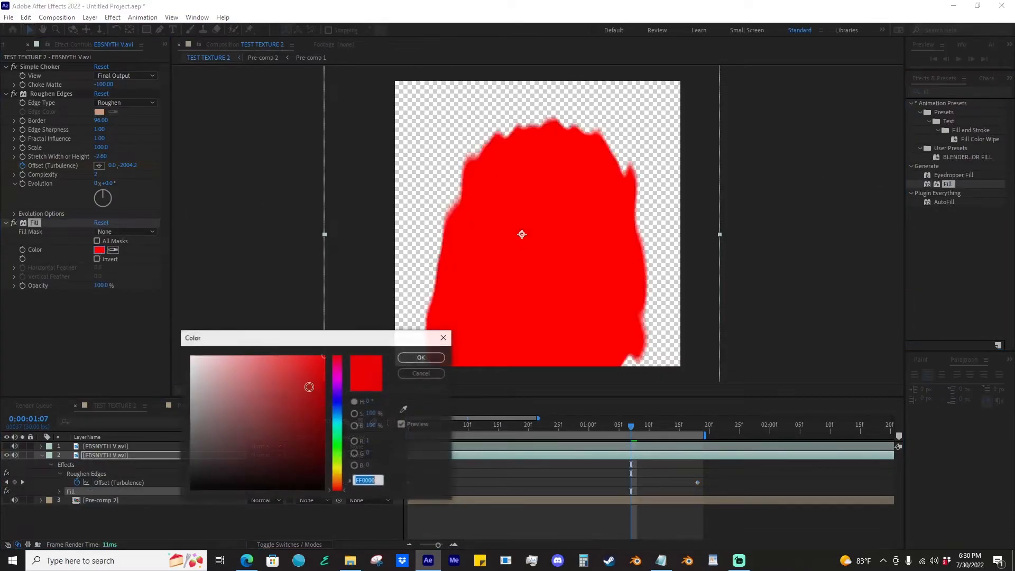
# - Set the white solid colour behind Pre-comp 3 and search effects for 'fill'
pyautogui.click(420, 357)
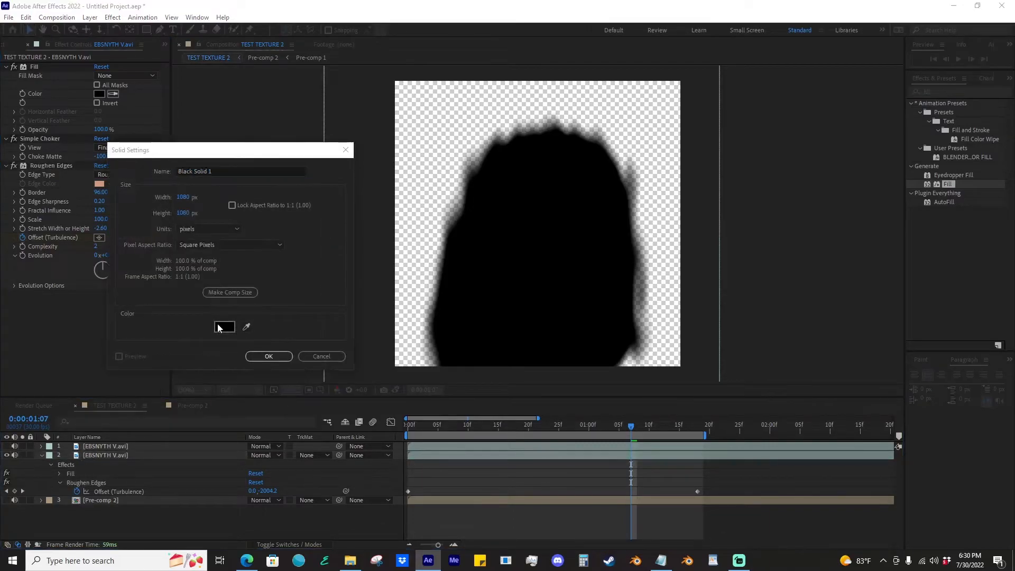
pyautogui.click(268, 355)
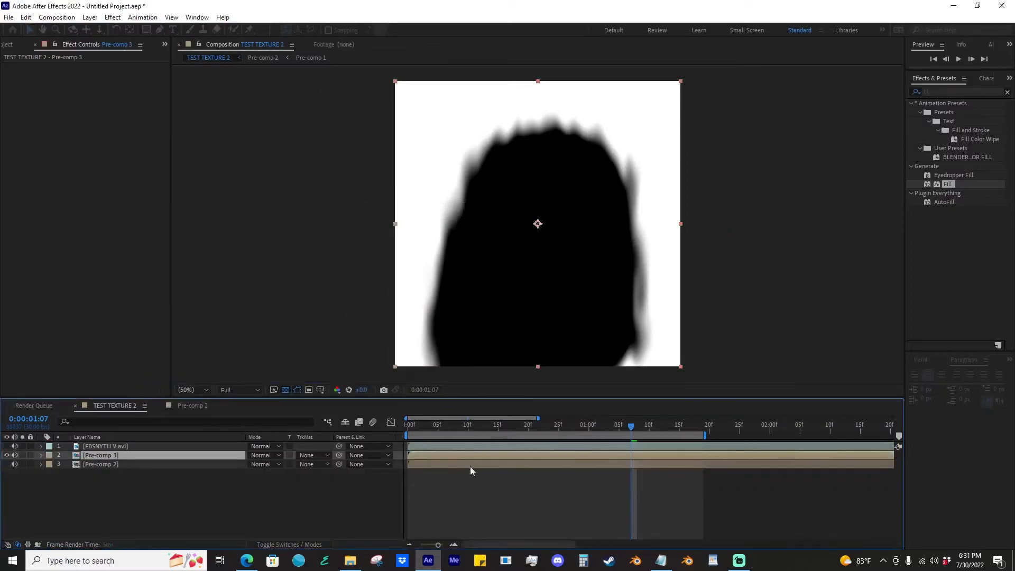
pyautogui.write('fill')
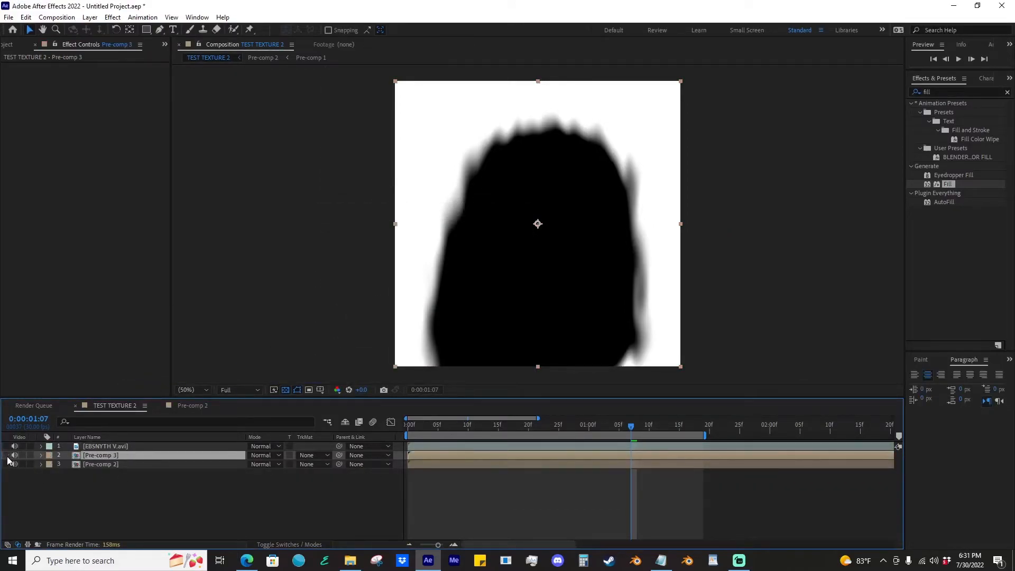
# - Show the EBSYNTH layer again and set Pre-comp 2's matte to Luma Inverted Matte
pyautogui.click(6, 447)
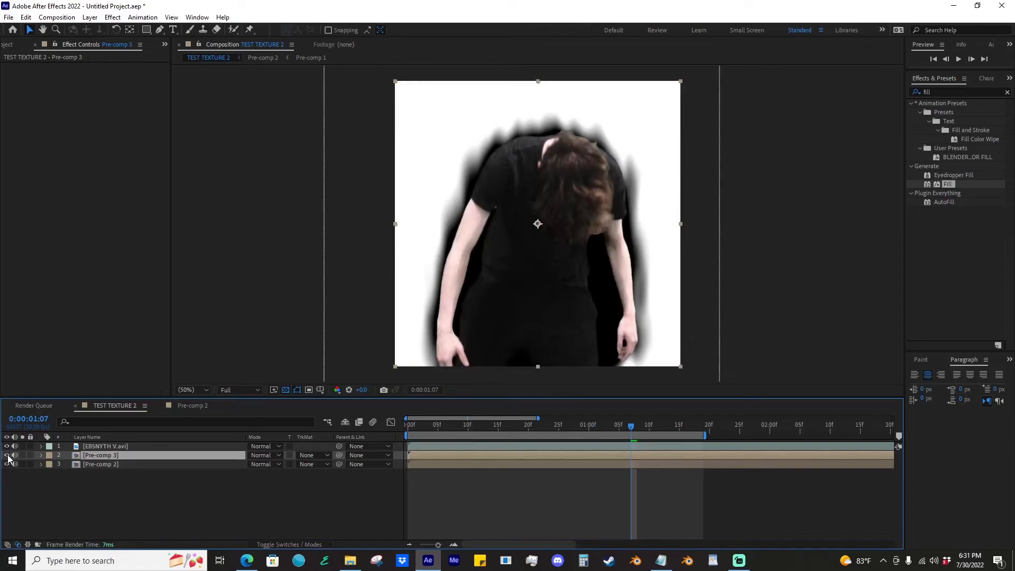
pyautogui.click(314, 464)
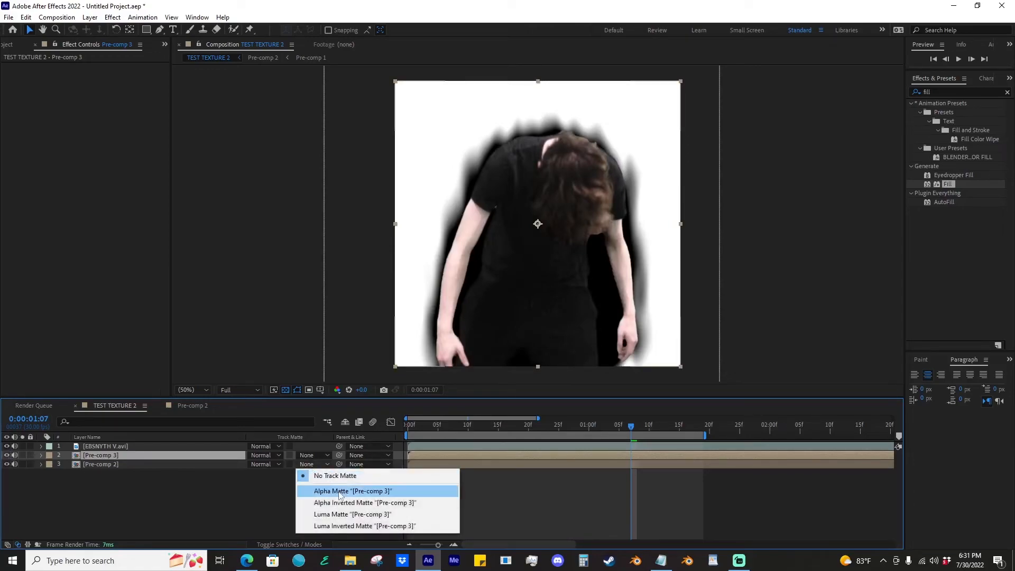
pyautogui.click(352, 514)
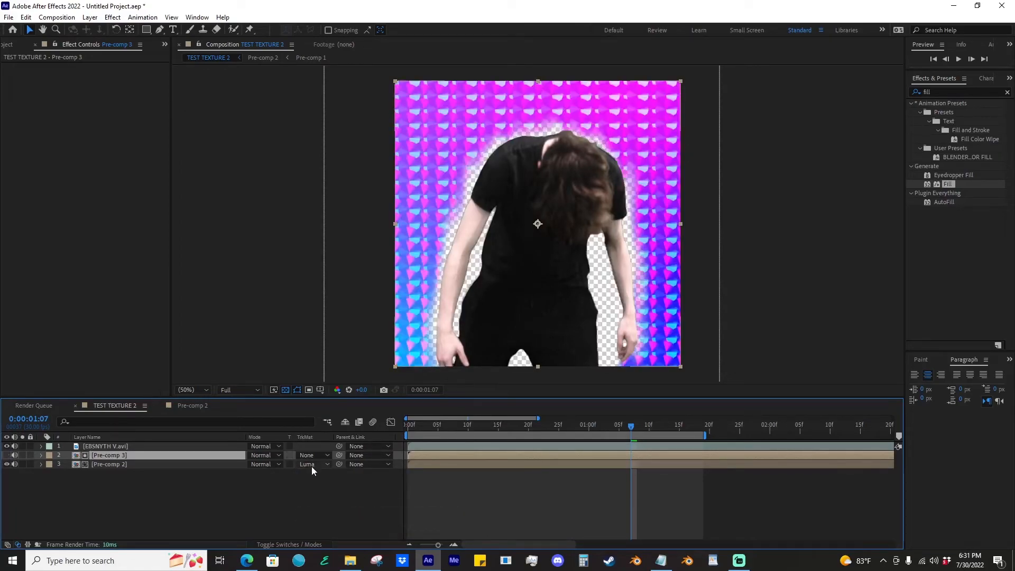
pyautogui.click(314, 464)
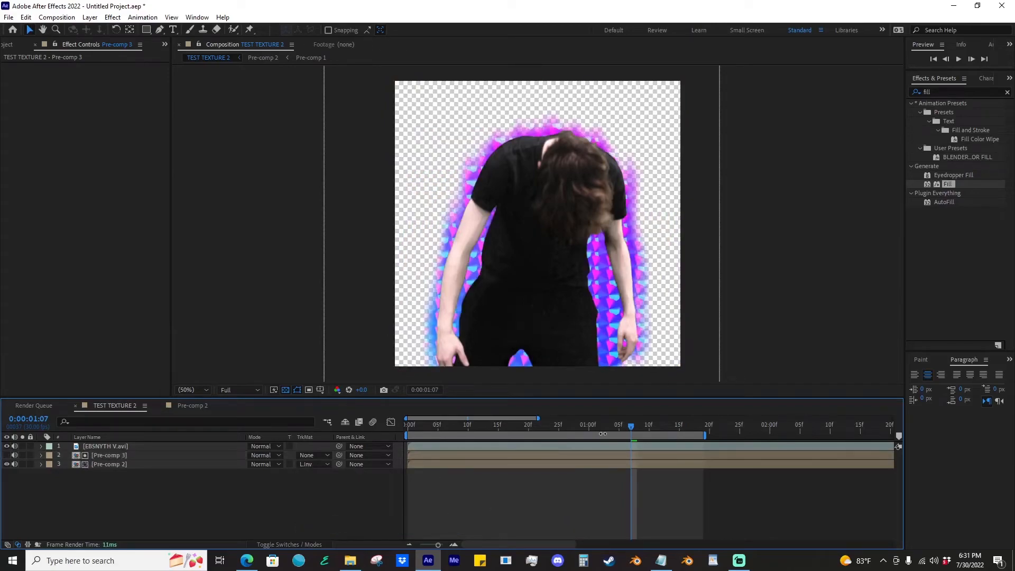
pyautogui.click(522, 425)
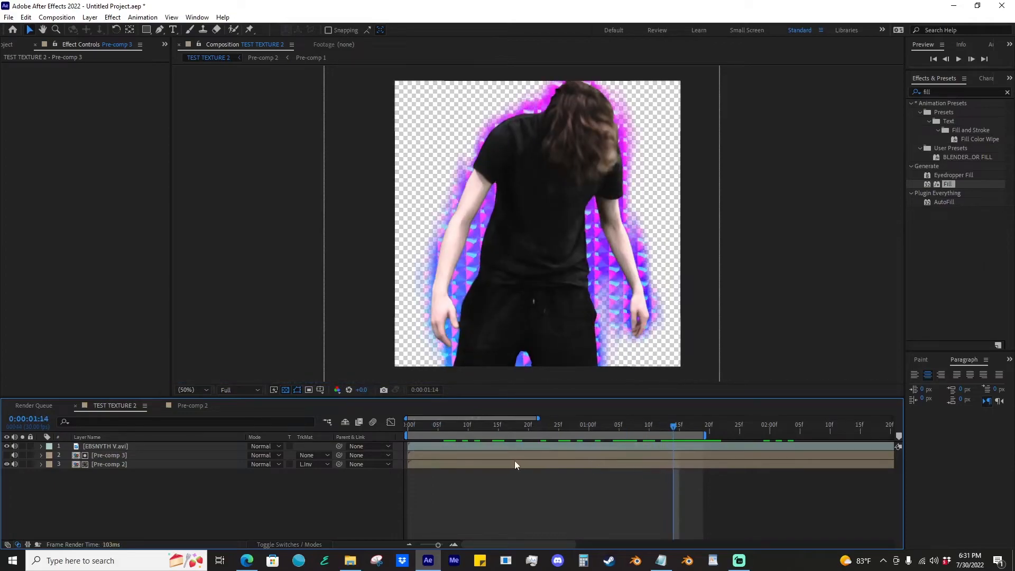
pyautogui.moveTo(485, 209)
pyautogui.write('dee')
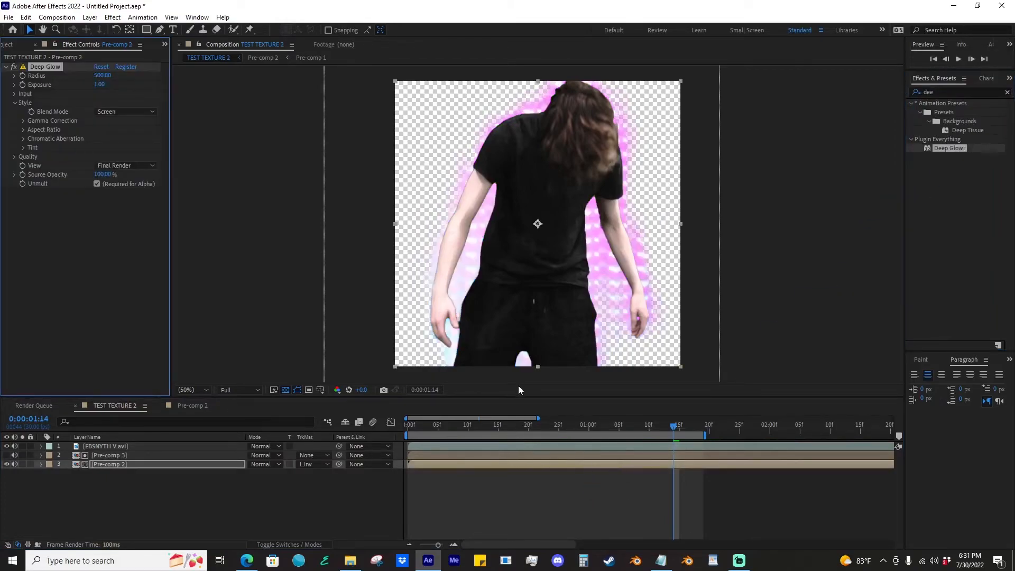
pyautogui.moveTo(595, 219)
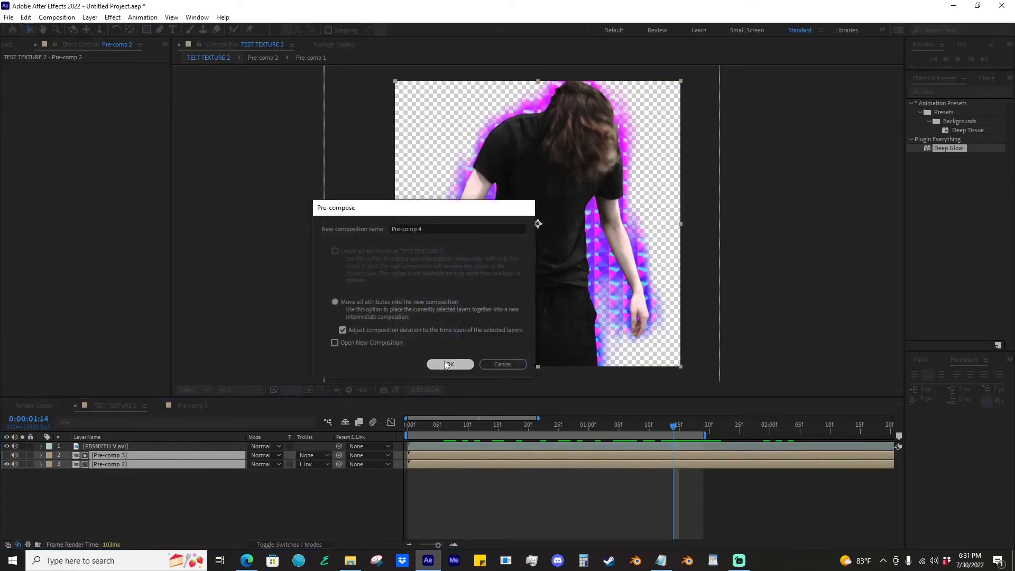
# - Nest as Pre-comp 4, set its matte to Alpha Inverted, and nest the aura as Pre-comp 5
pyautogui.click(450, 364)
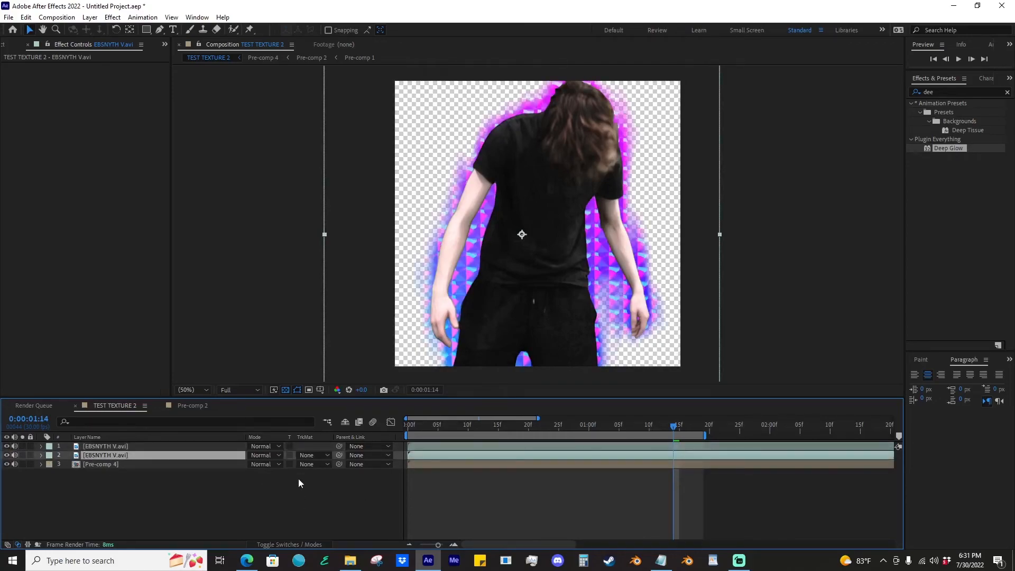
pyautogui.click(310, 464)
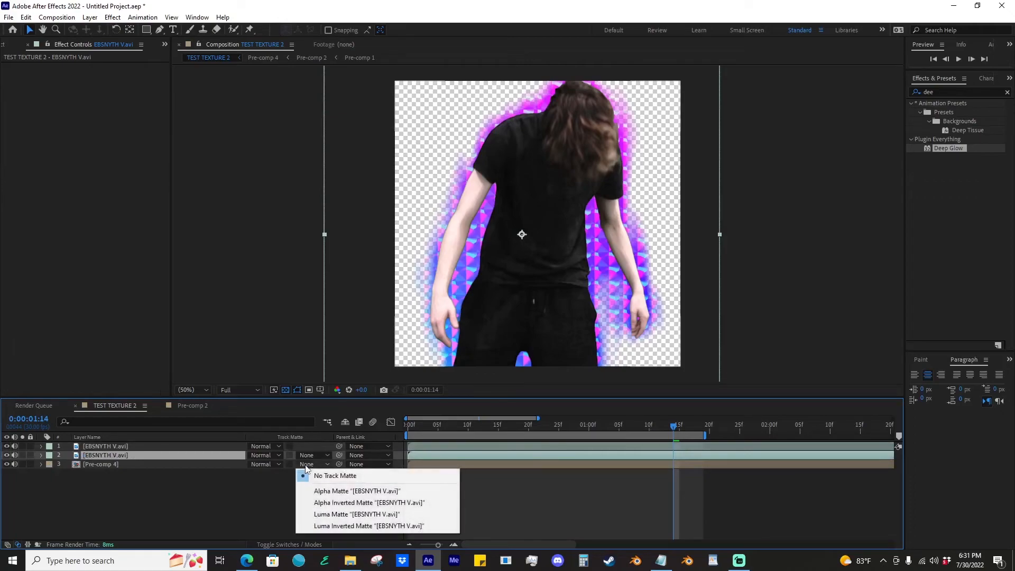
pyautogui.moveTo(355, 491)
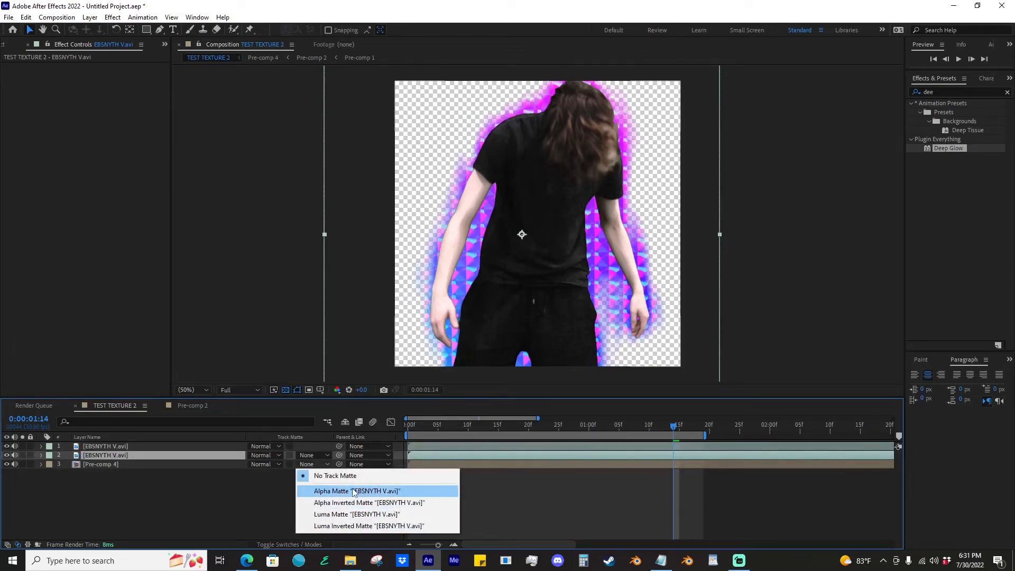
pyautogui.click(369, 503)
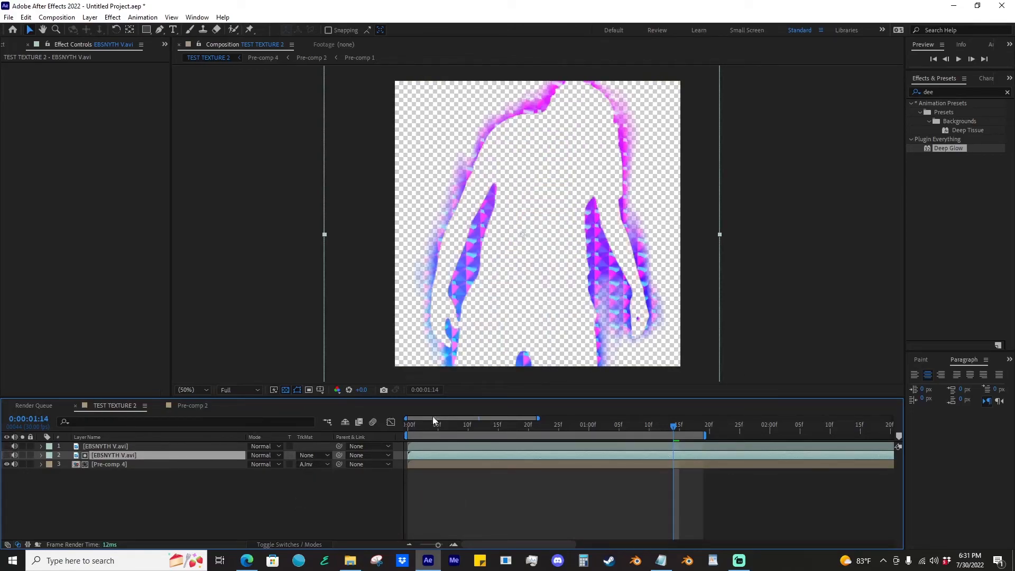
pyautogui.moveTo(560, 382)
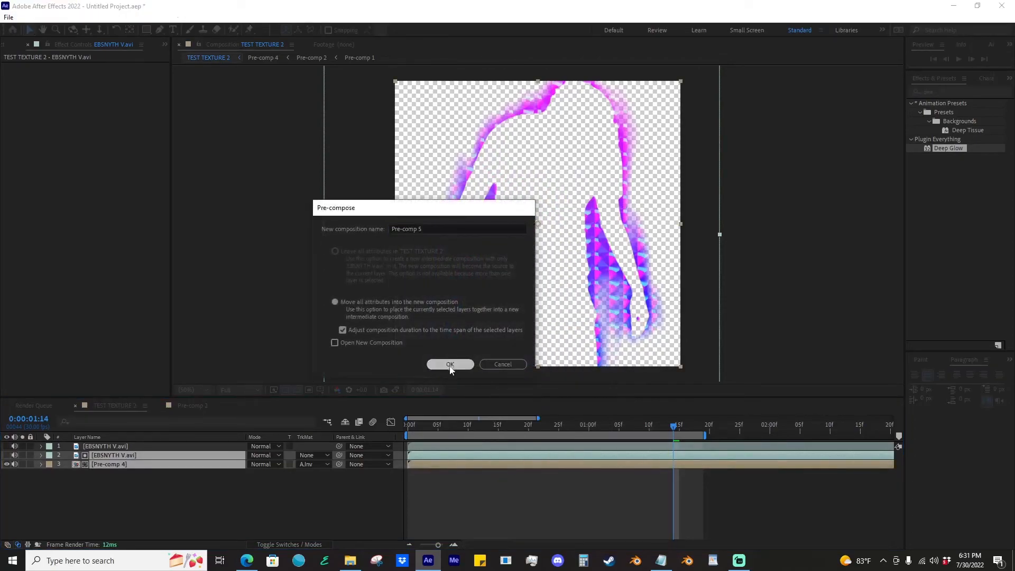
pyautogui.click(450, 364)
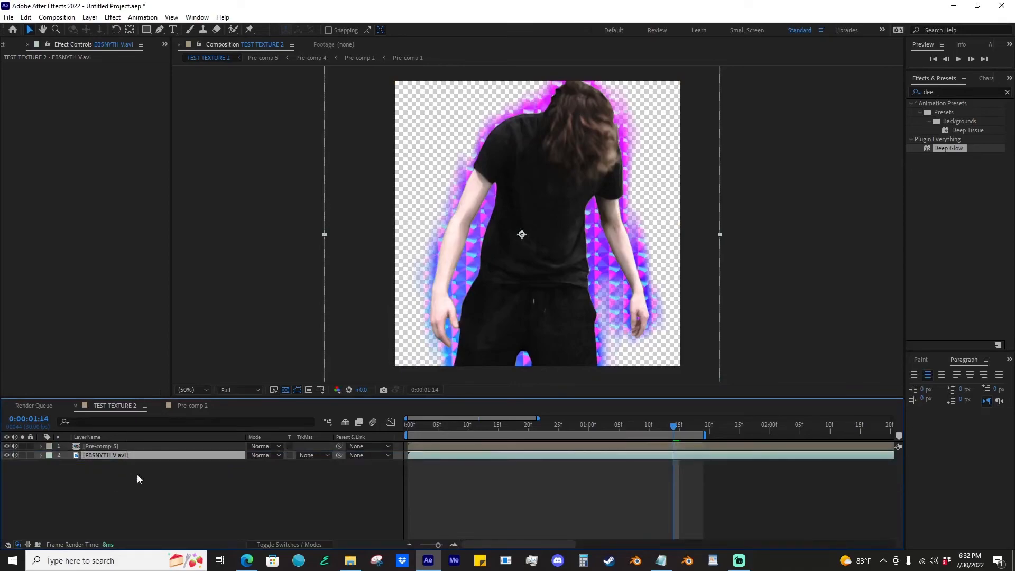
# - Apply Deep Glow to Pre-comp 5 with Radius 360, Exposure 0.90 and Threshold 47%
pyautogui.click(100, 447)
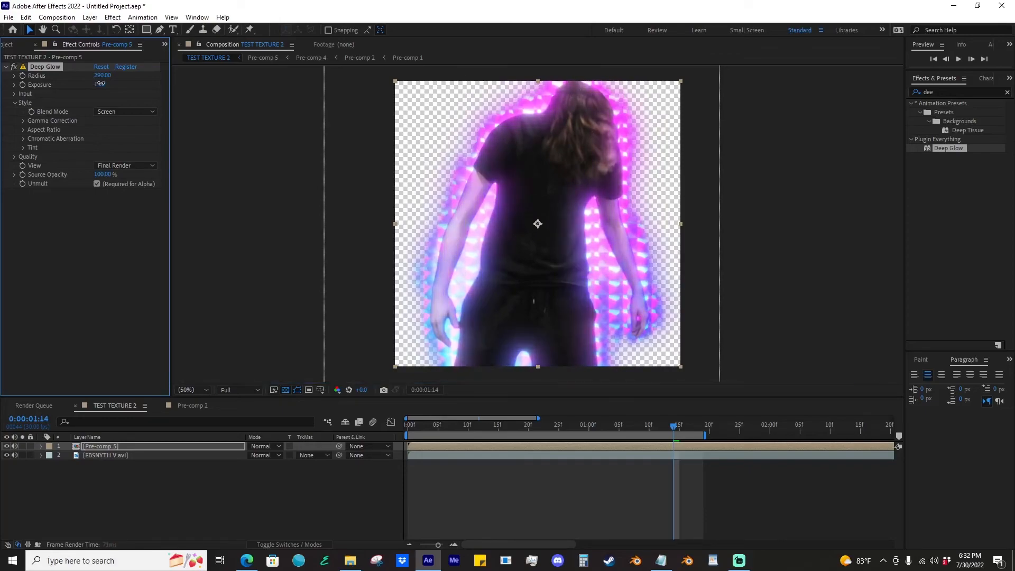
pyautogui.moveTo(102, 75); pyautogui.dragTo(103, 84)
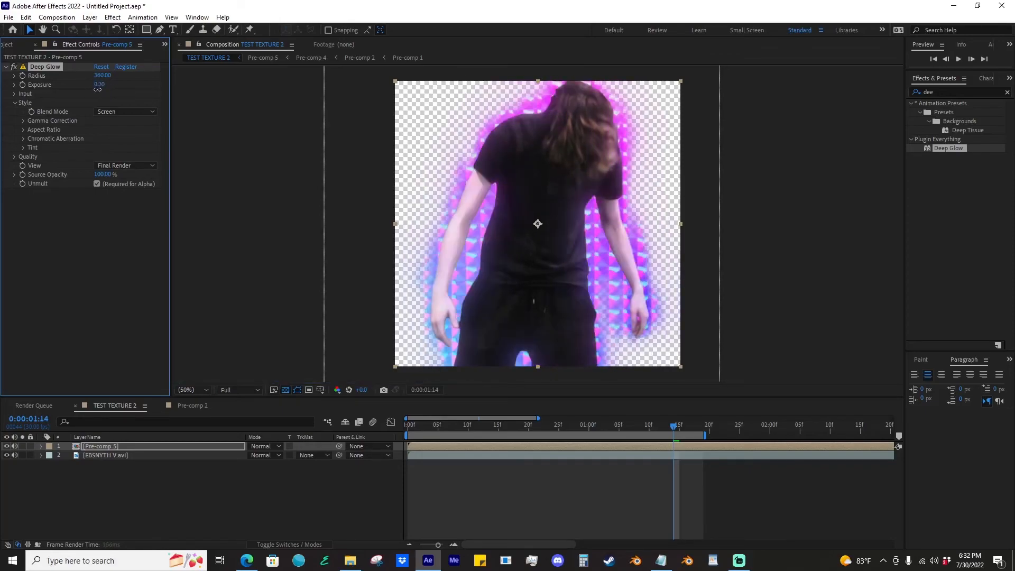
pyautogui.click(14, 93)
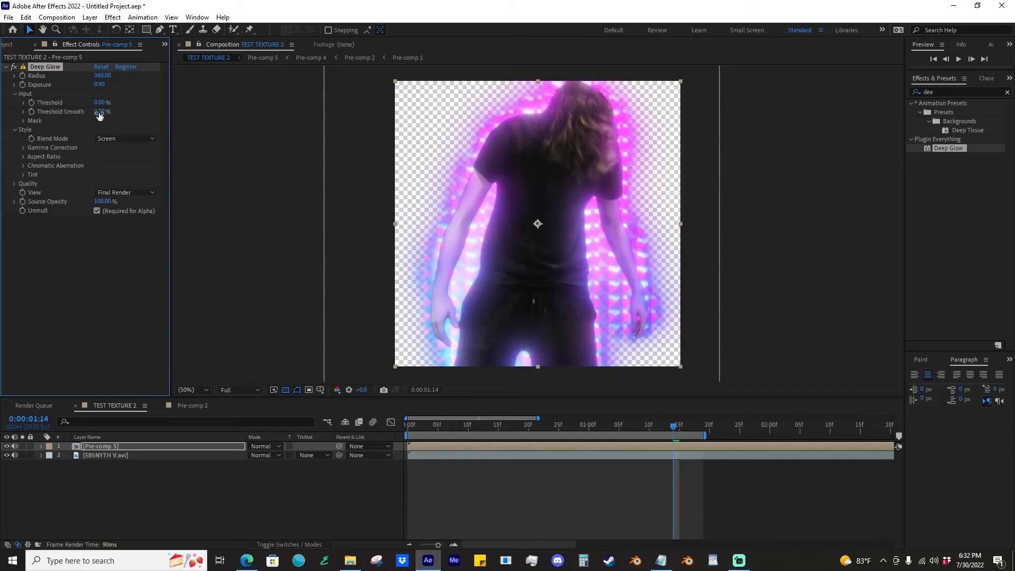
pyautogui.moveTo(102, 102); pyautogui.dragTo(107, 102)
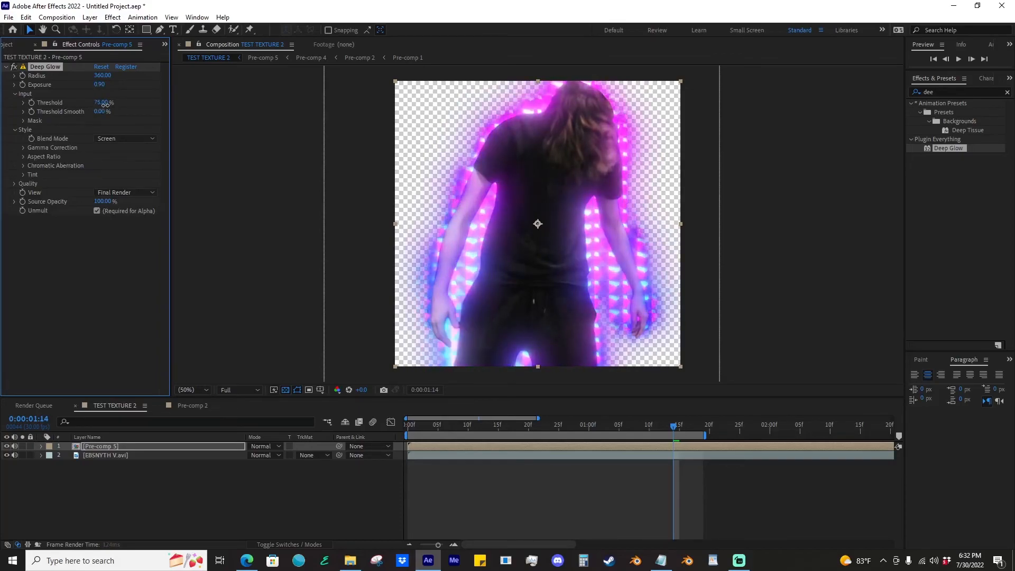
pyautogui.moveTo(104, 102); pyautogui.dragTo(94, 102)
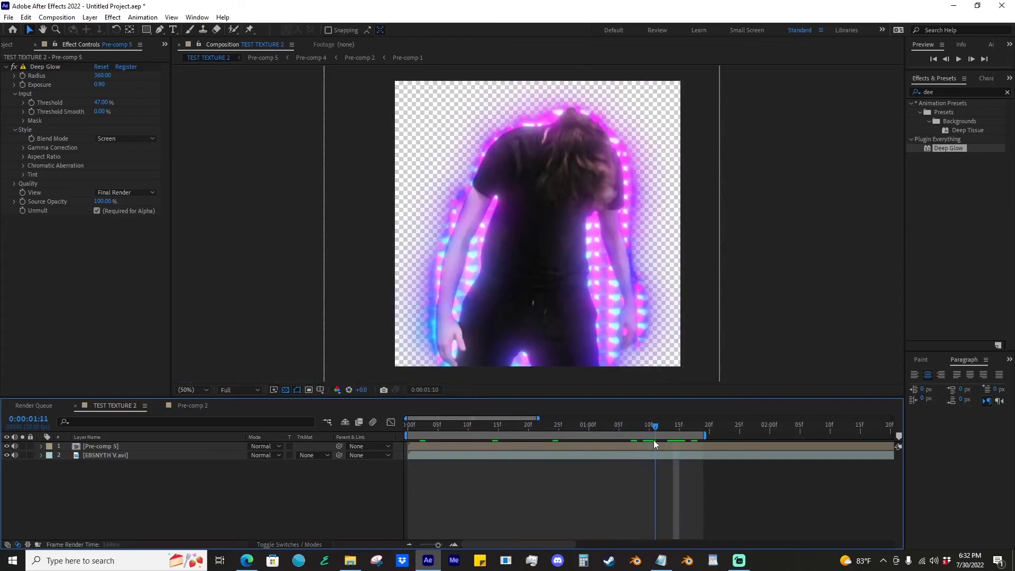
pyautogui.click(660, 426)
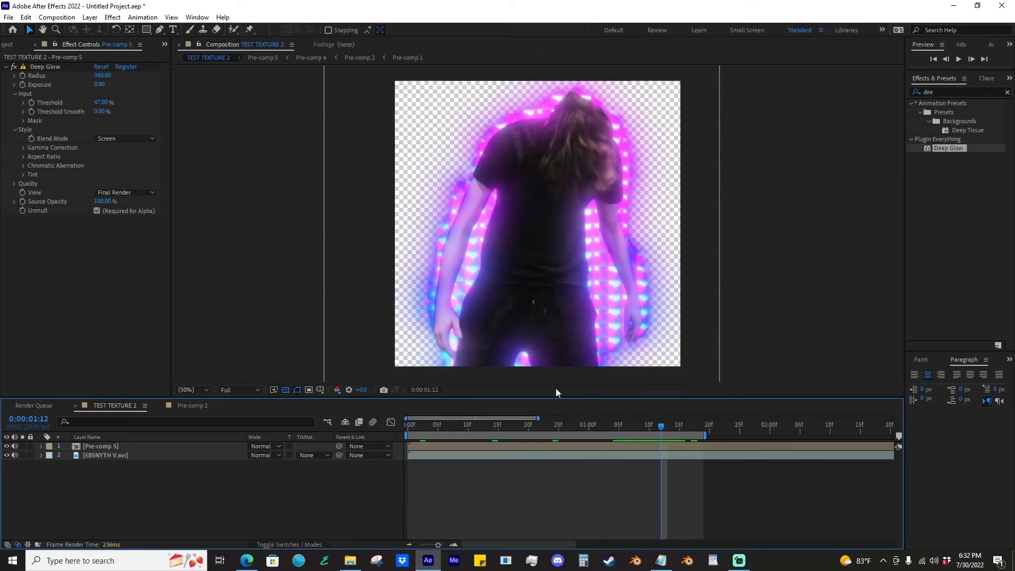
pyautogui.click(466, 425)
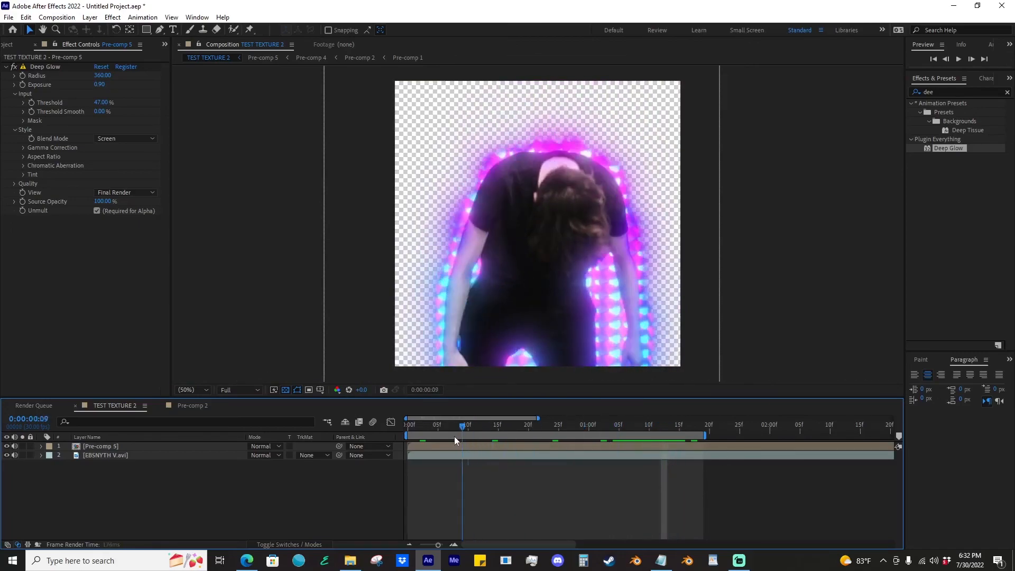
pyautogui.click(618, 425)
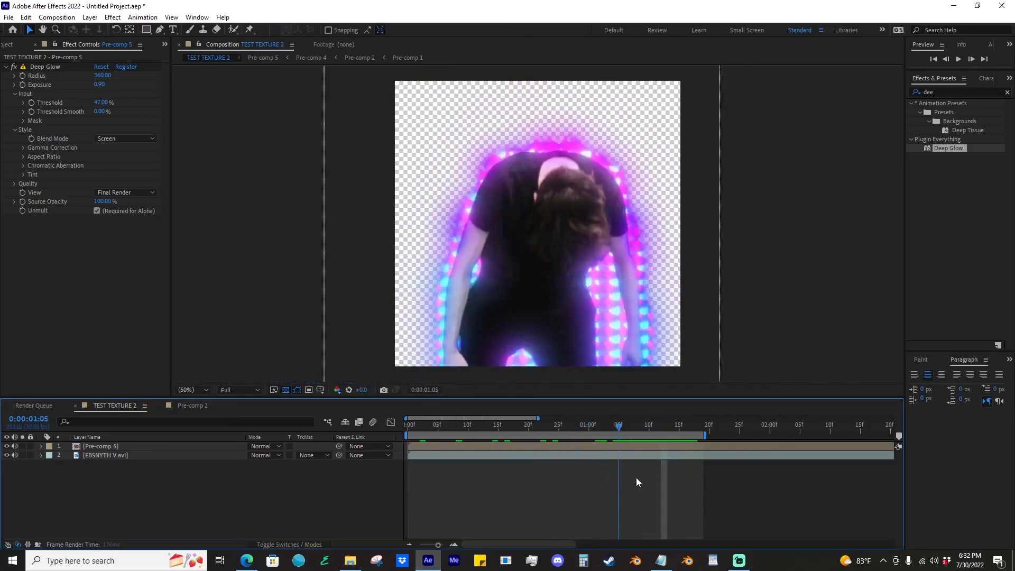
pyautogui.click(563, 424)
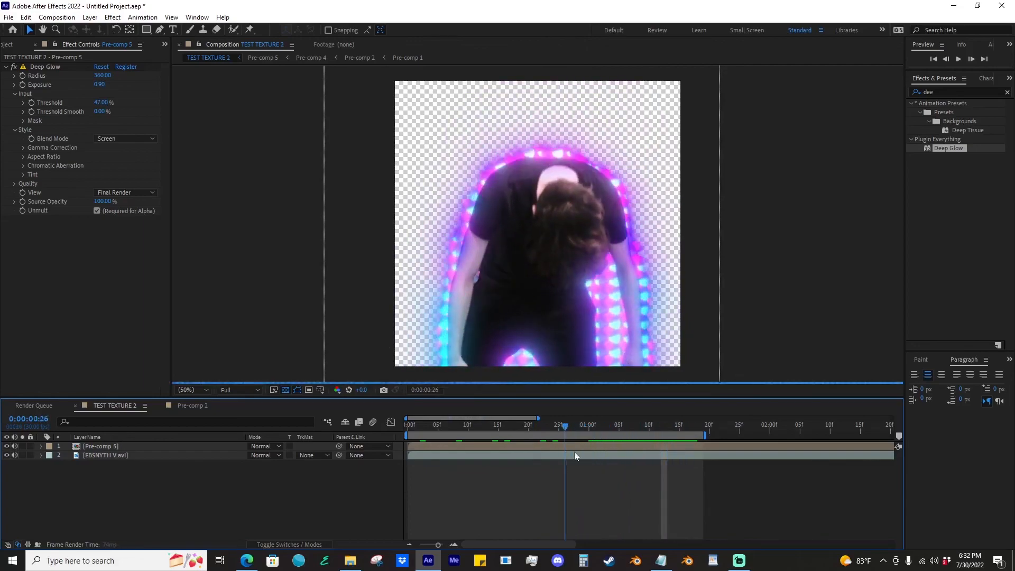
pyautogui.click(632, 425)
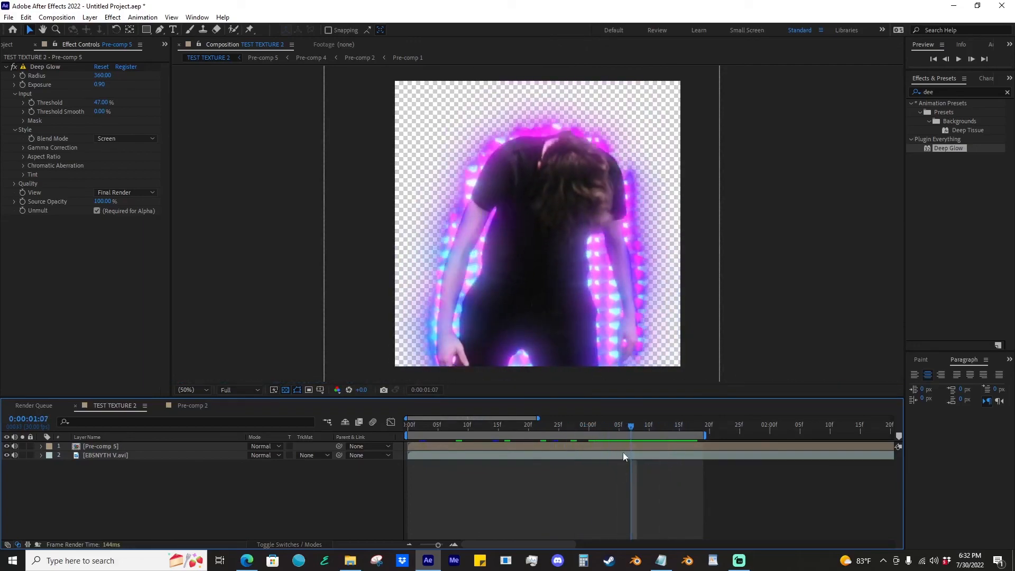
pyautogui.click(704, 425)
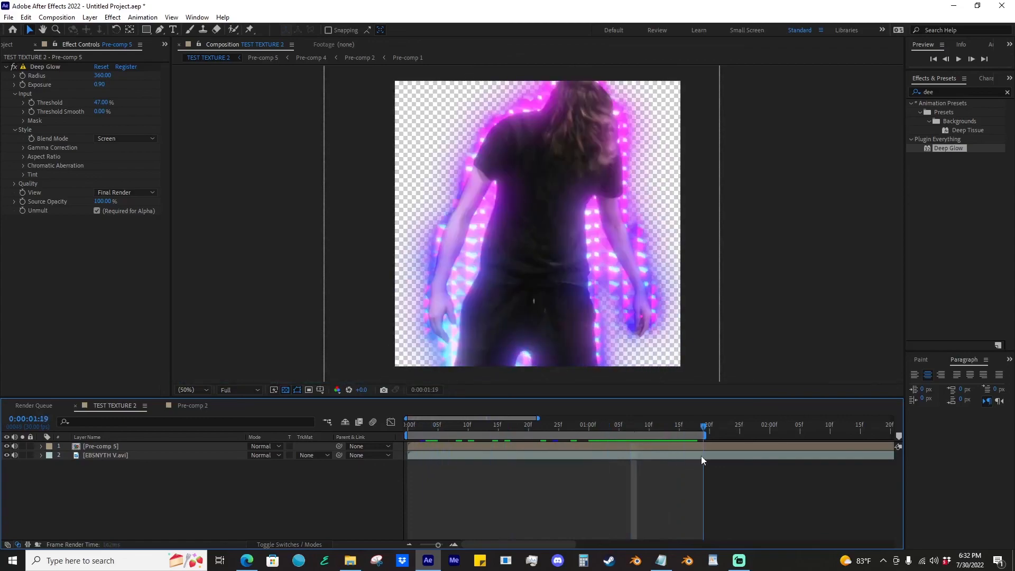